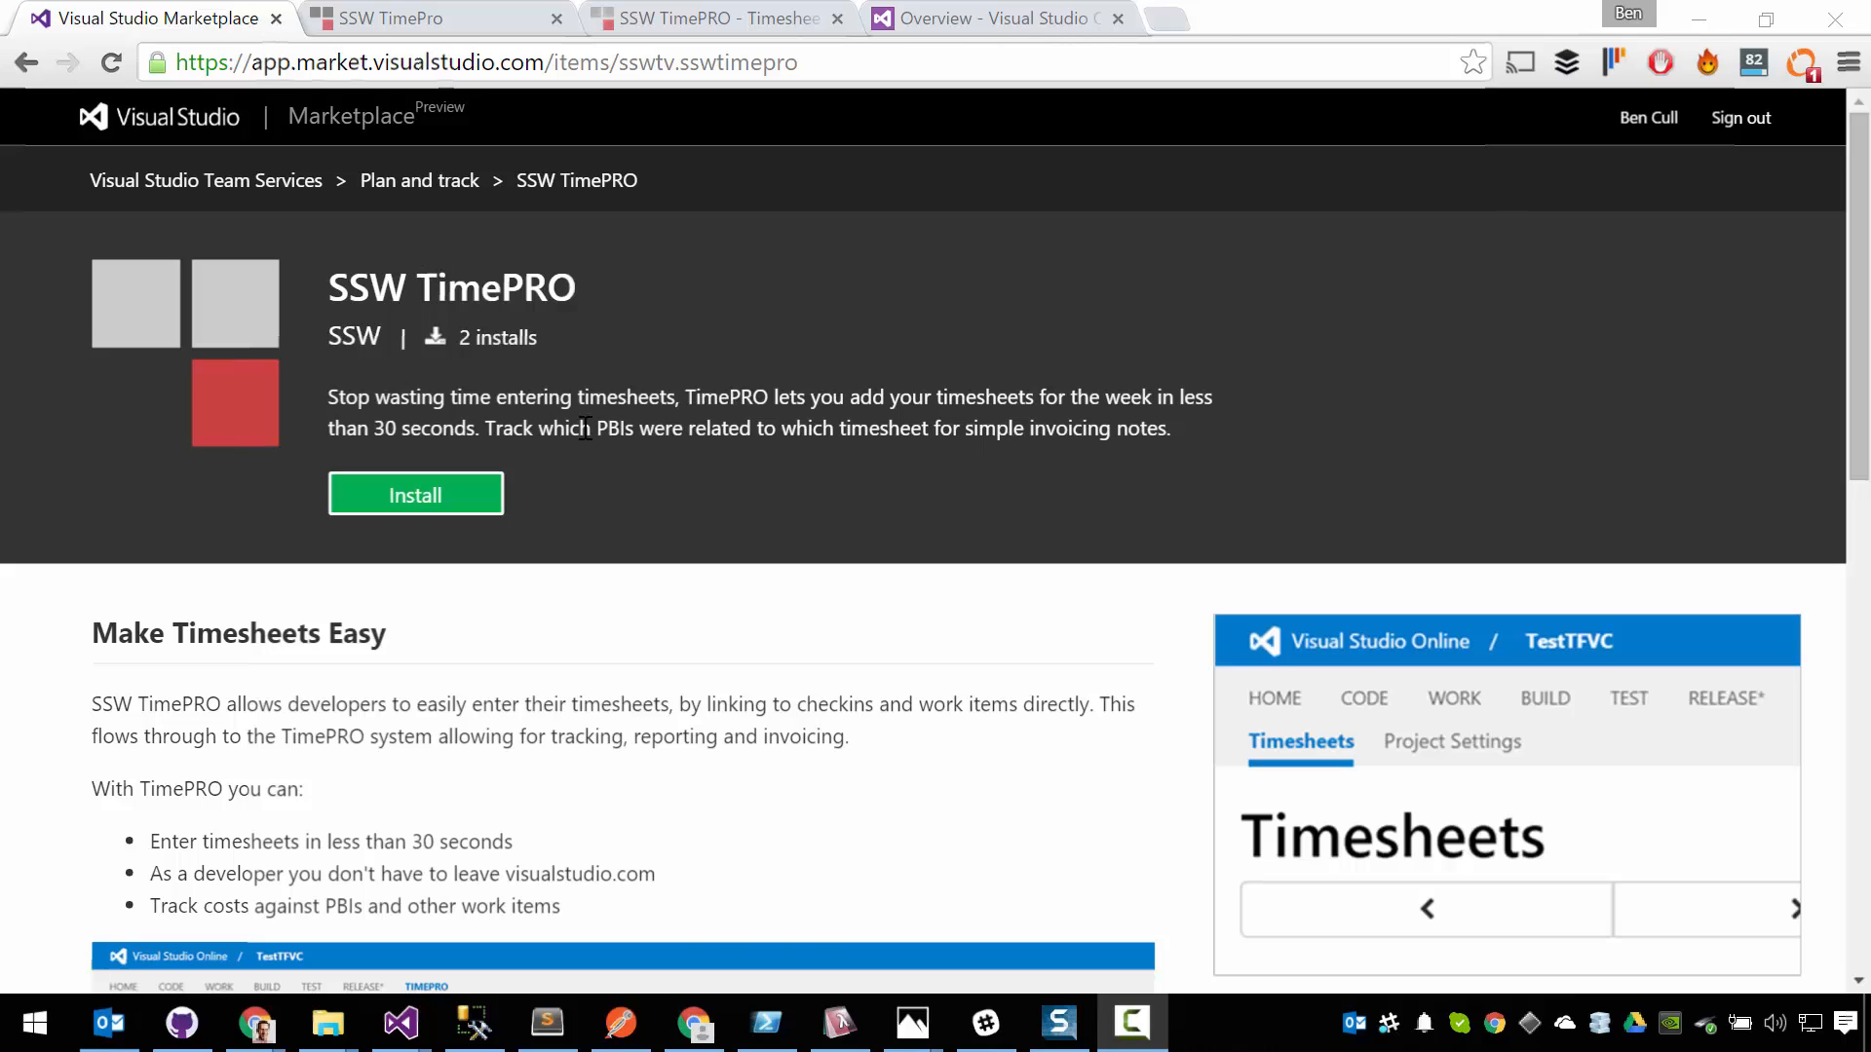
mouse_move(508, 515)
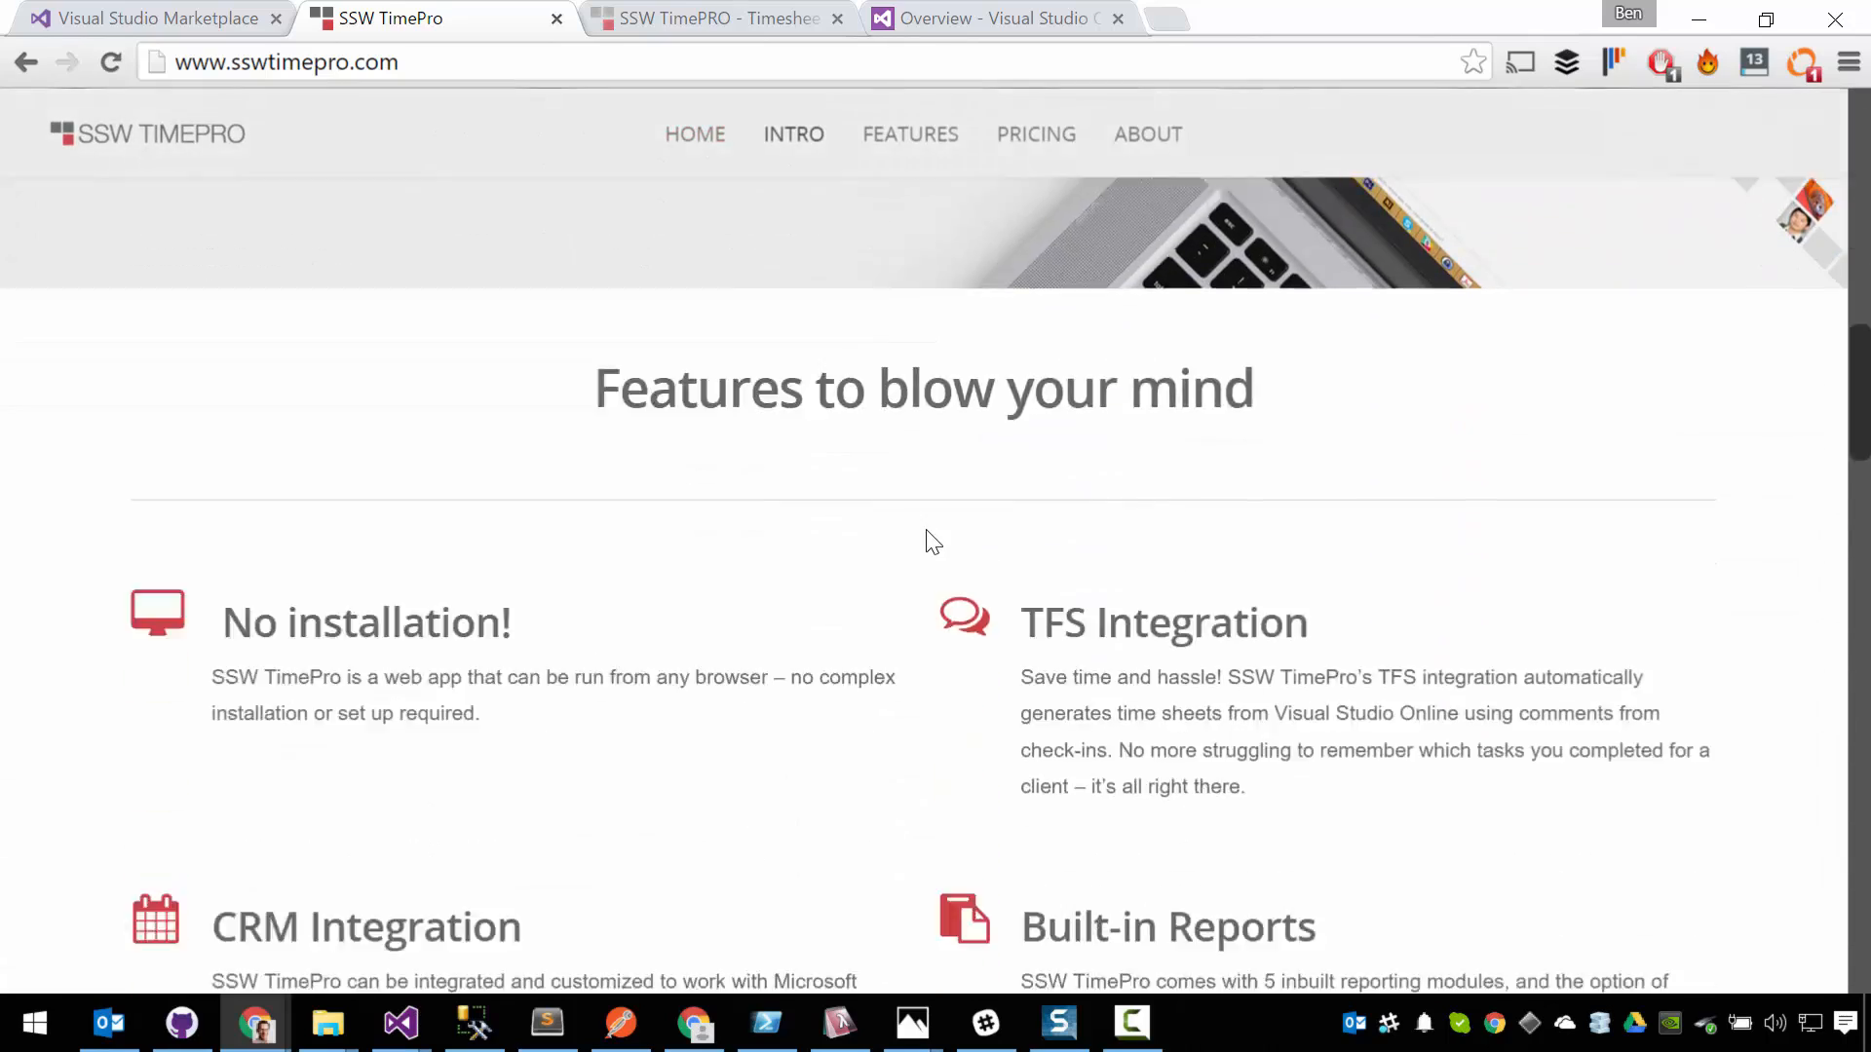
Step: Jump to the SSW TimePro site's ABOUT and sign-up section
click(1146, 135)
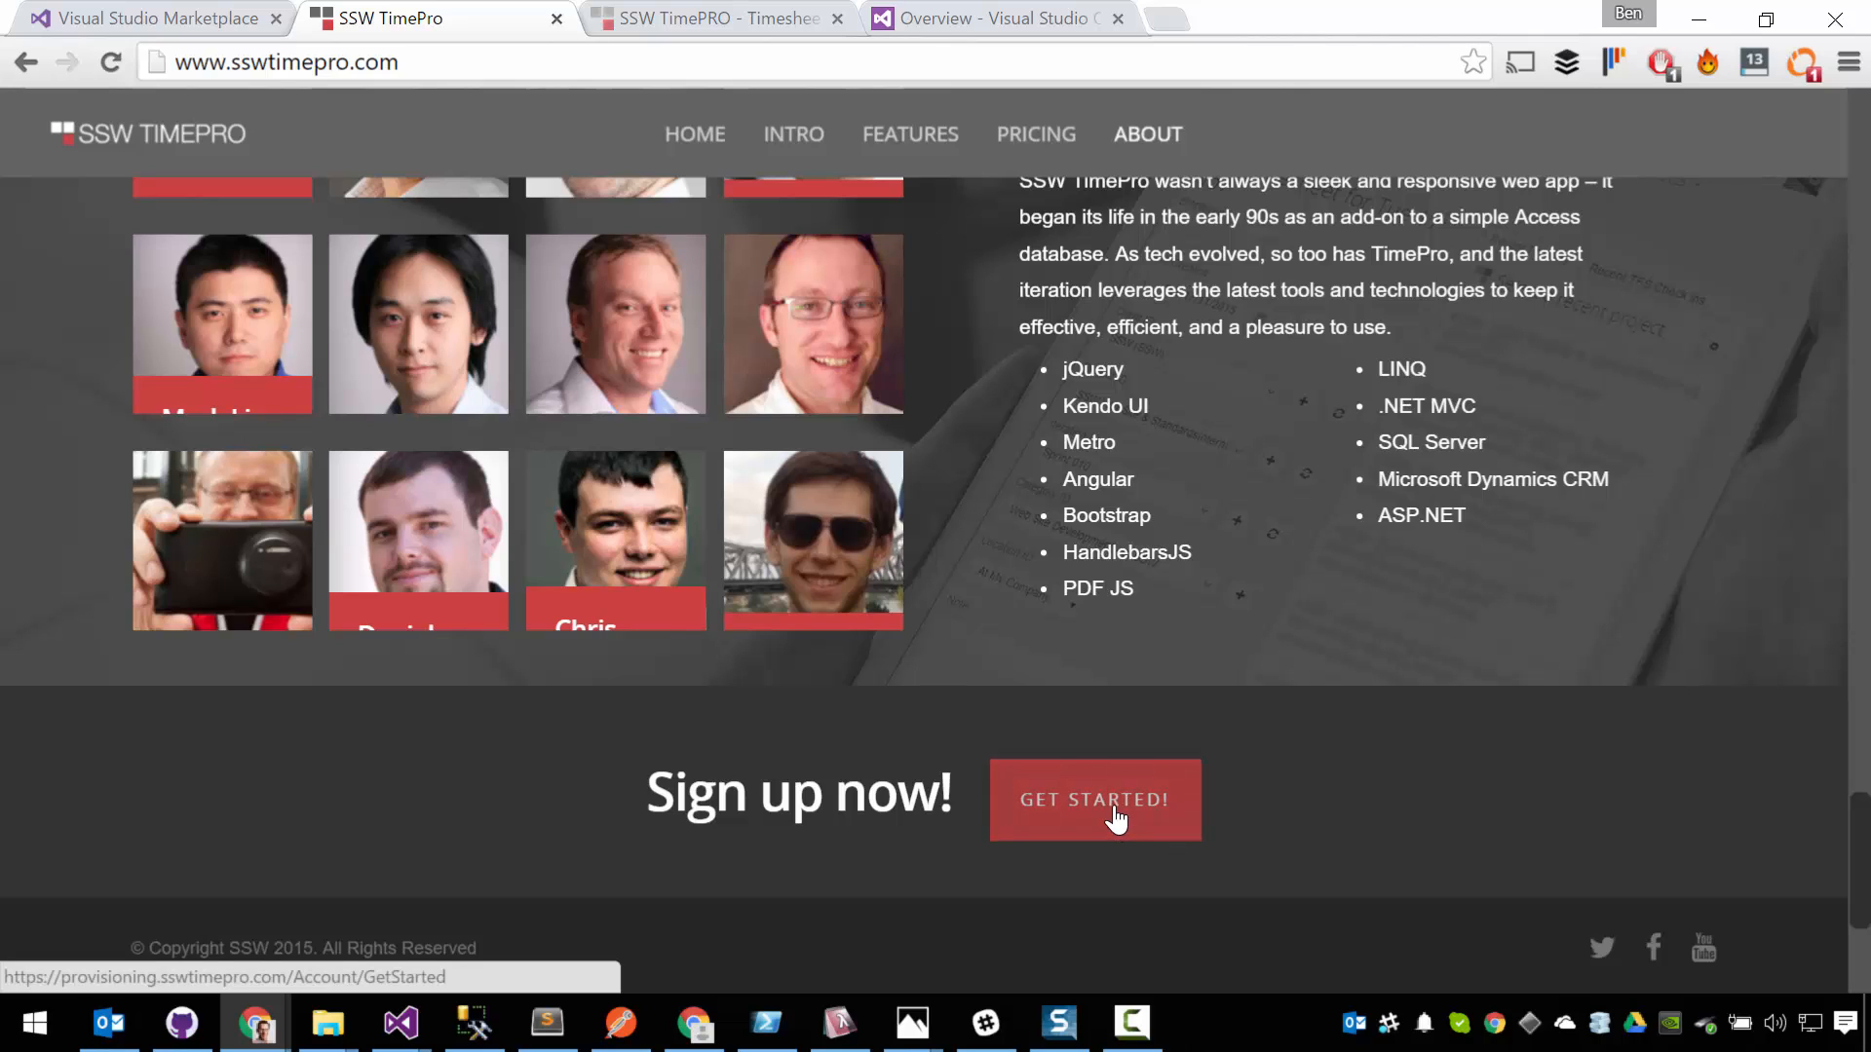
mouse_move(871, 421)
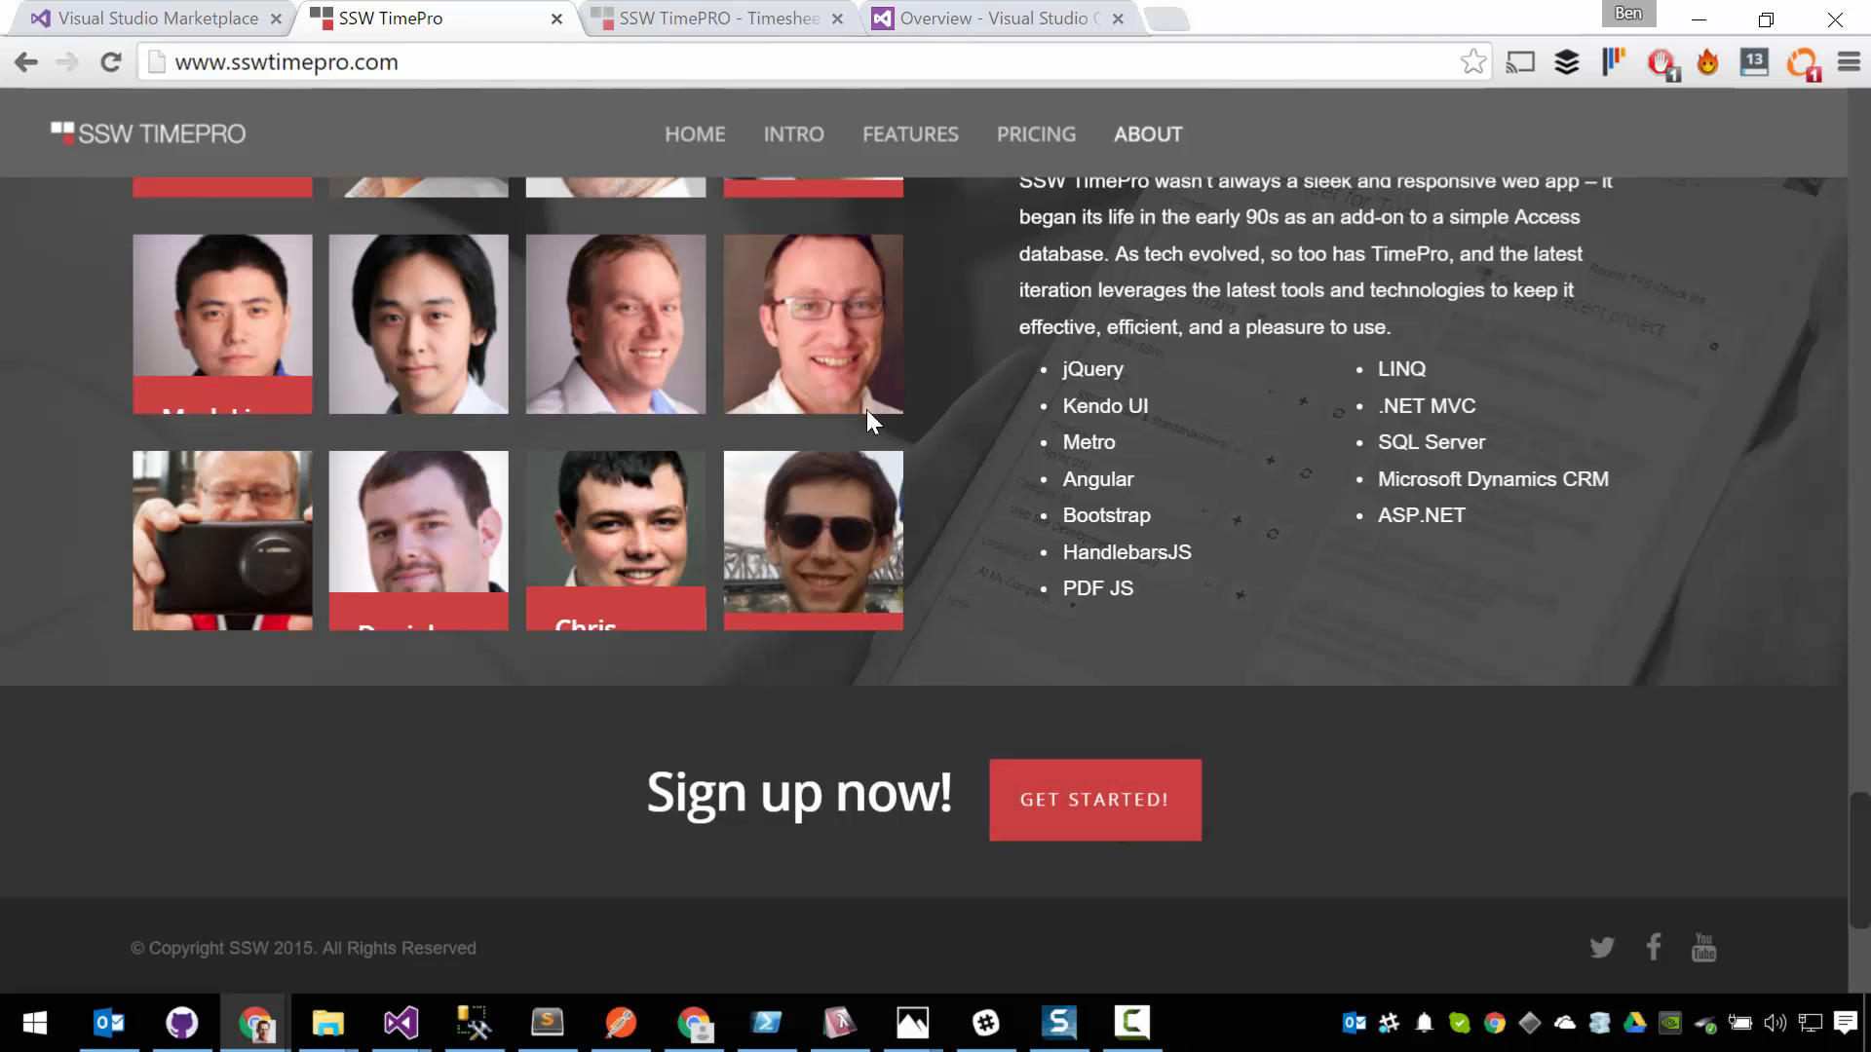
mouse_move(602, 152)
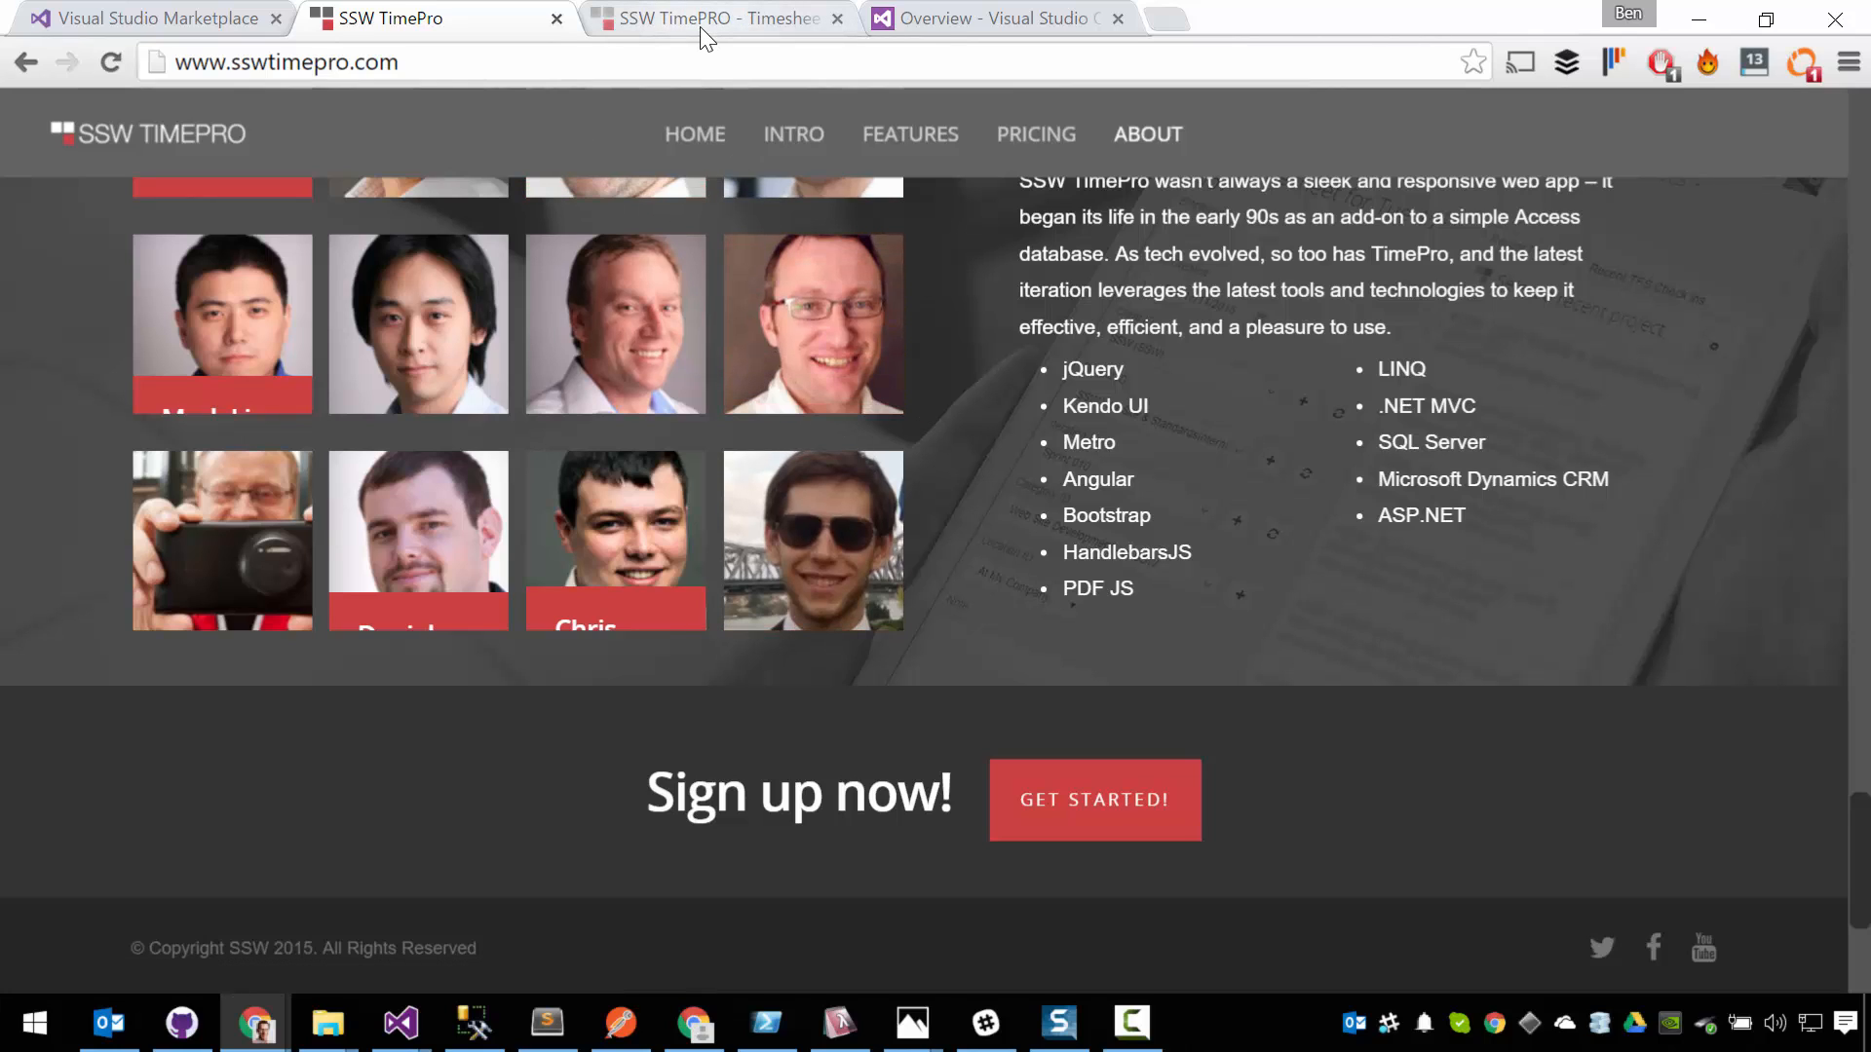
Step: Switch to the SSW TimePRO timesheet tab showing Wednesday 18th Nov 2015
click(716, 17)
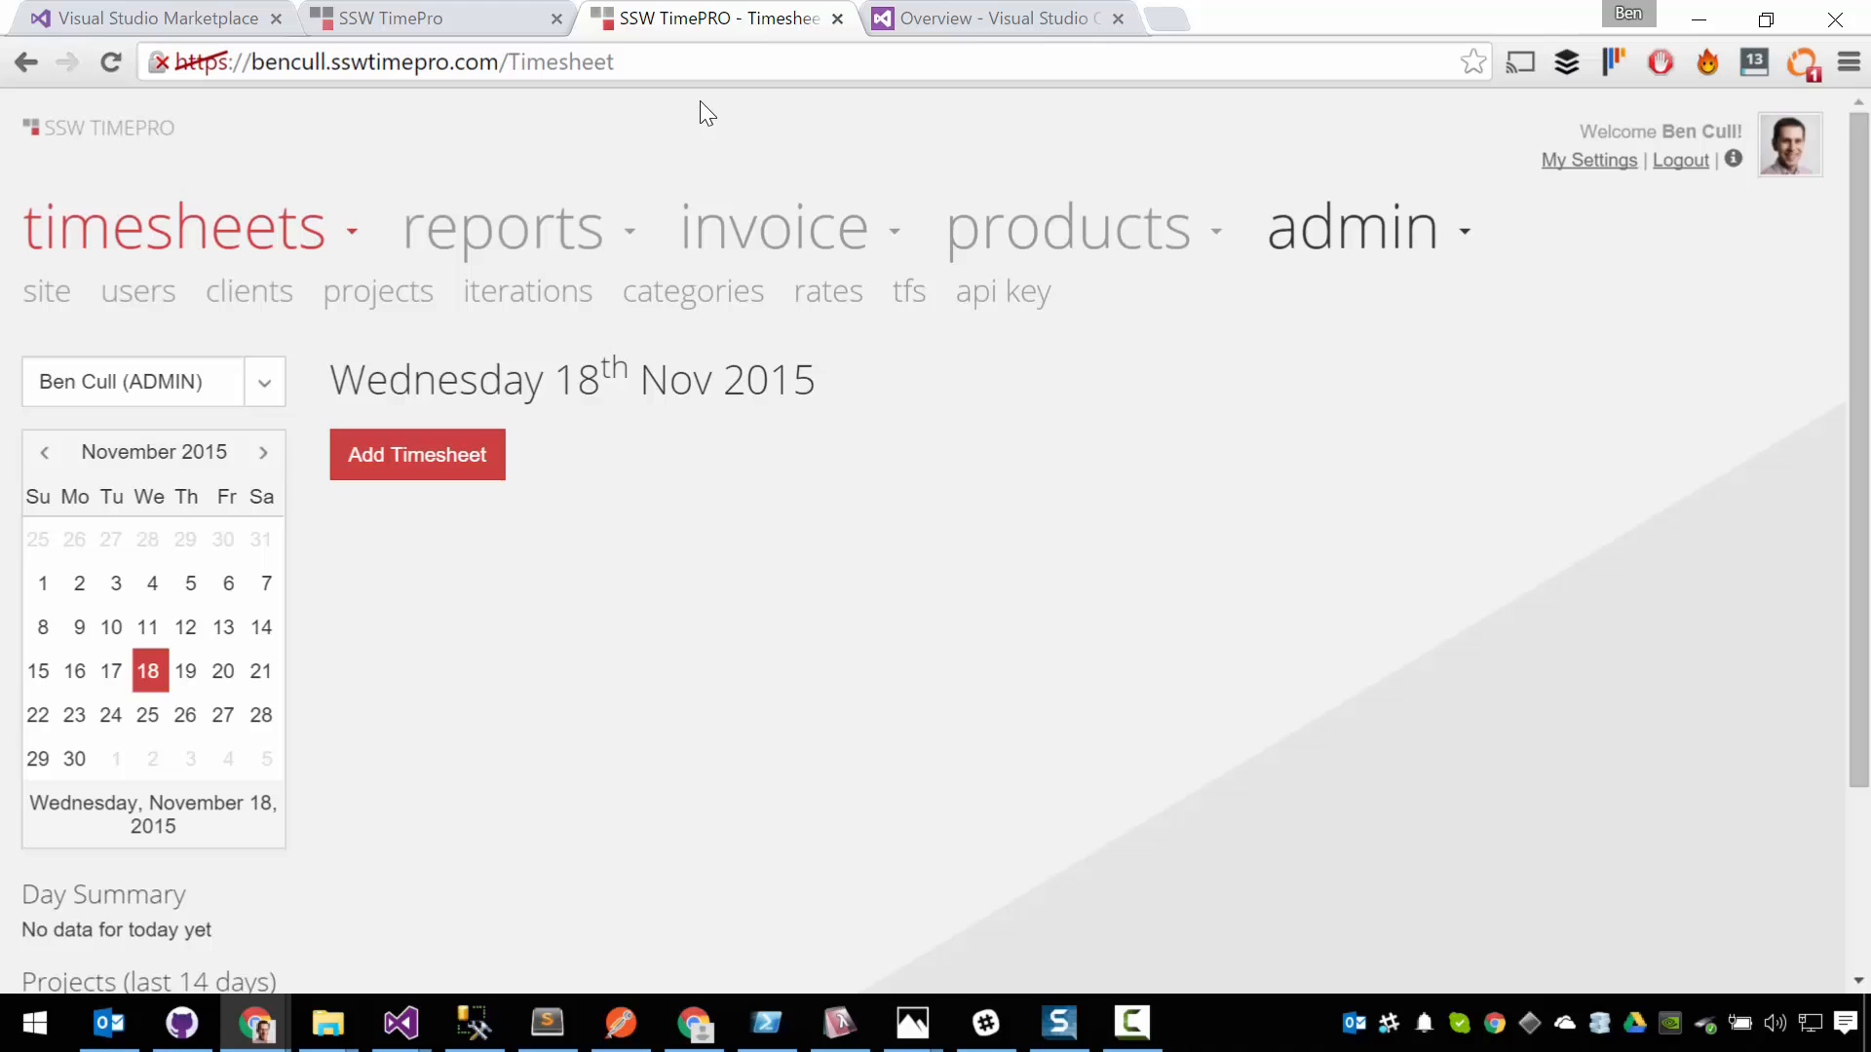
mouse_move(811, 585)
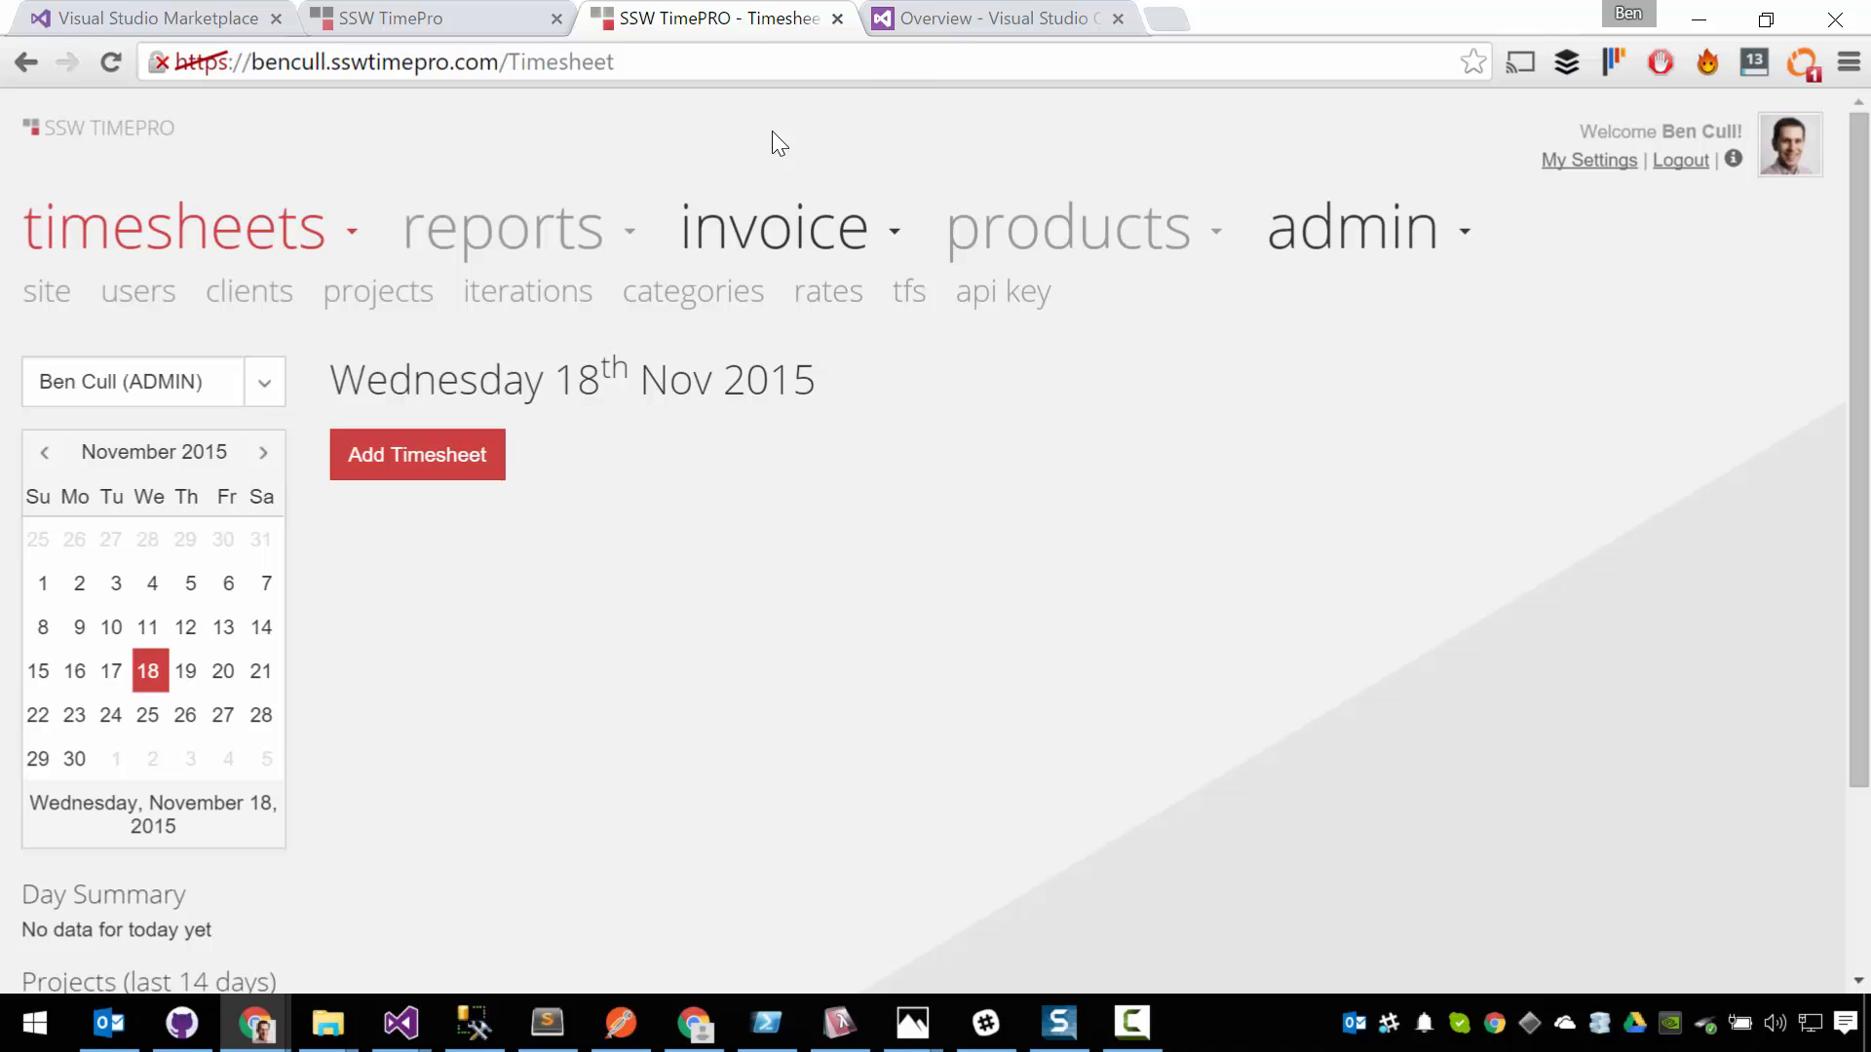
mouse_move(990, 35)
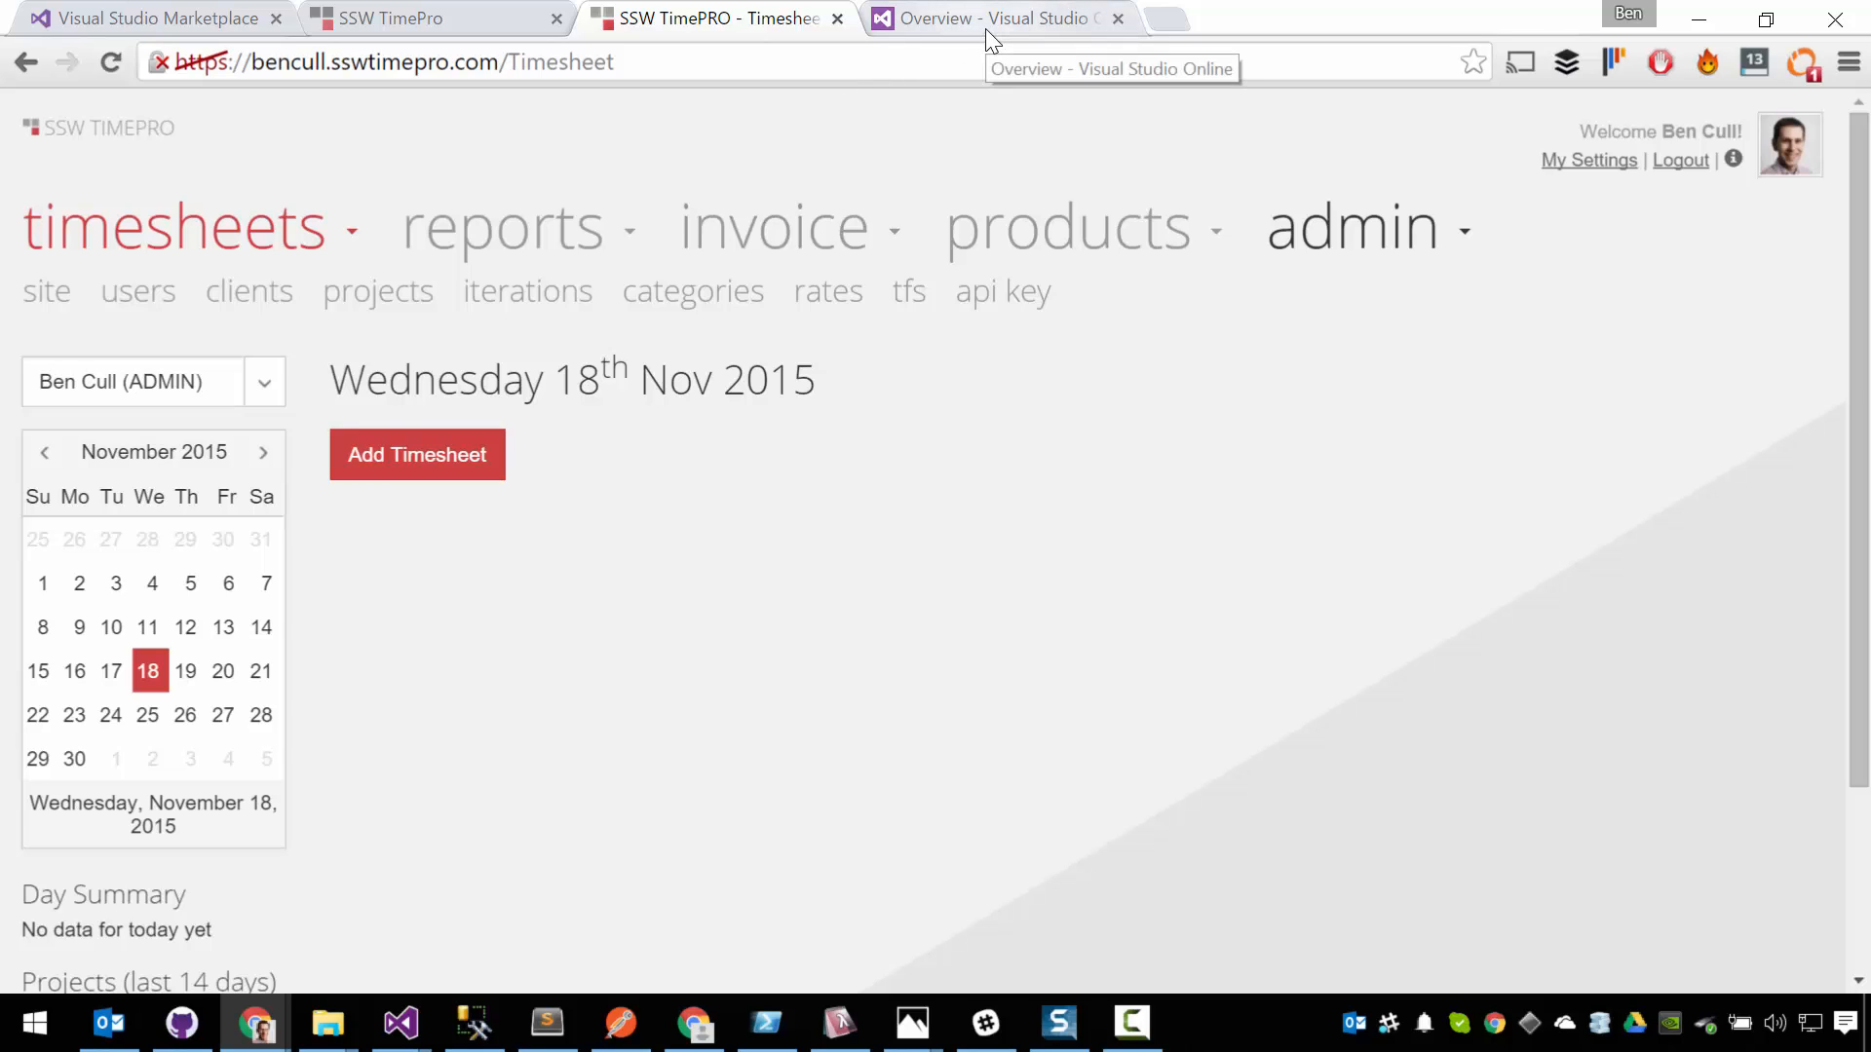
Step: From the VSO project dashboard, go through the TIMEPRO hub to the DefaultCollection Administration Page
click(996, 18)
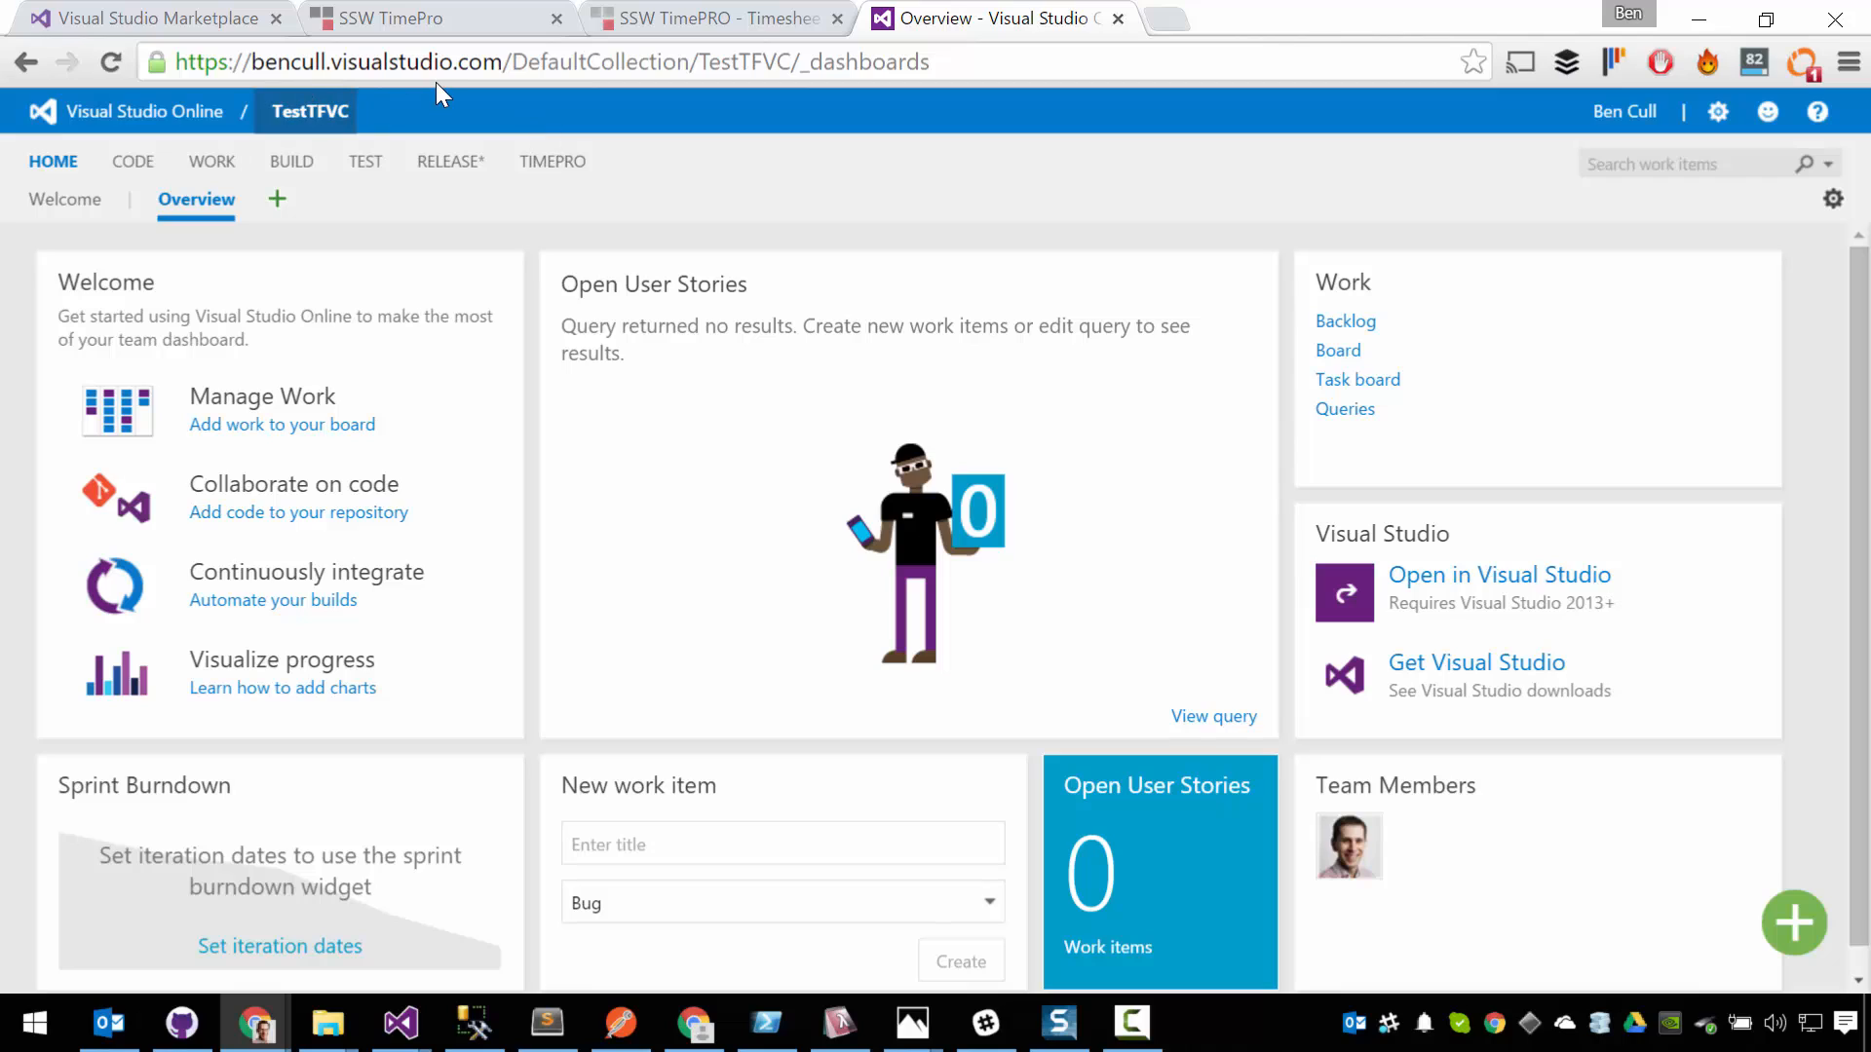
mouse_move(403, 70)
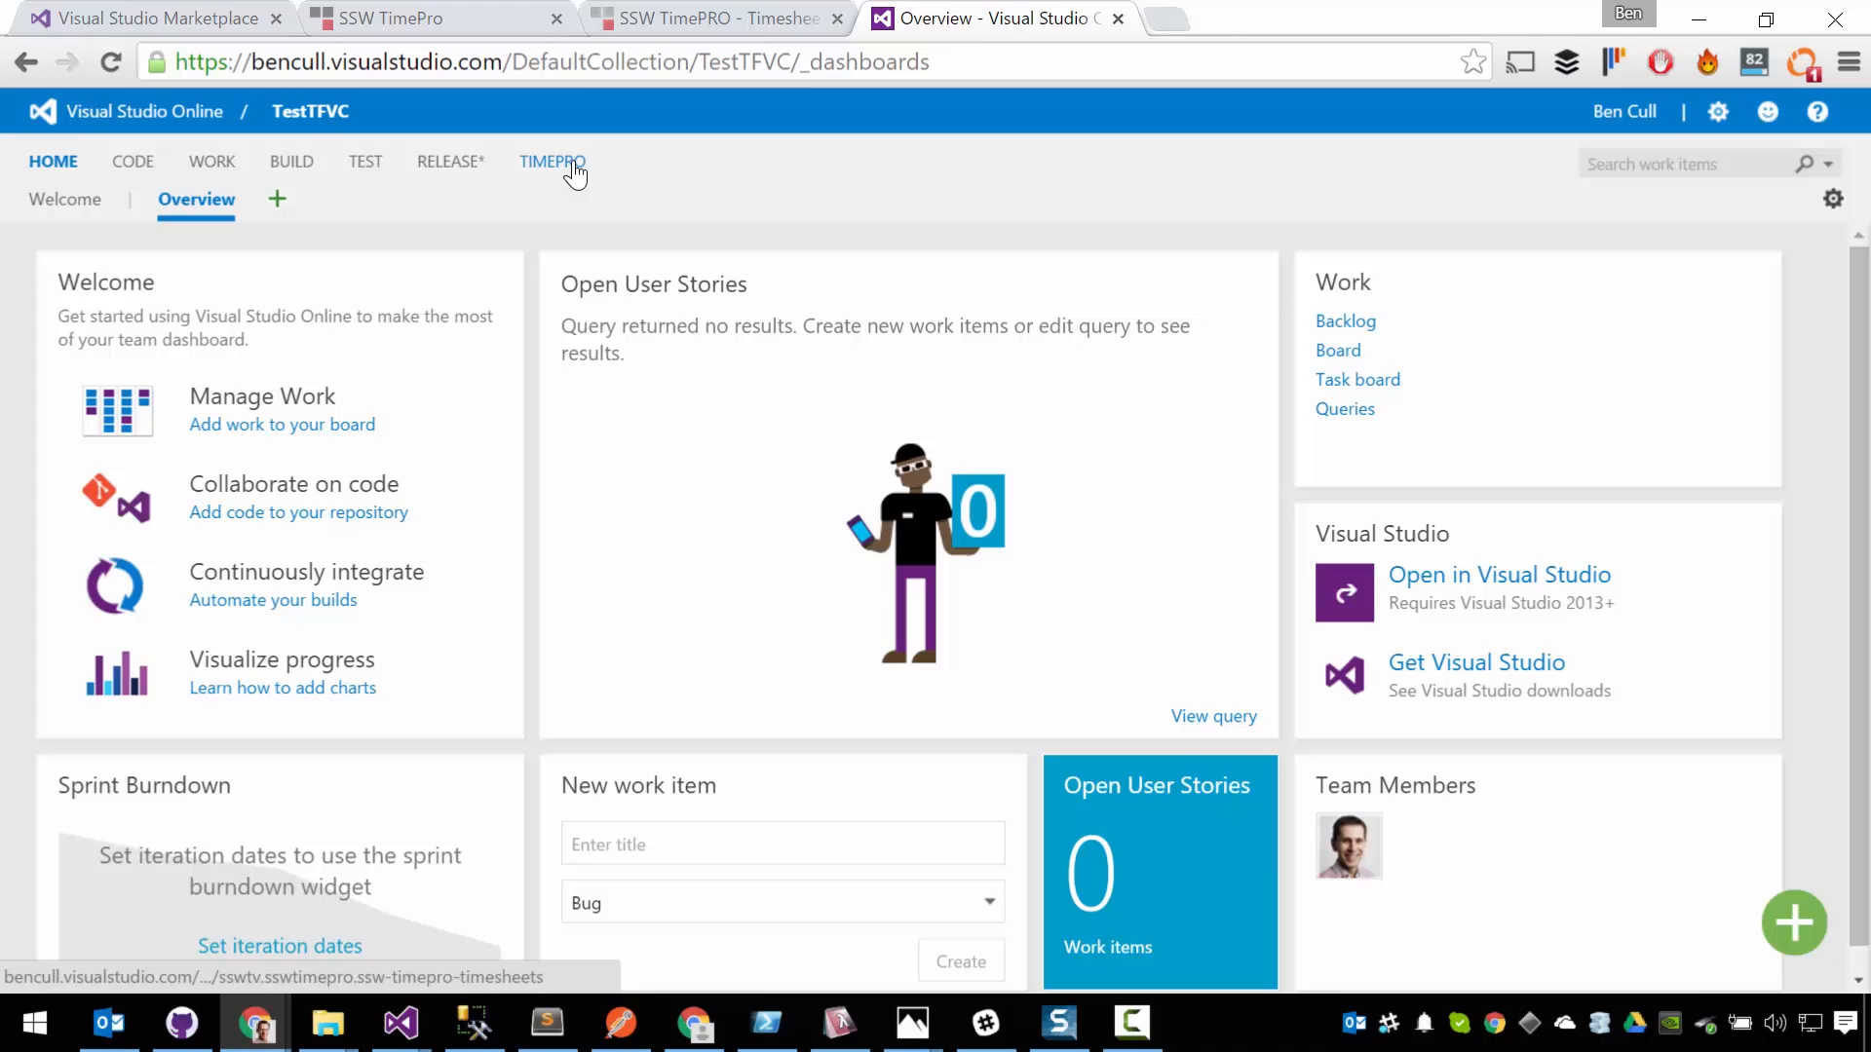
click(551, 162)
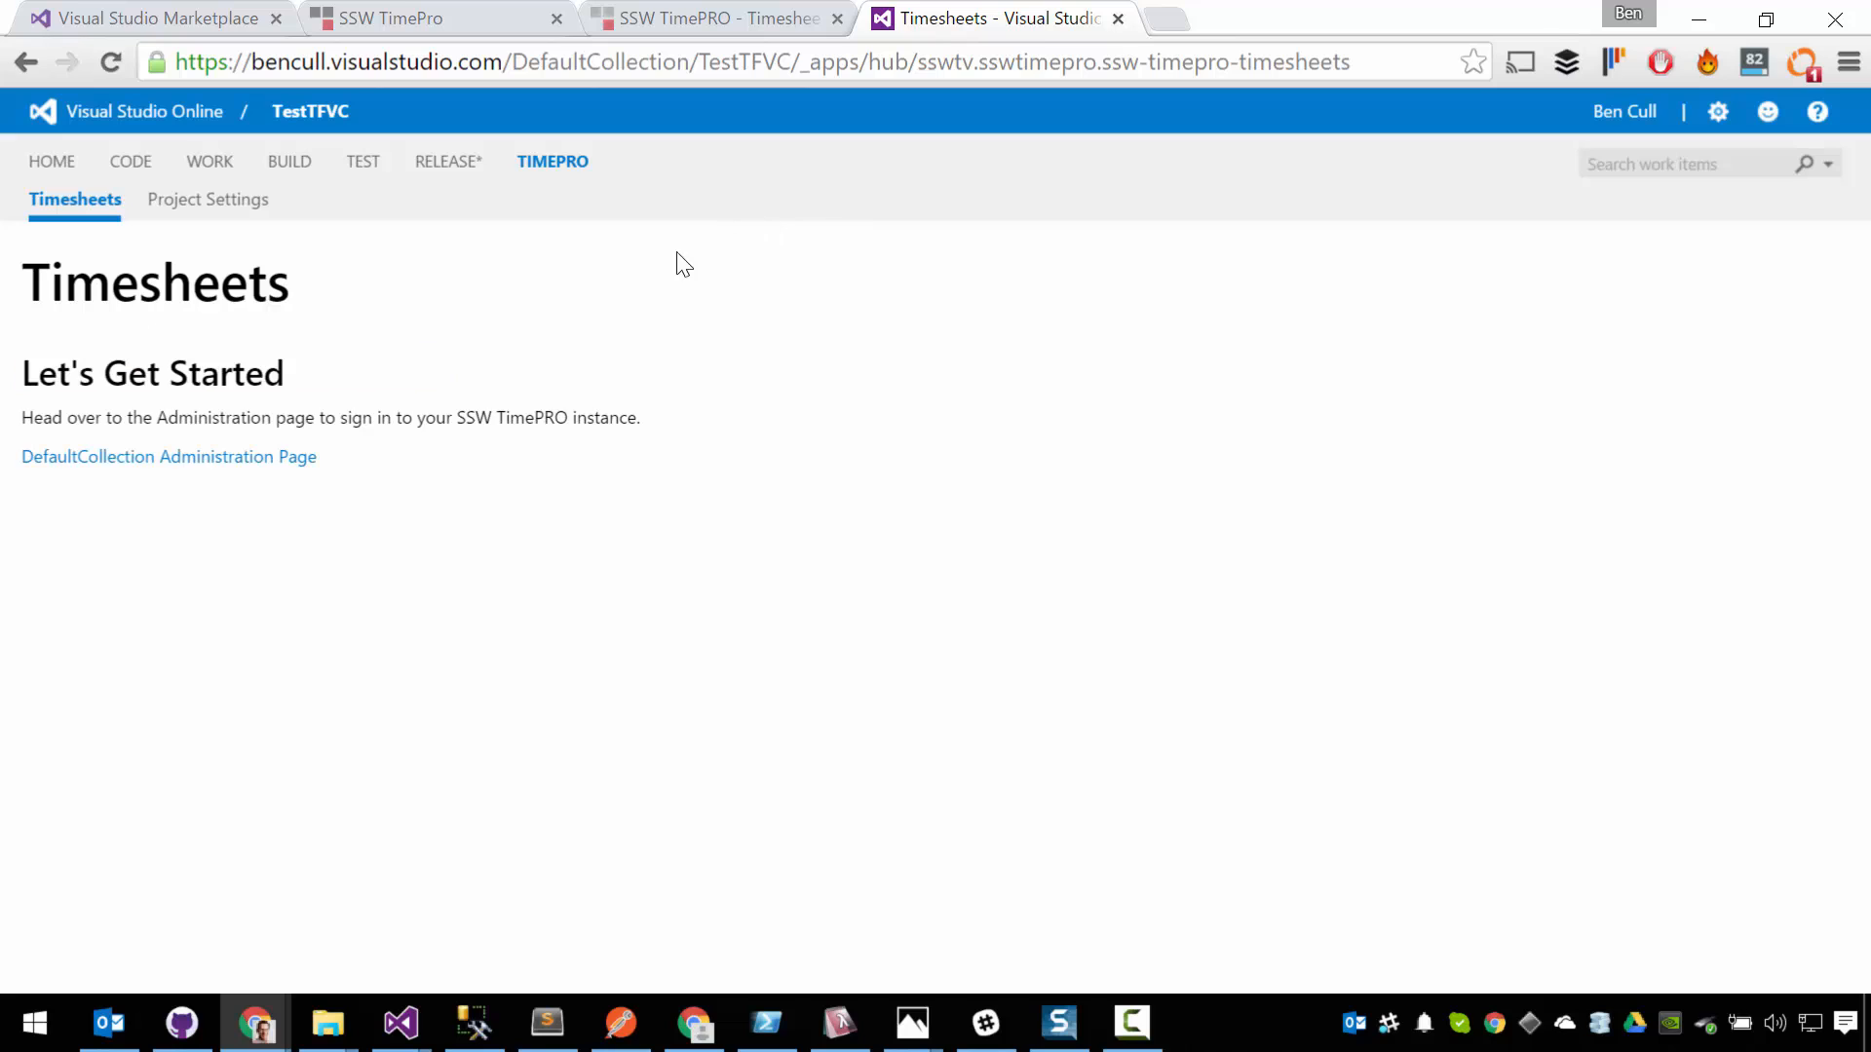
click(168, 456)
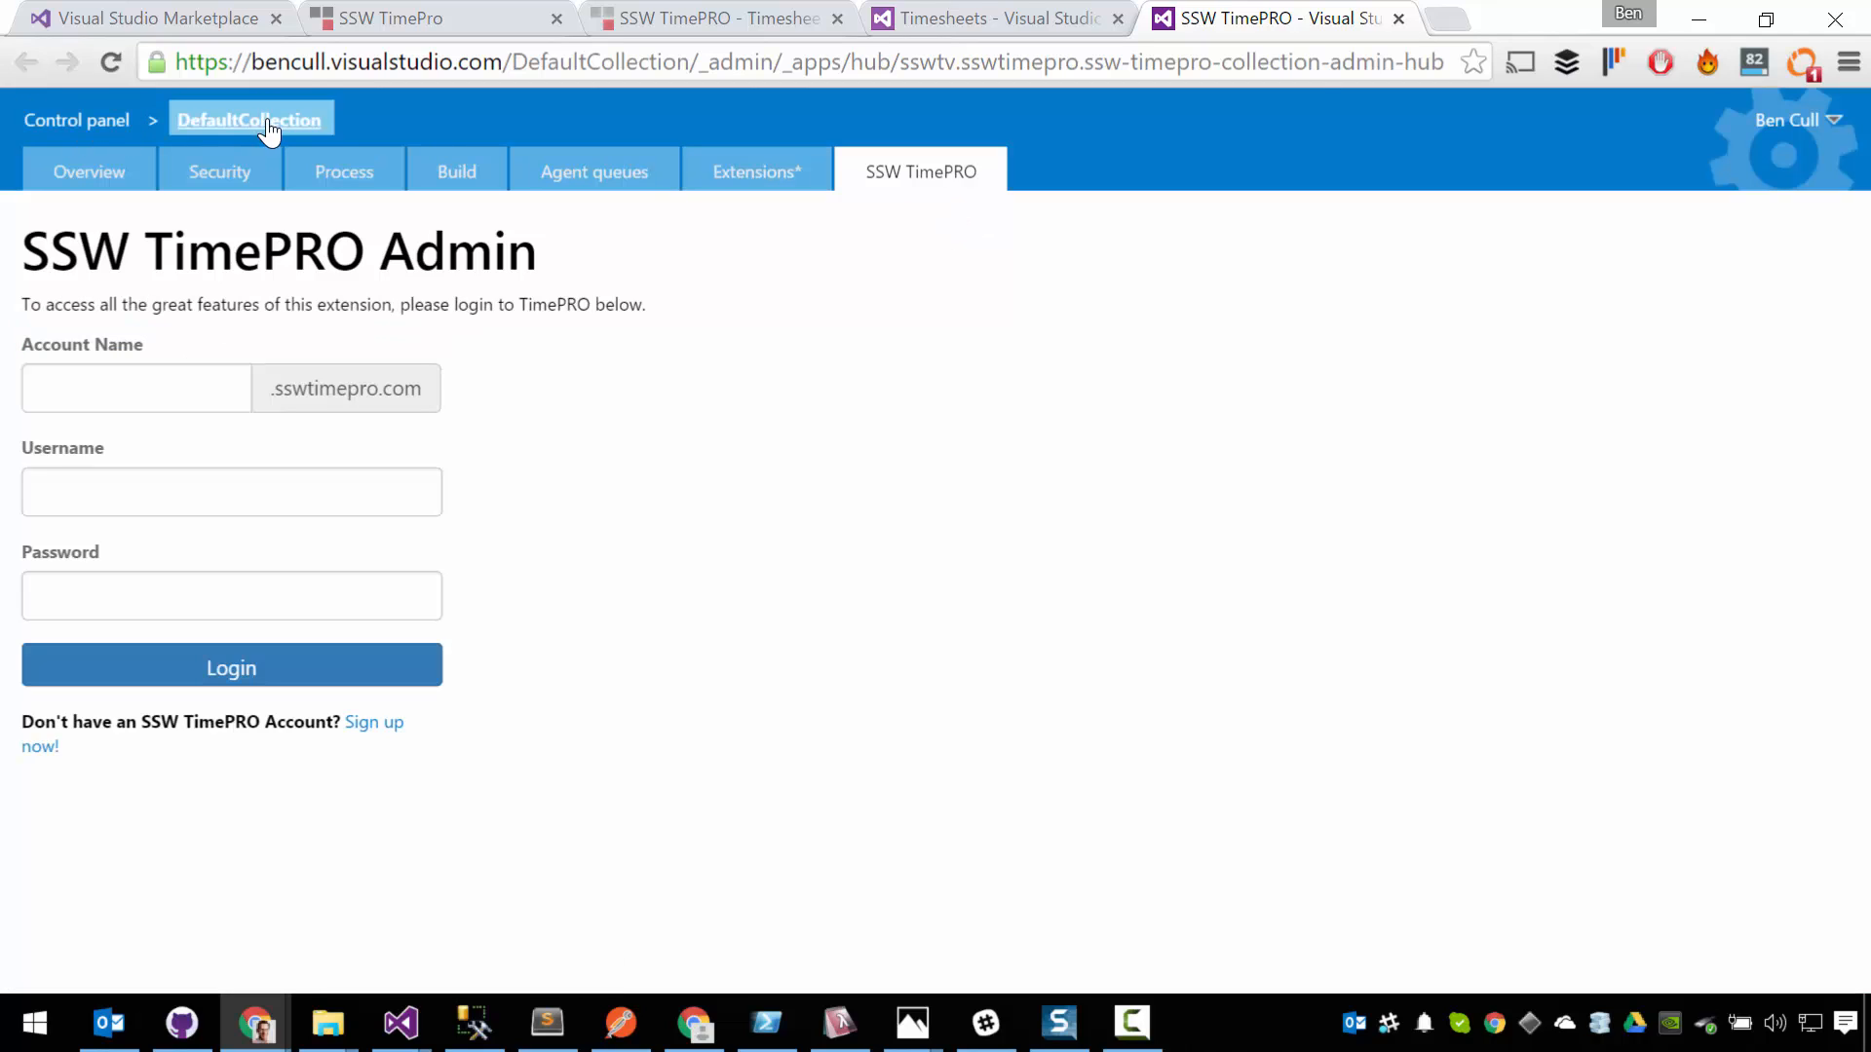
mouse_move(955, 140)
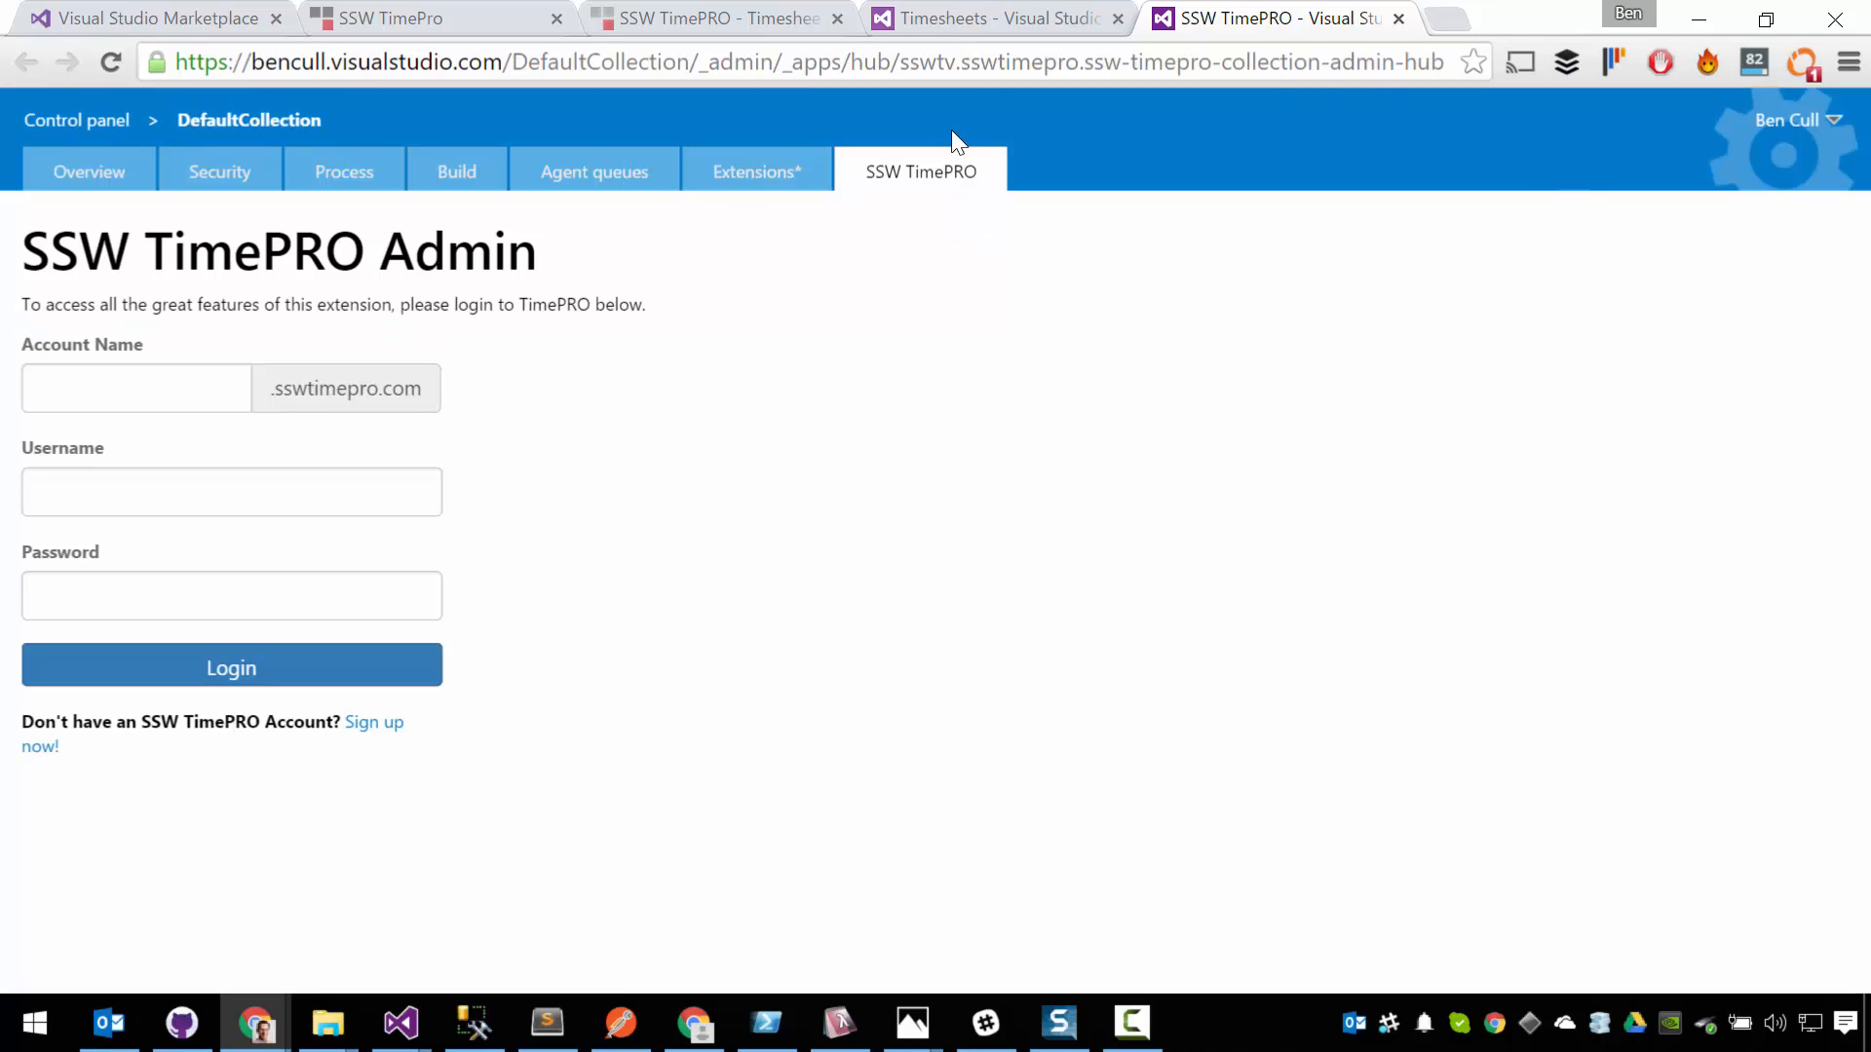
click(136, 388)
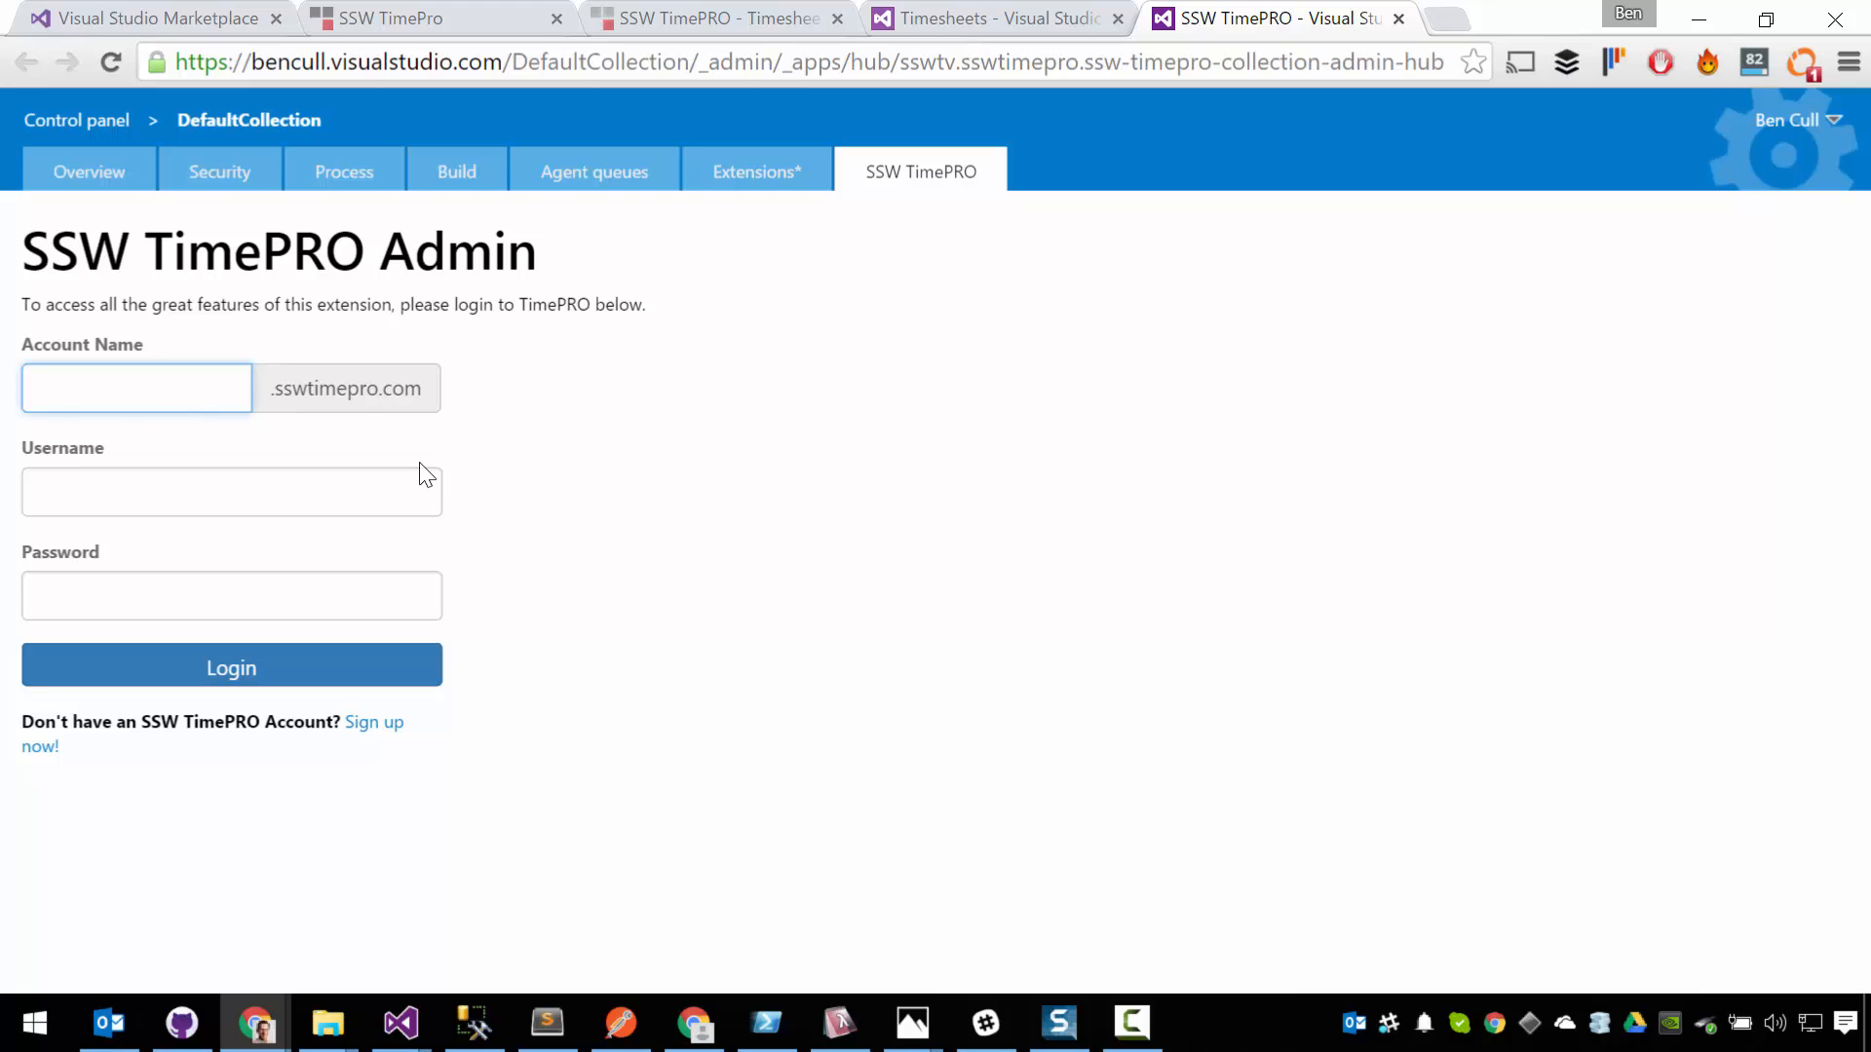
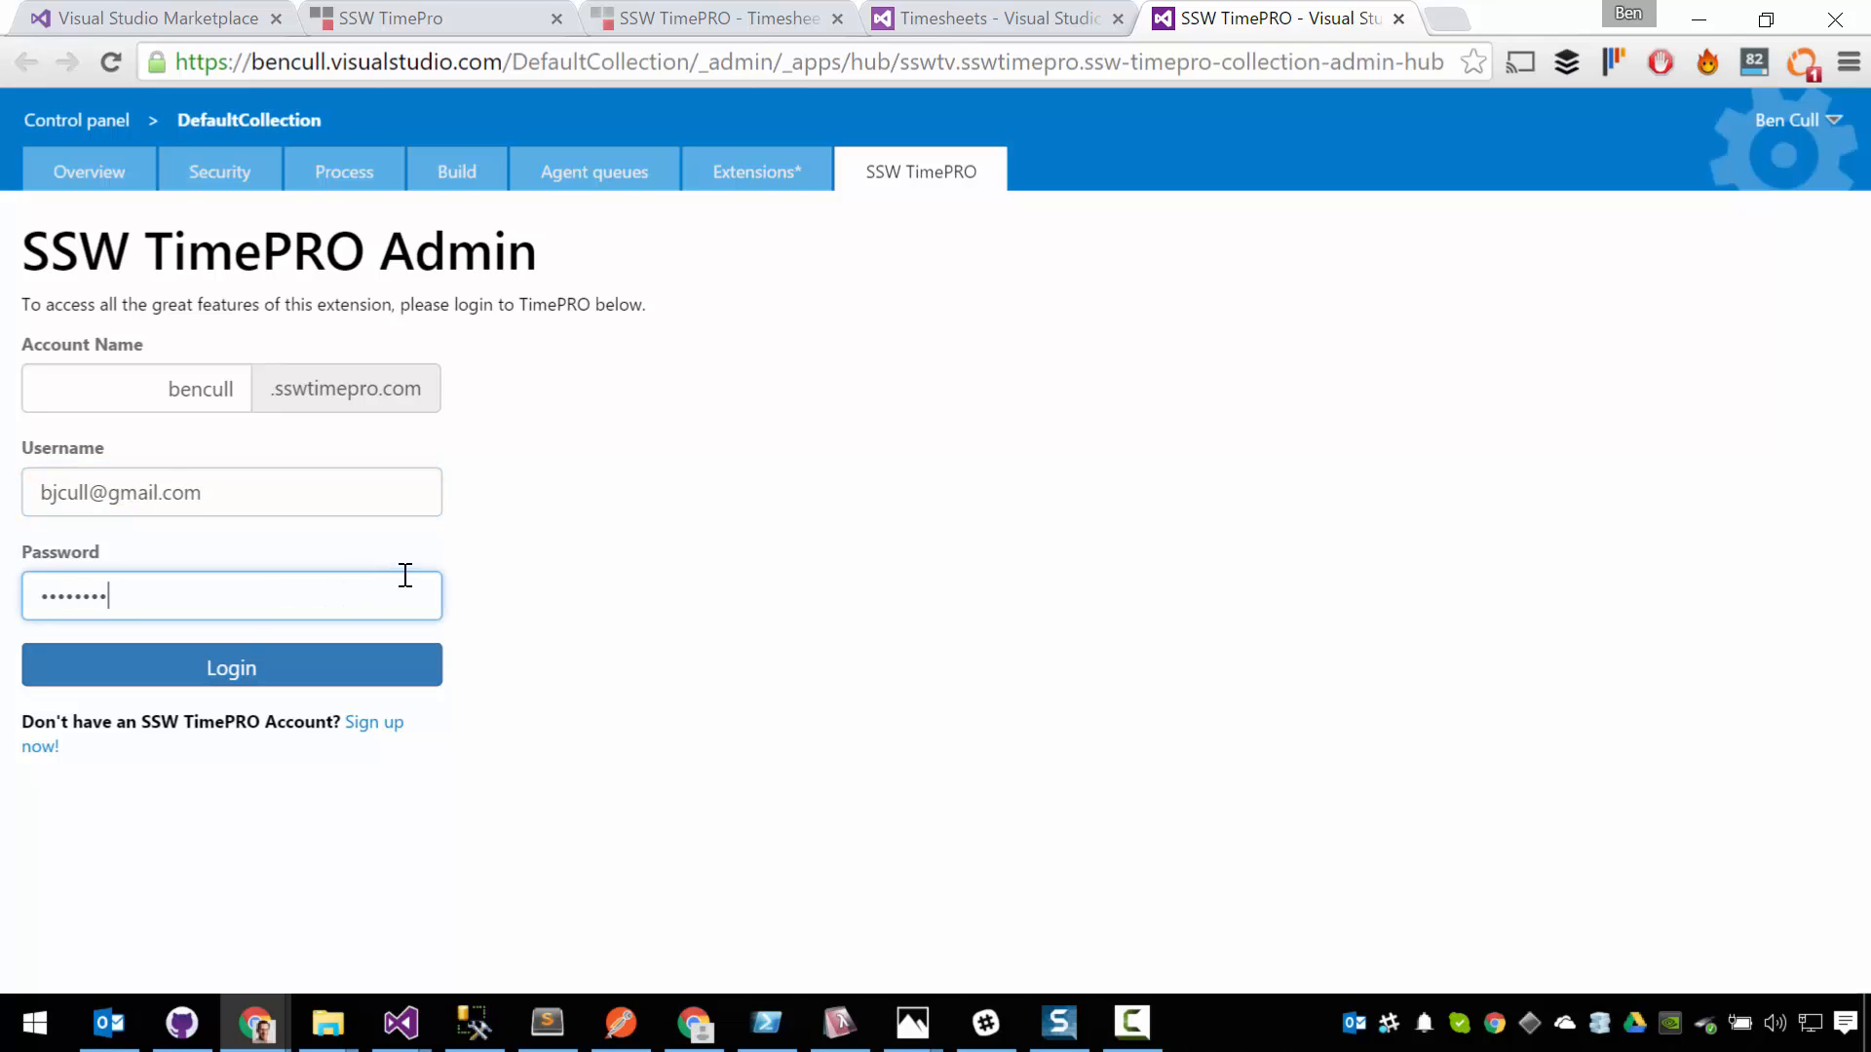
click(230, 667)
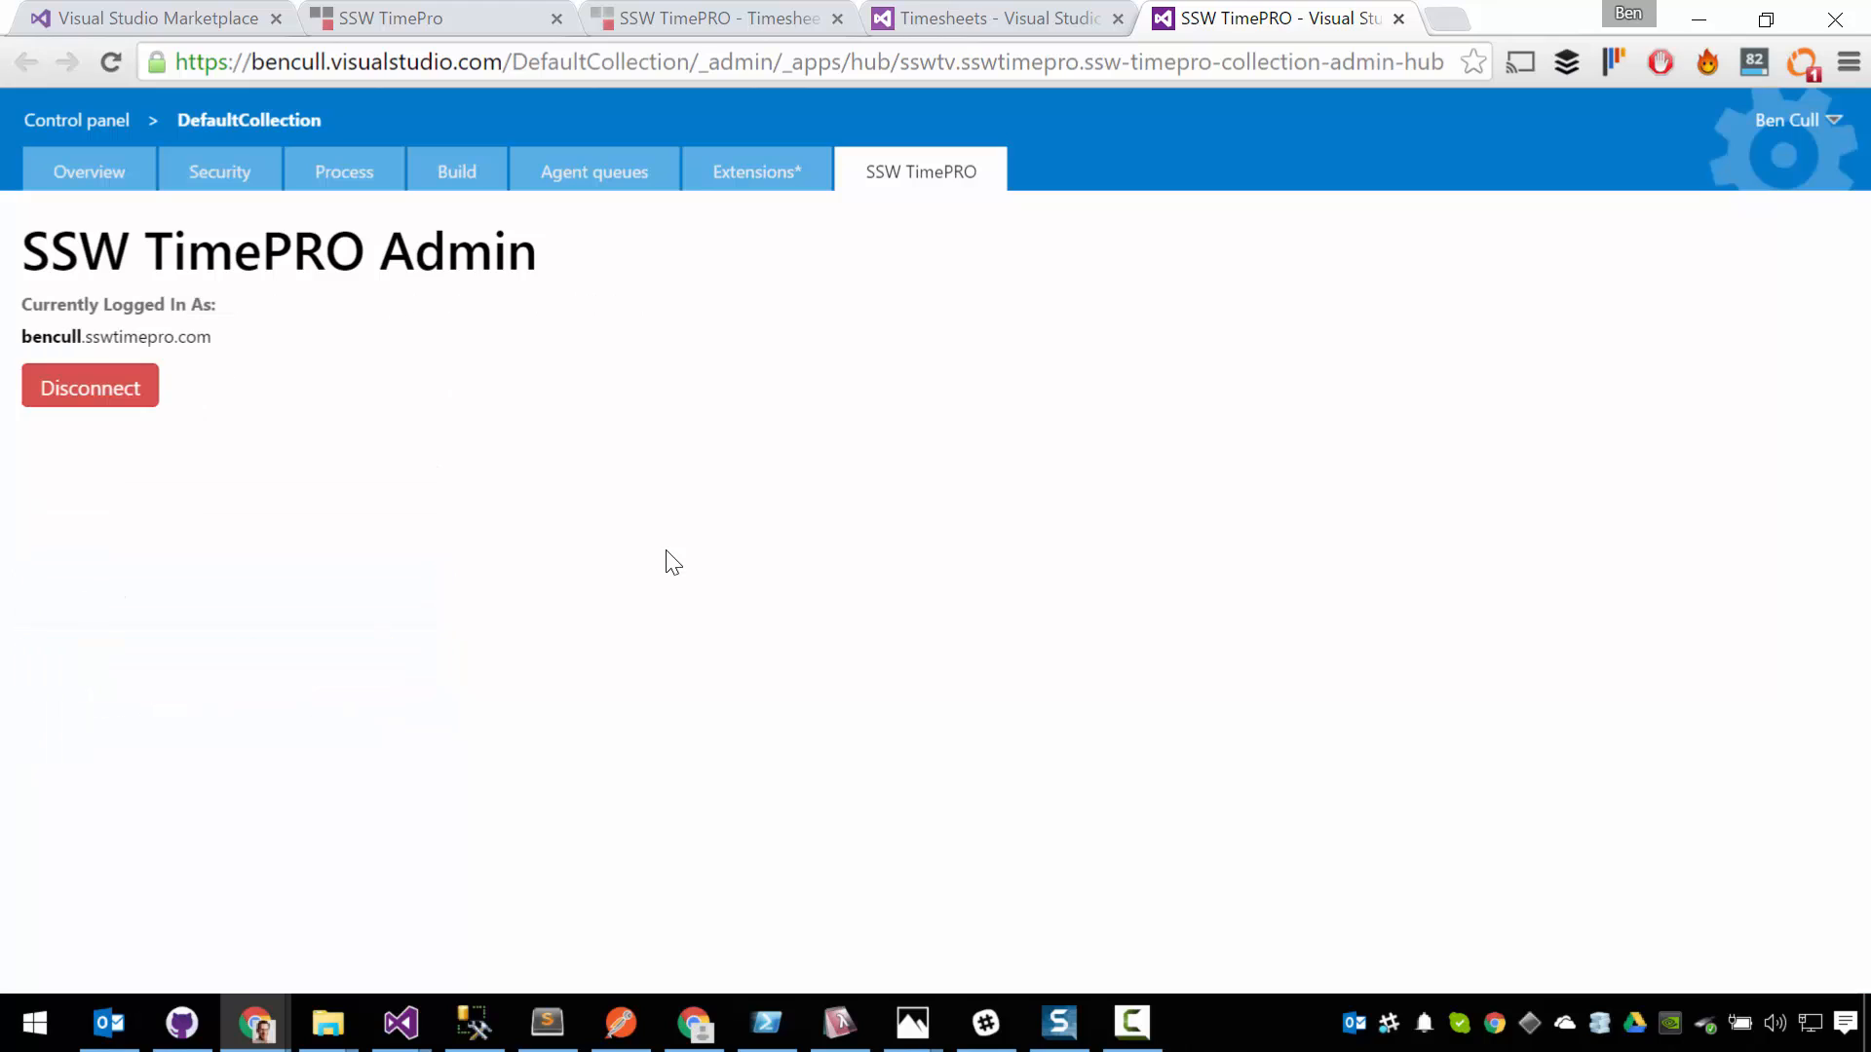
mouse_move(33, 343)
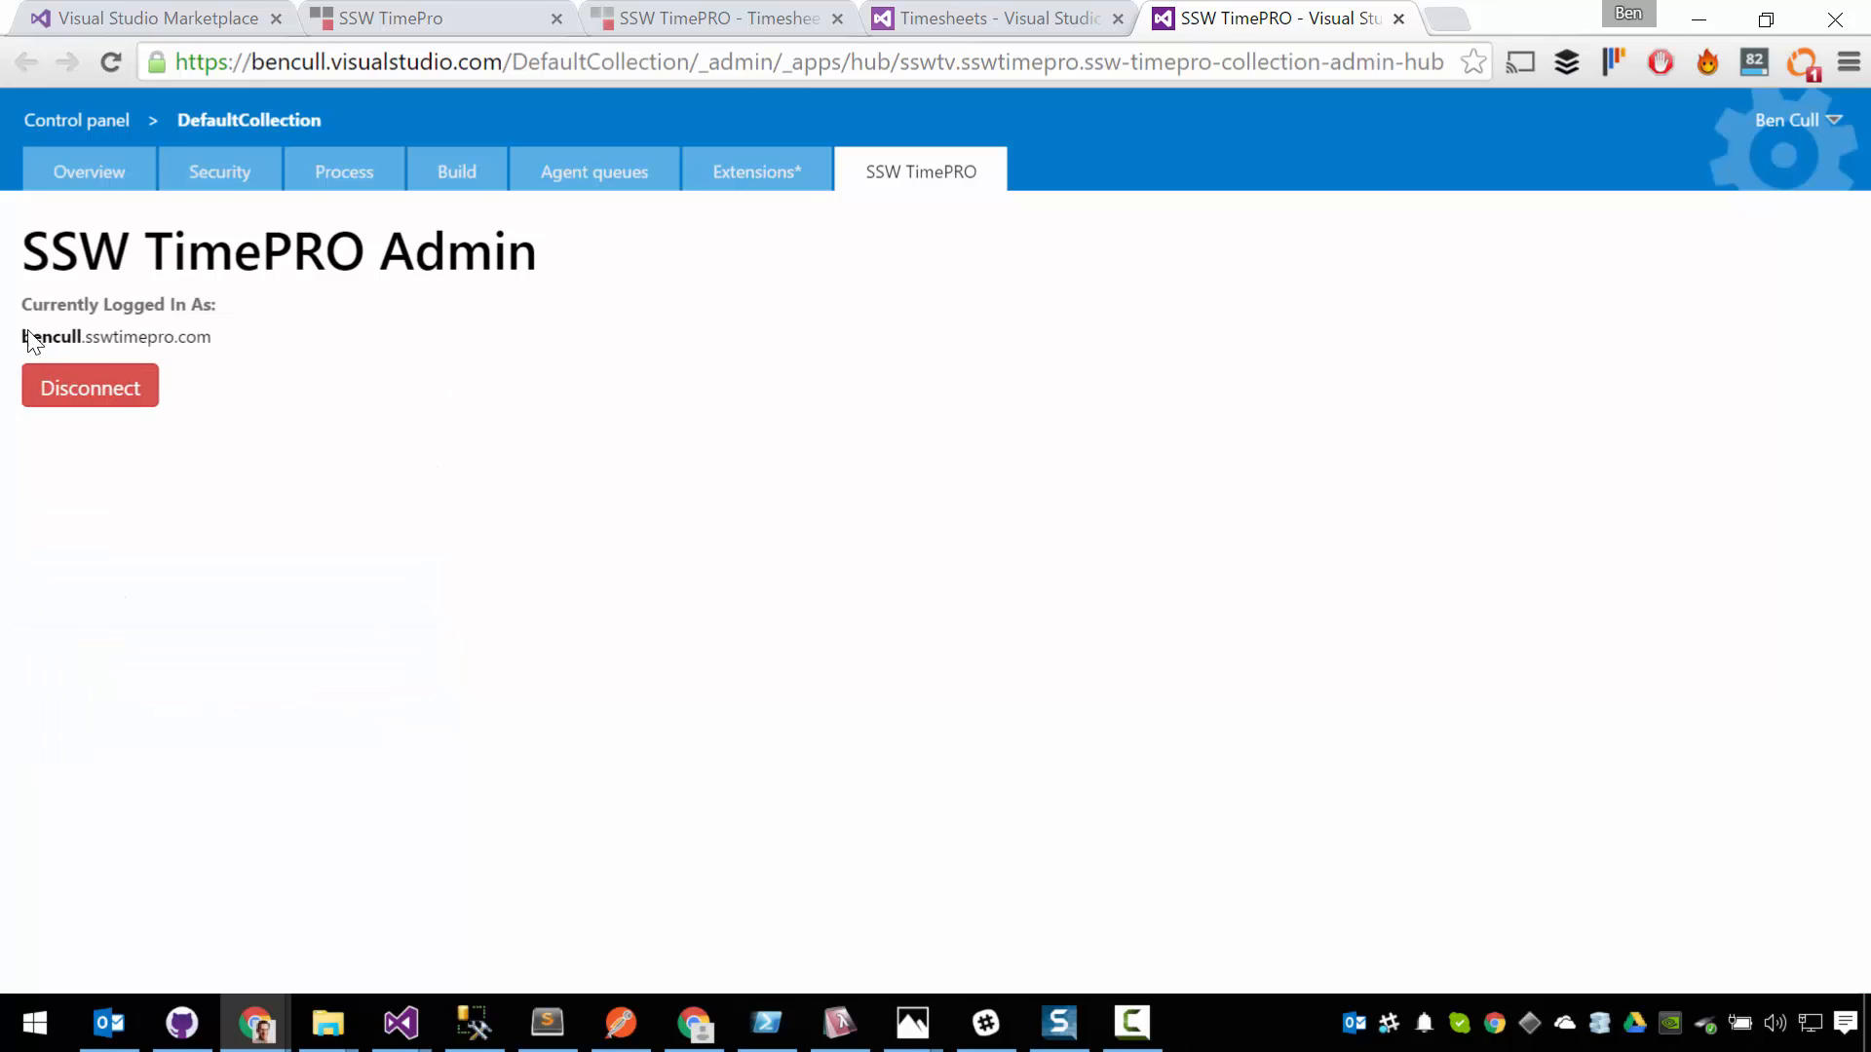
mouse_move(1223, 115)
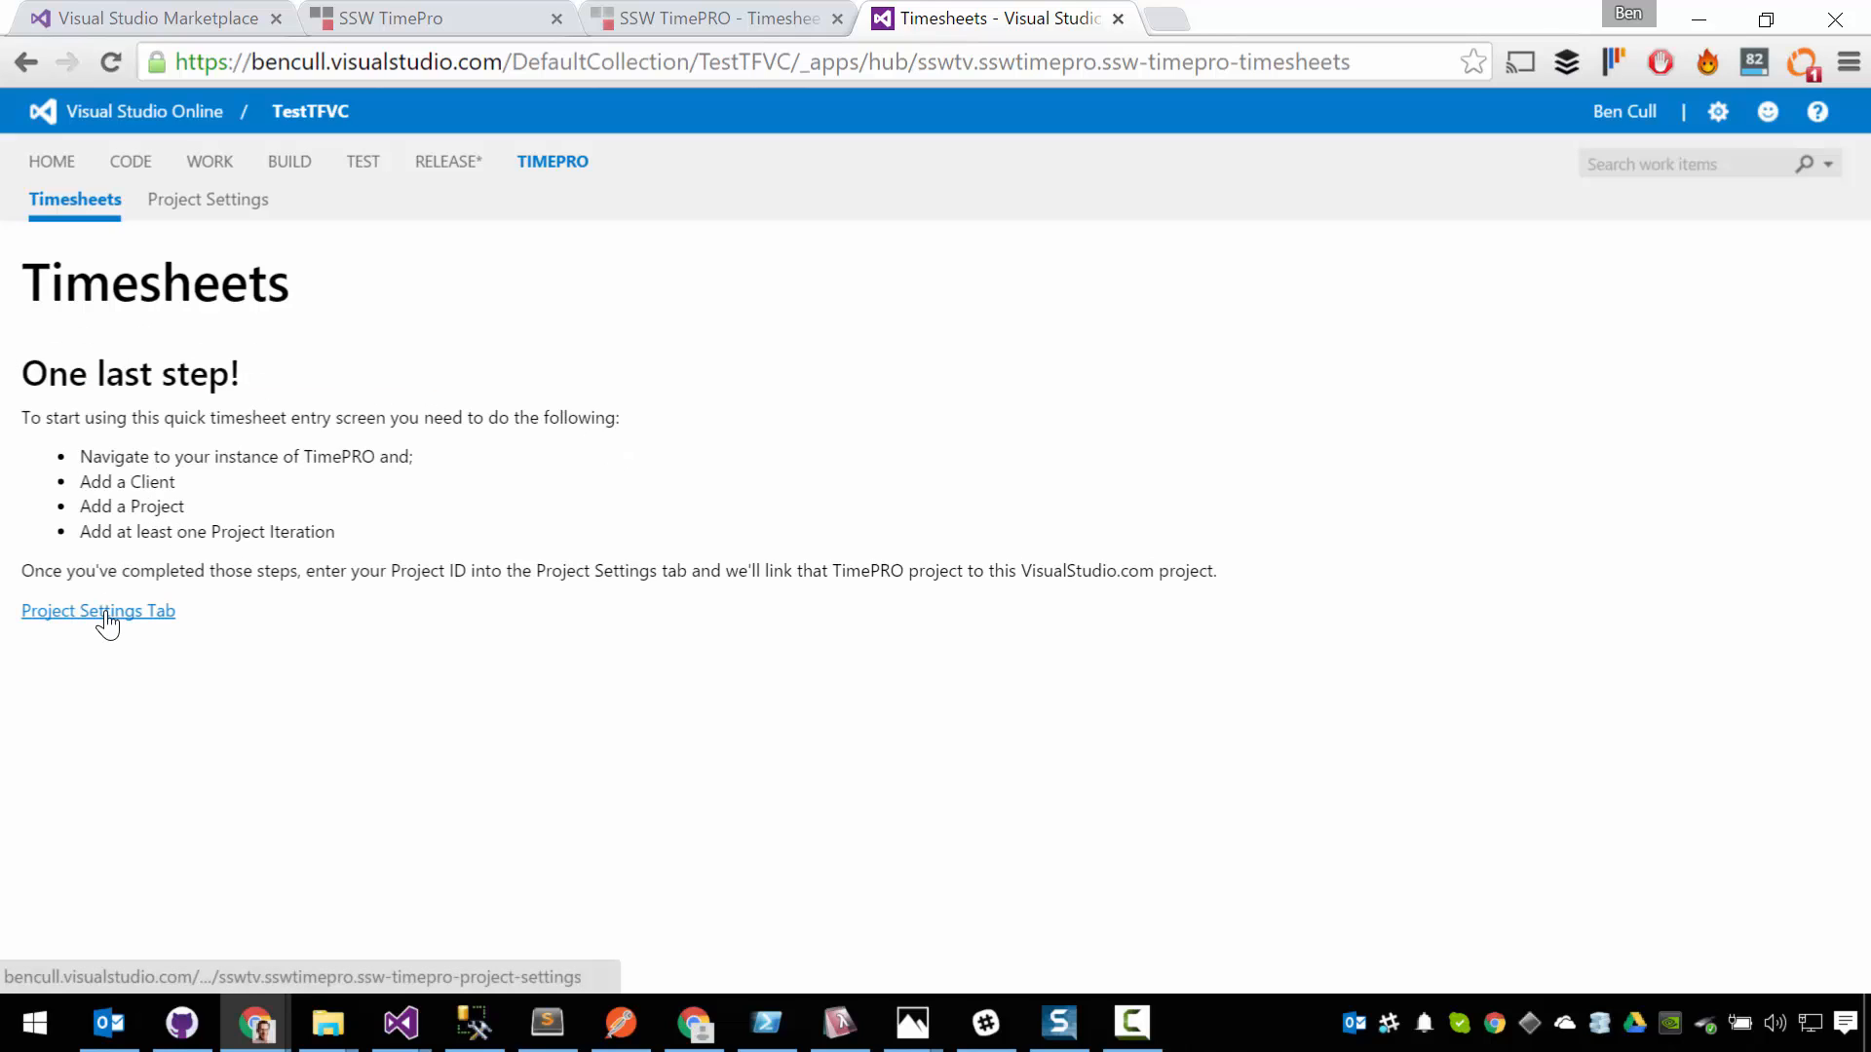
Step: Open the TimePRO Project Settings tab, then switch back to the TimePRO website
click(97, 610)
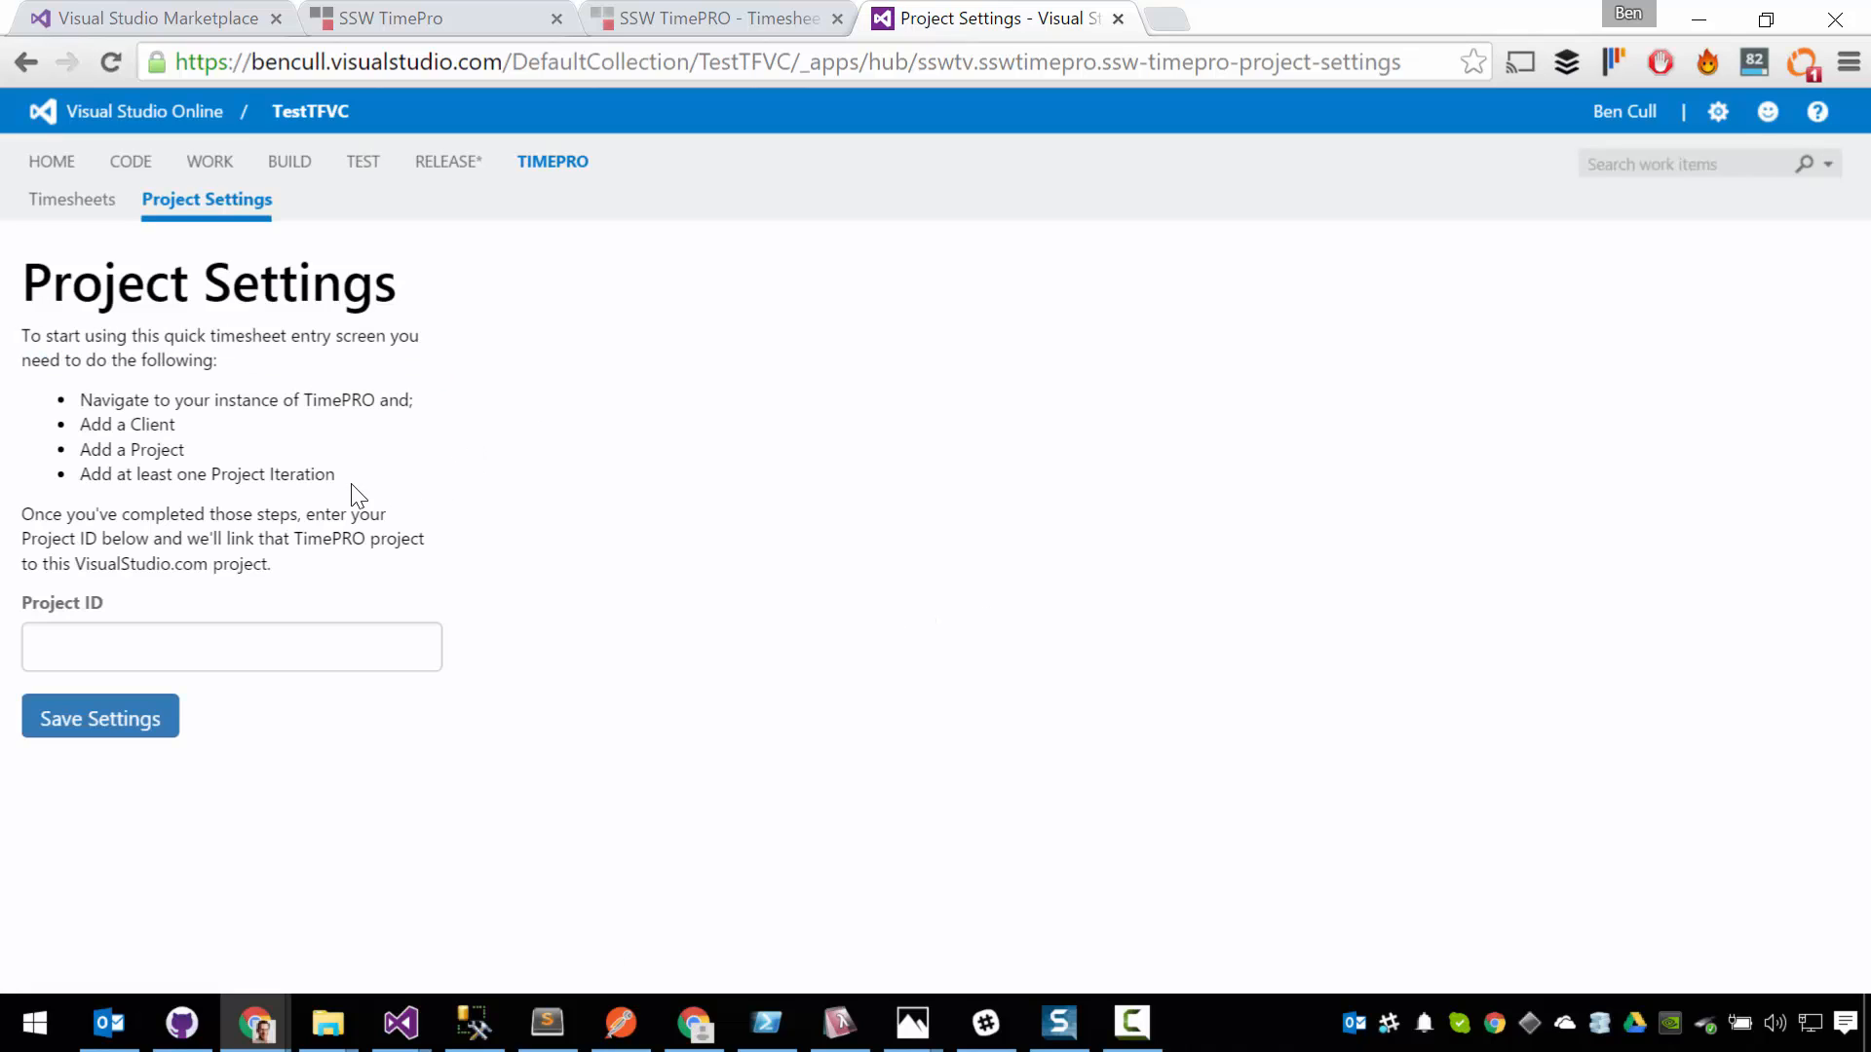
mouse_move(360, 179)
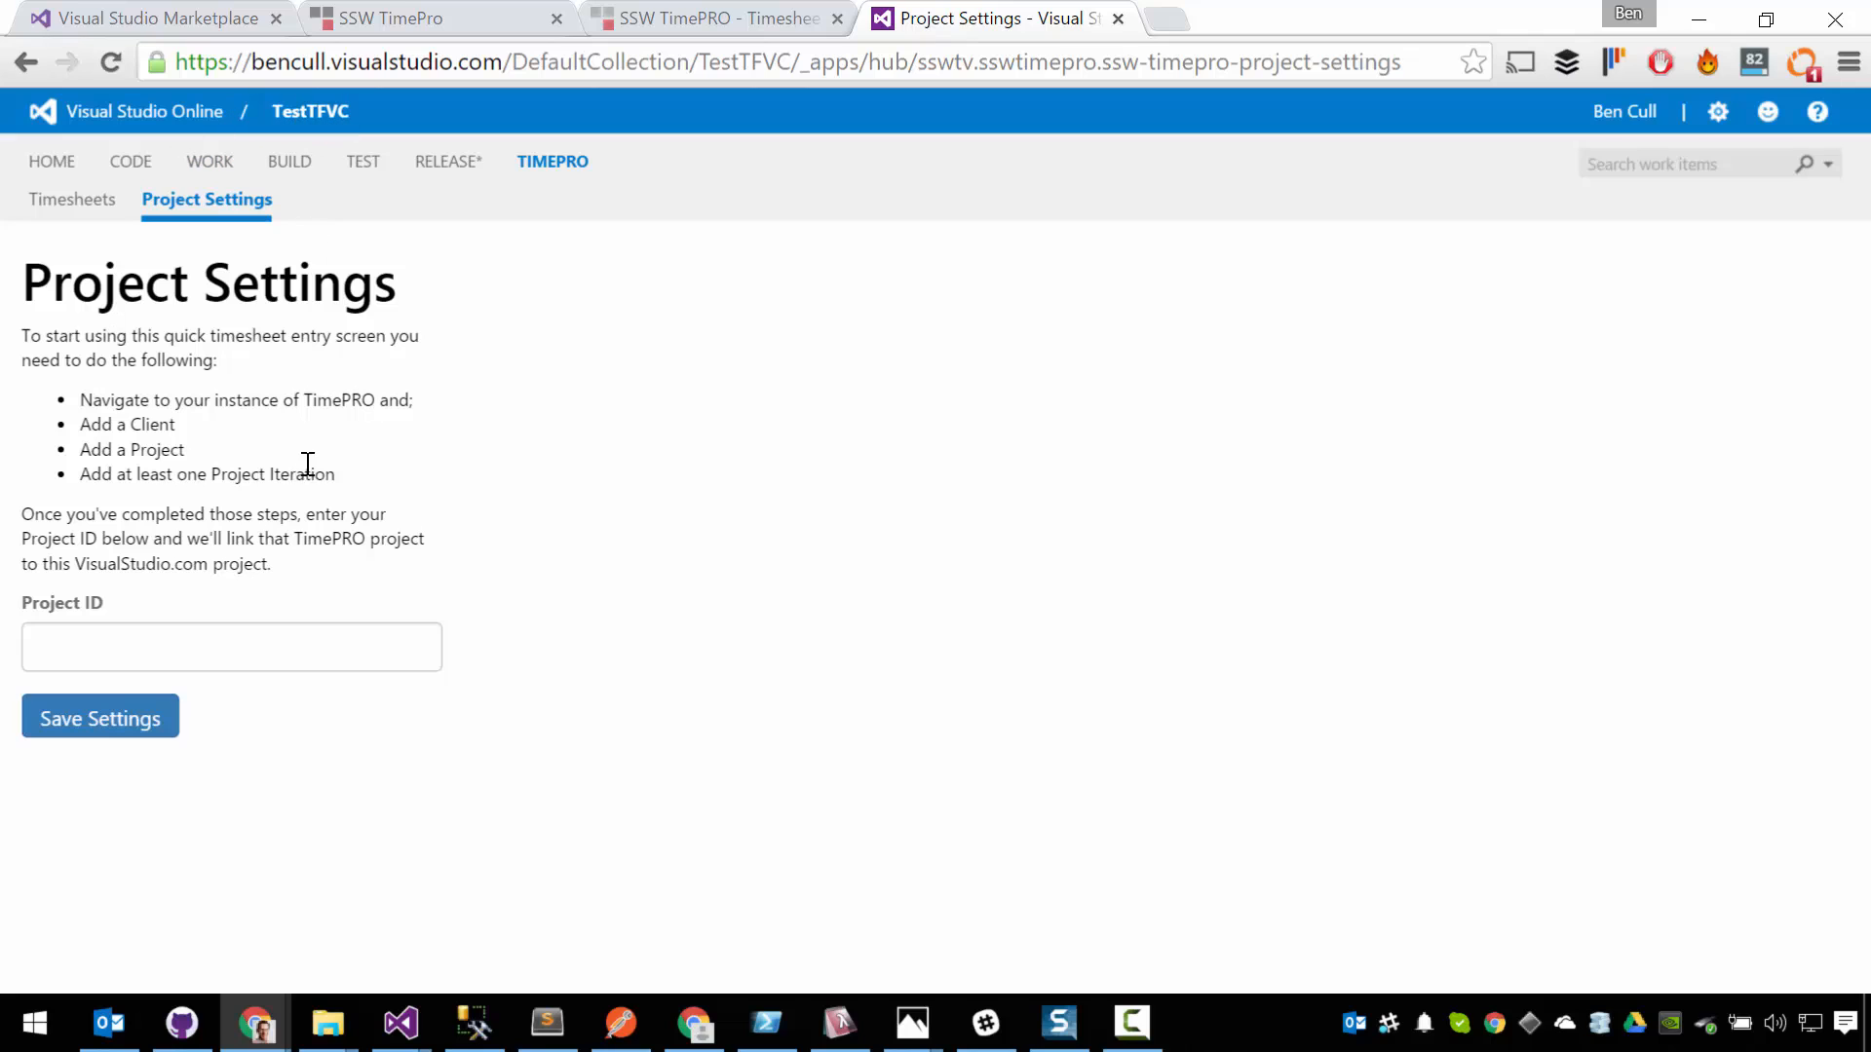
click(428, 17)
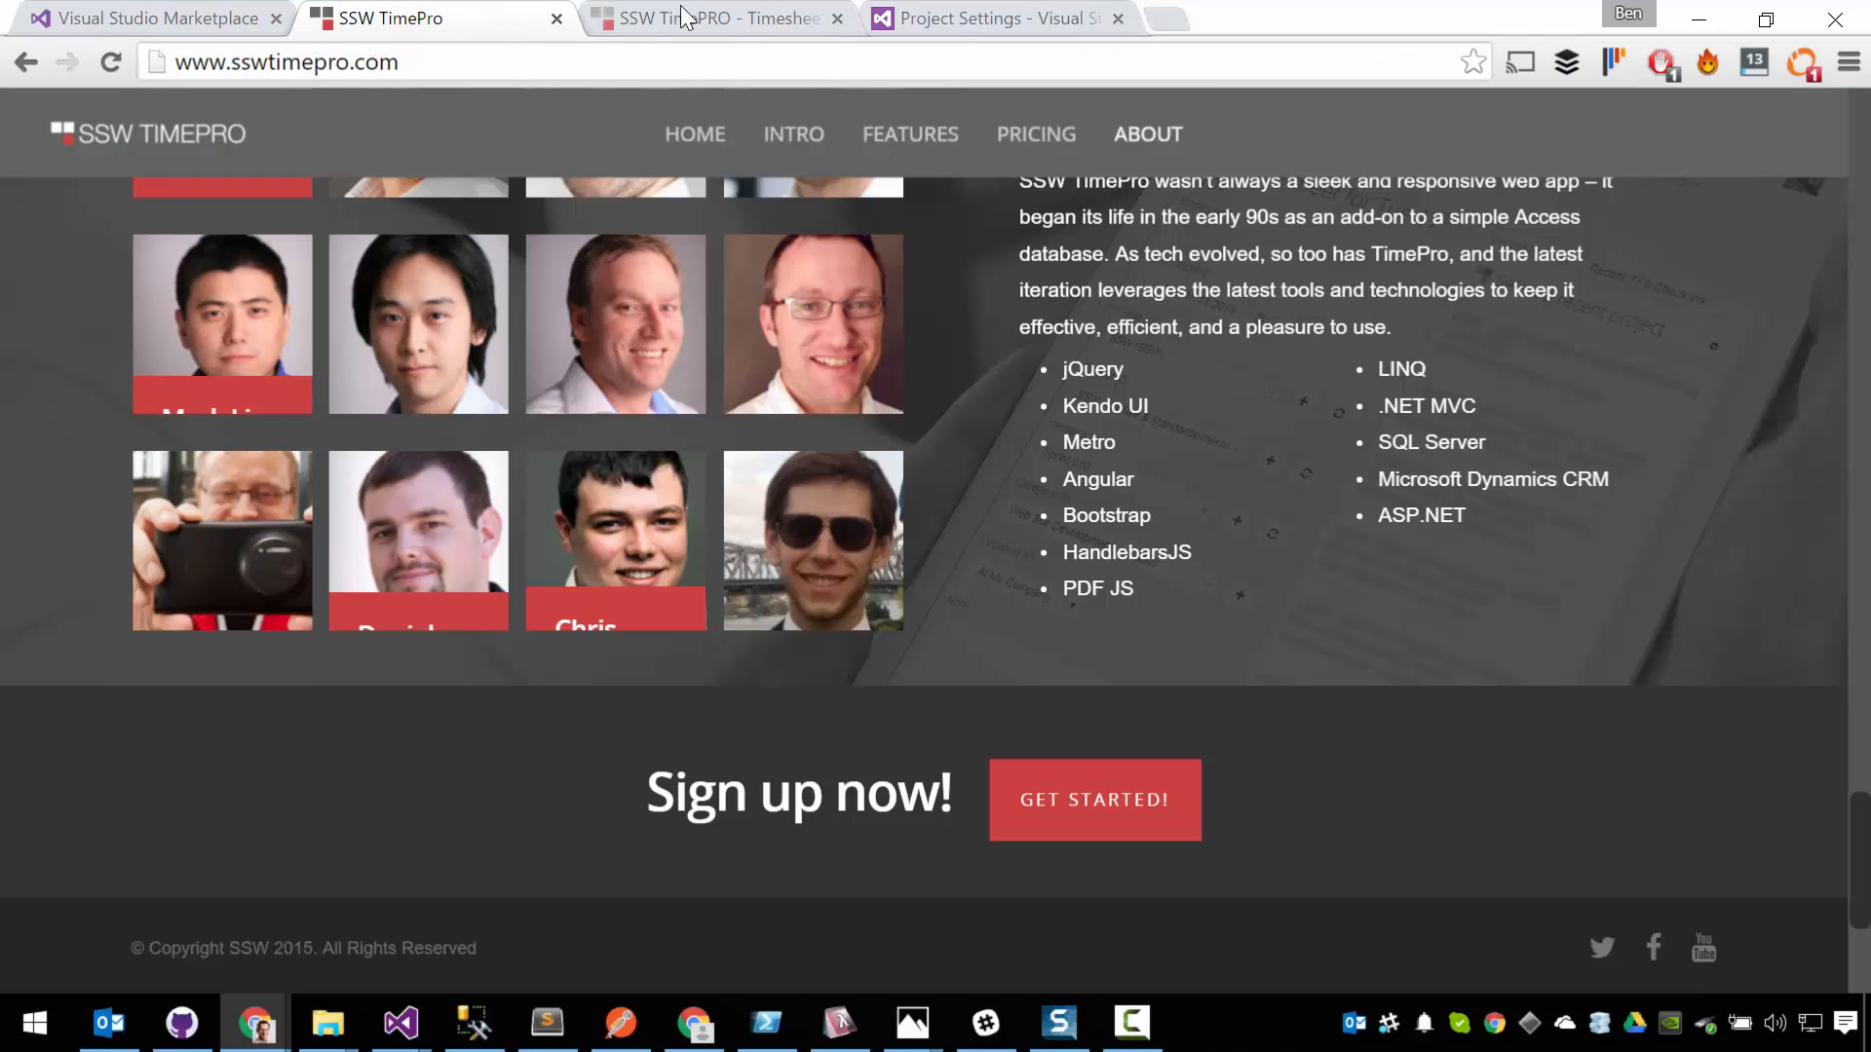
Step: Revisit the TimePRO timesheet tab, then return to the VSO Project Settings page
click(715, 18)
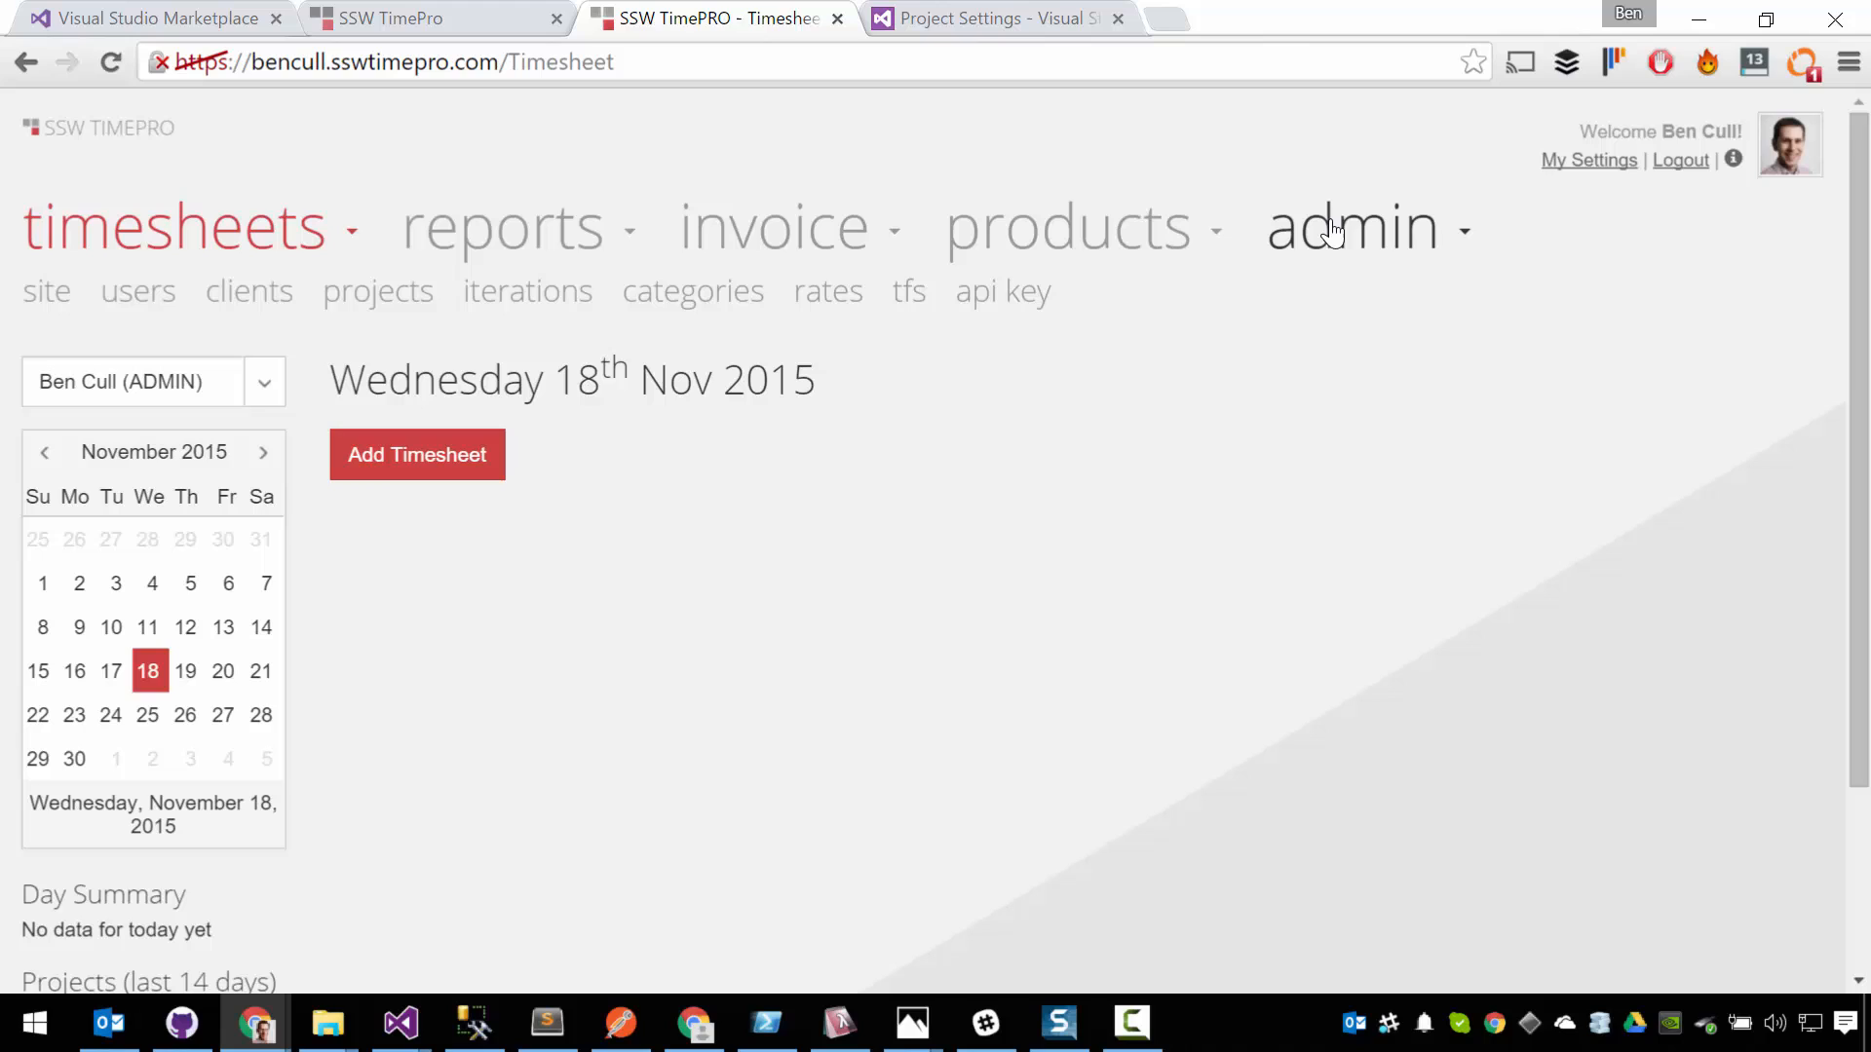
mouse_move(247, 290)
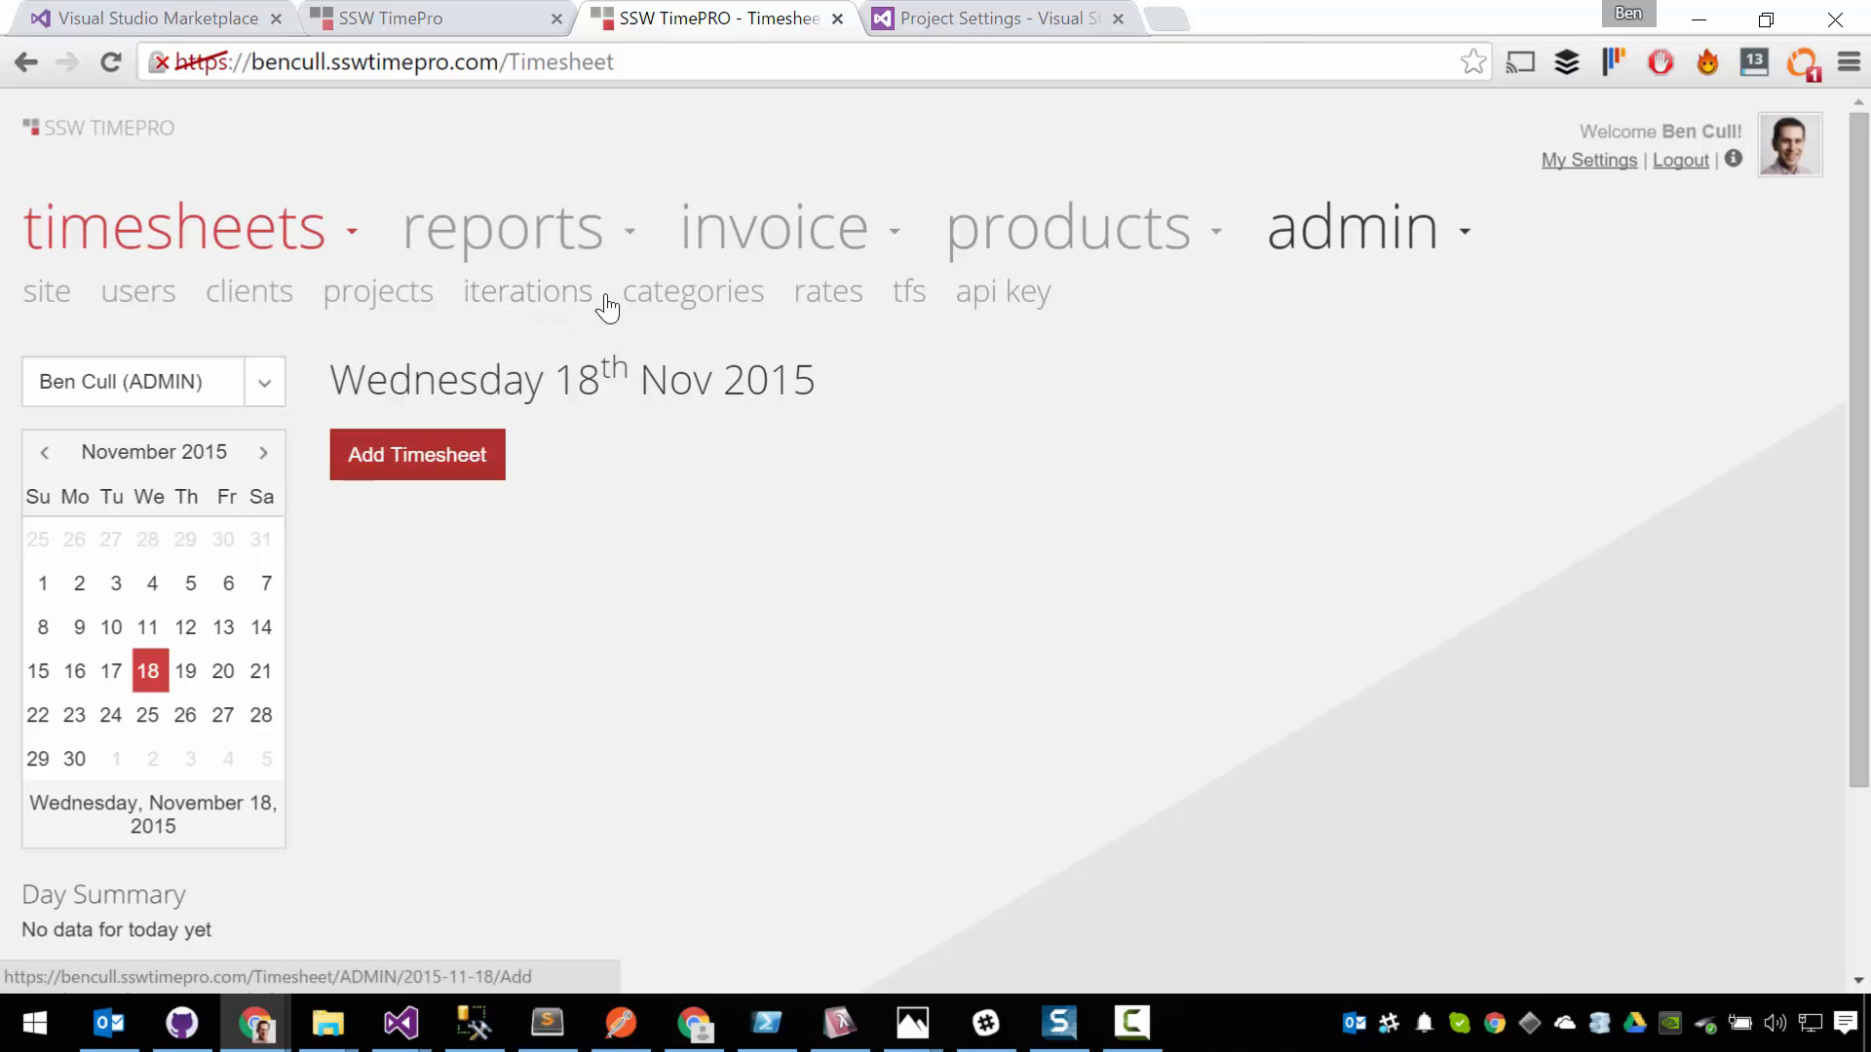
click(996, 18)
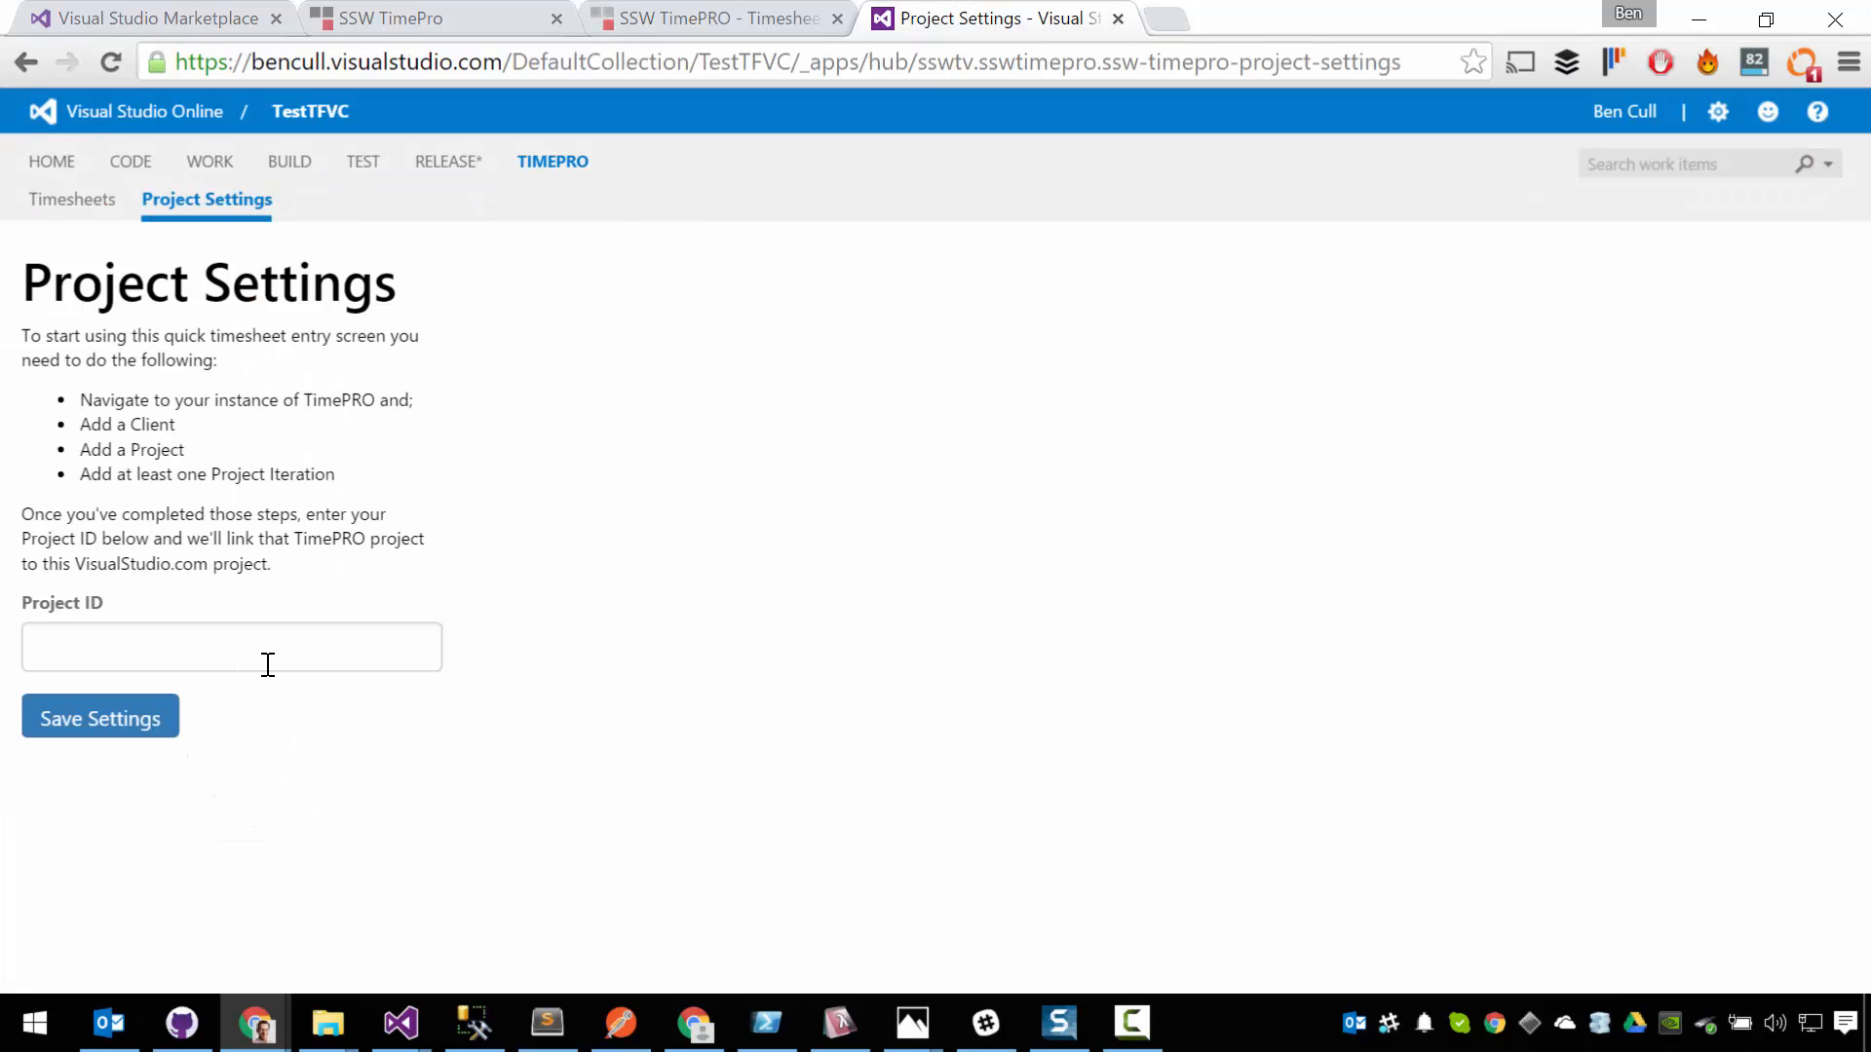
Step: Save Project ID TEST1 to link TestTFVC to the TimePRO project
click(232, 647)
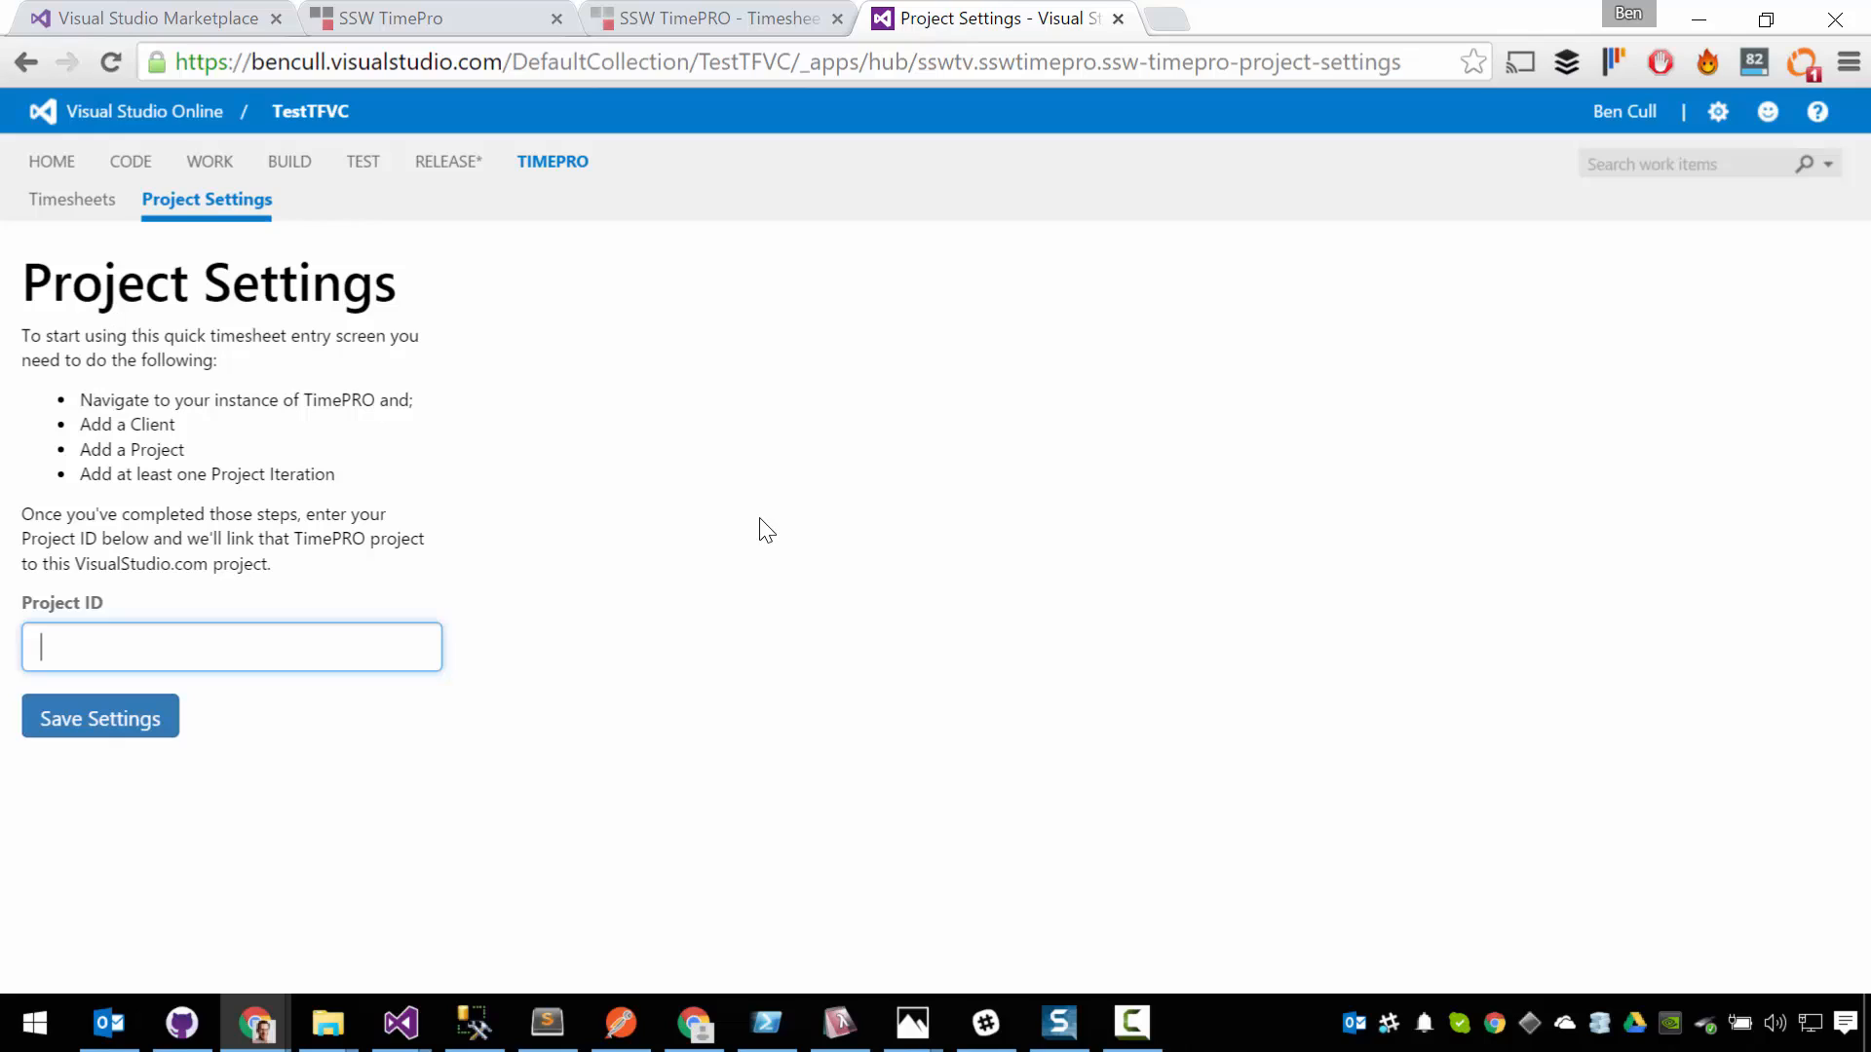
text(TEST1)
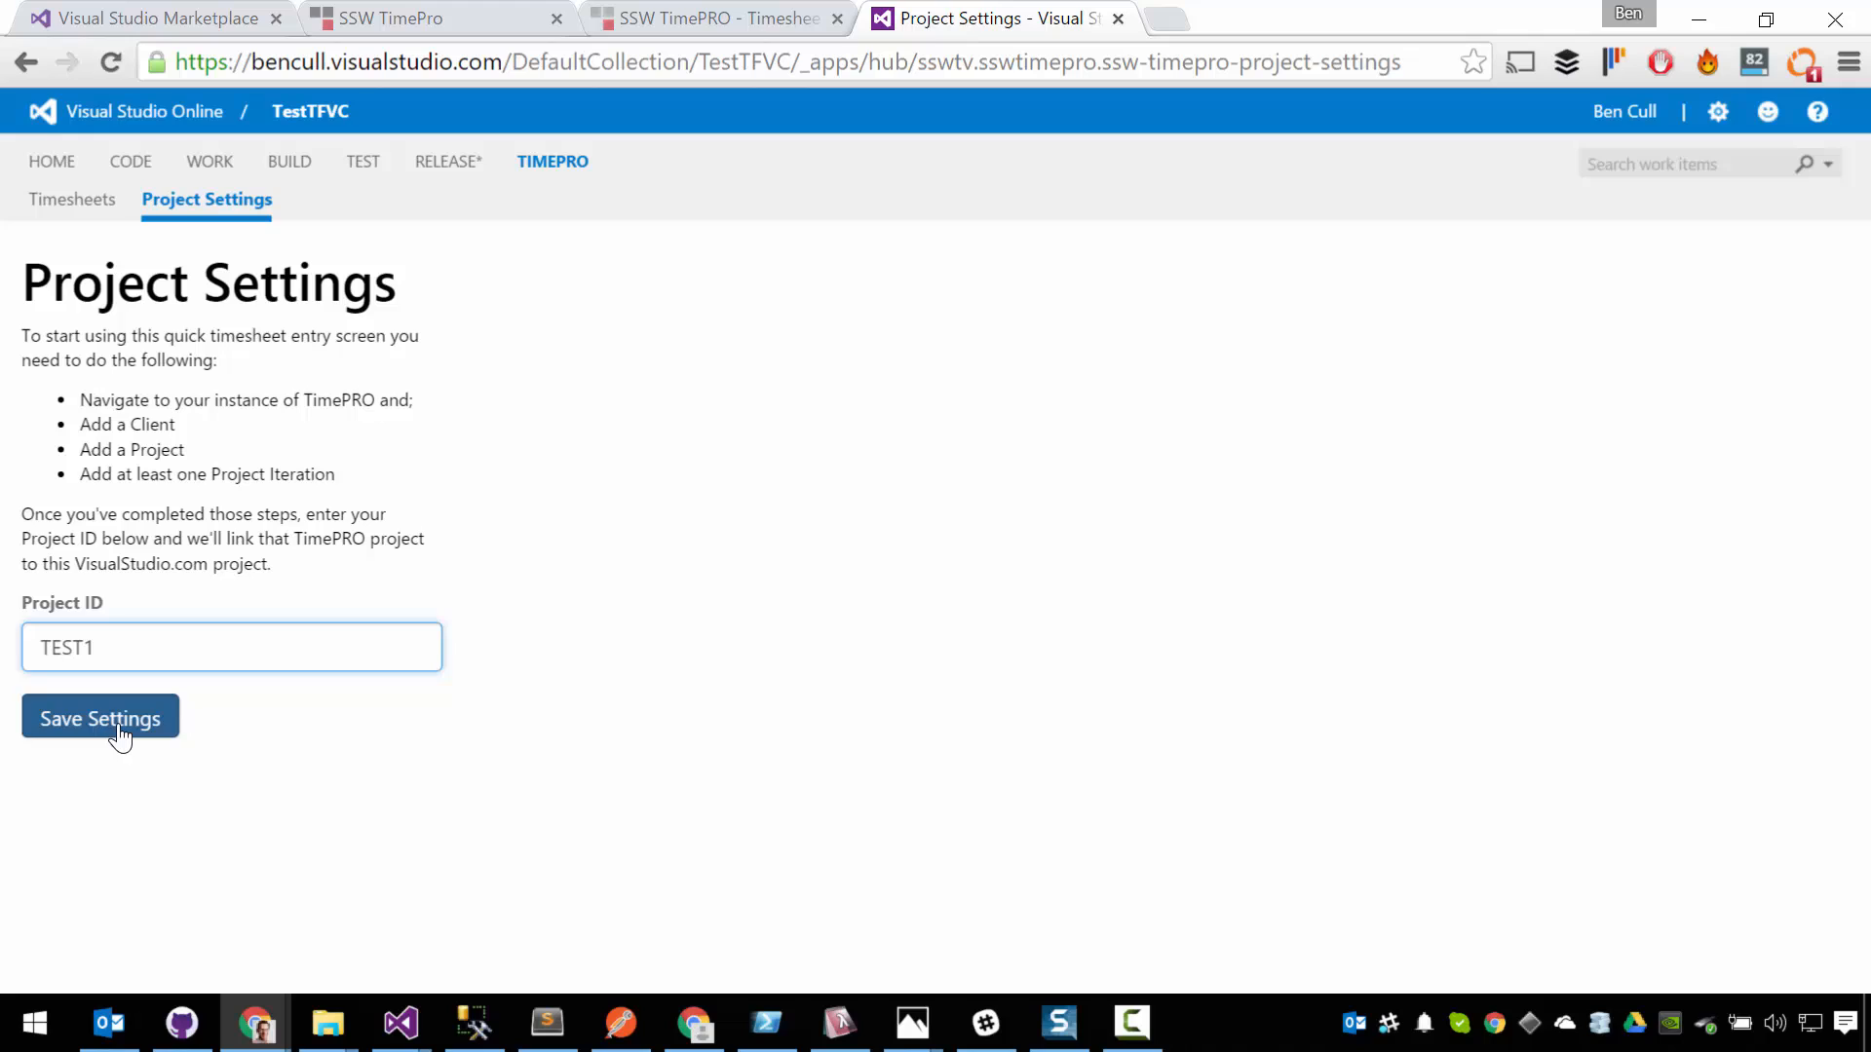
click(99, 719)
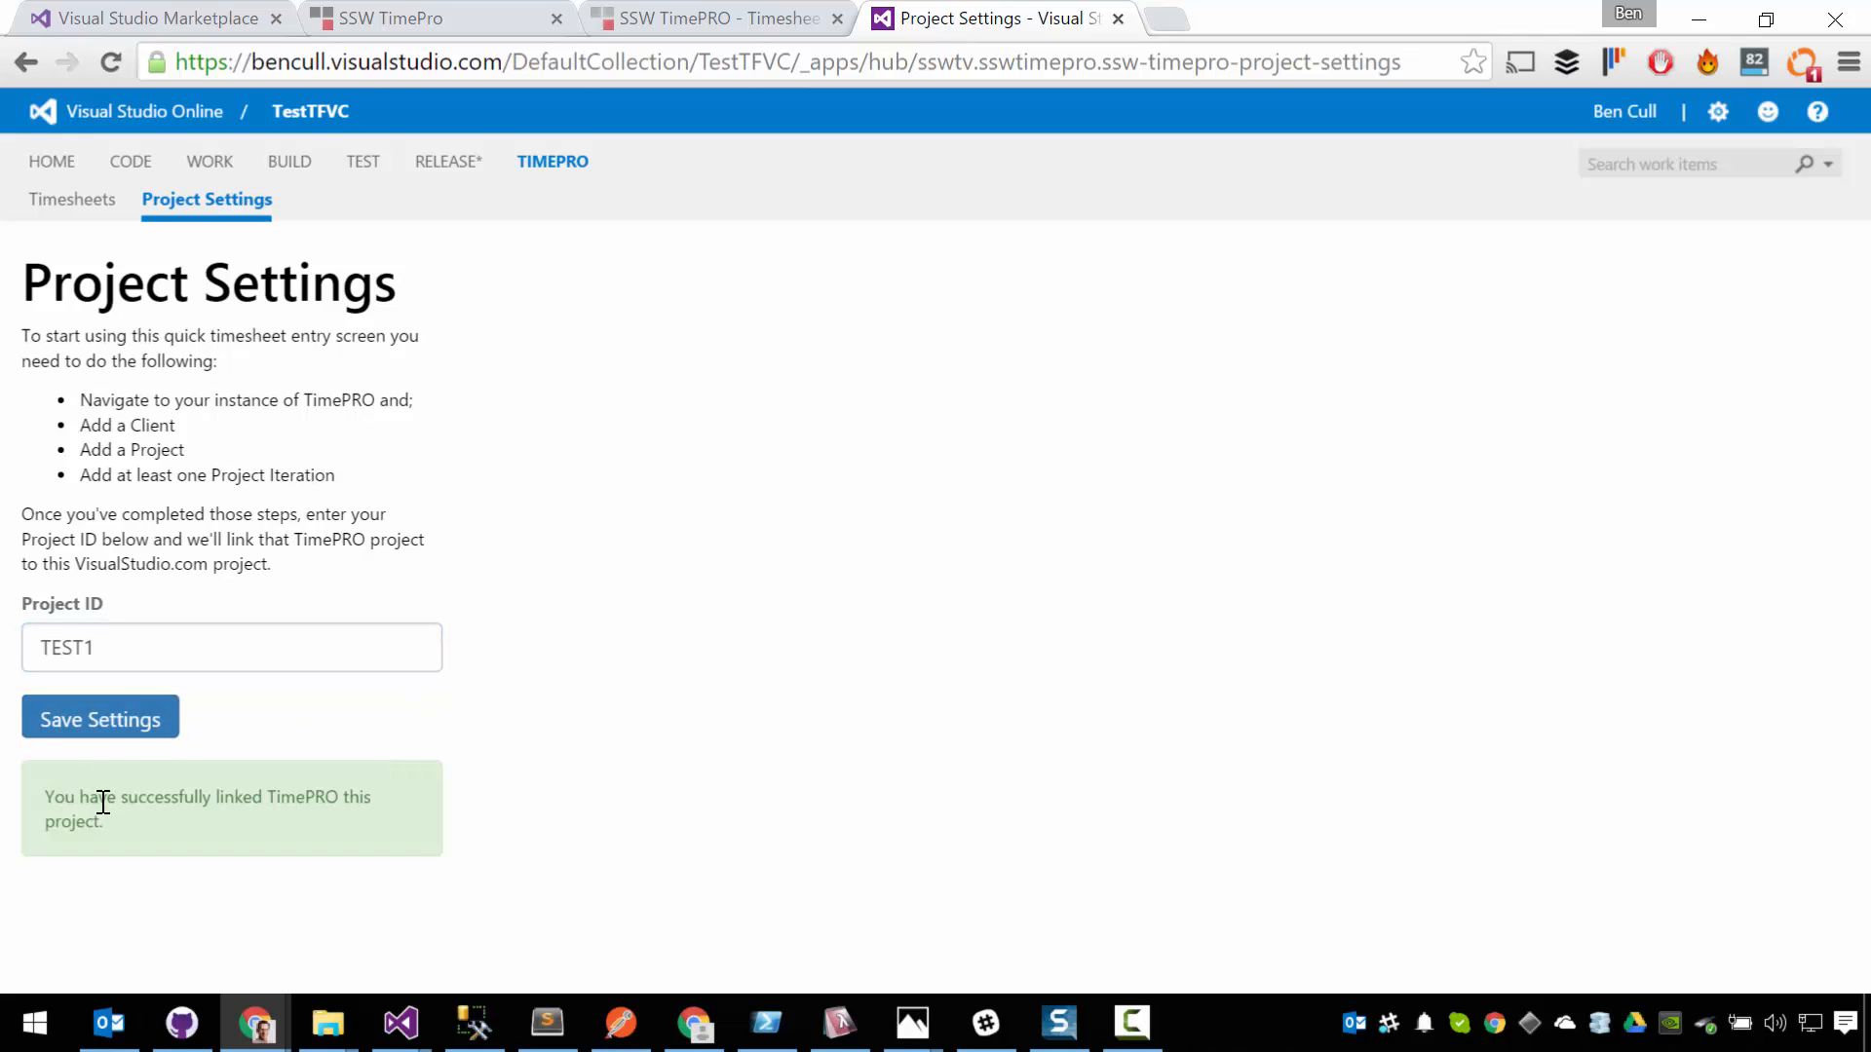
mouse_move(124, 836)
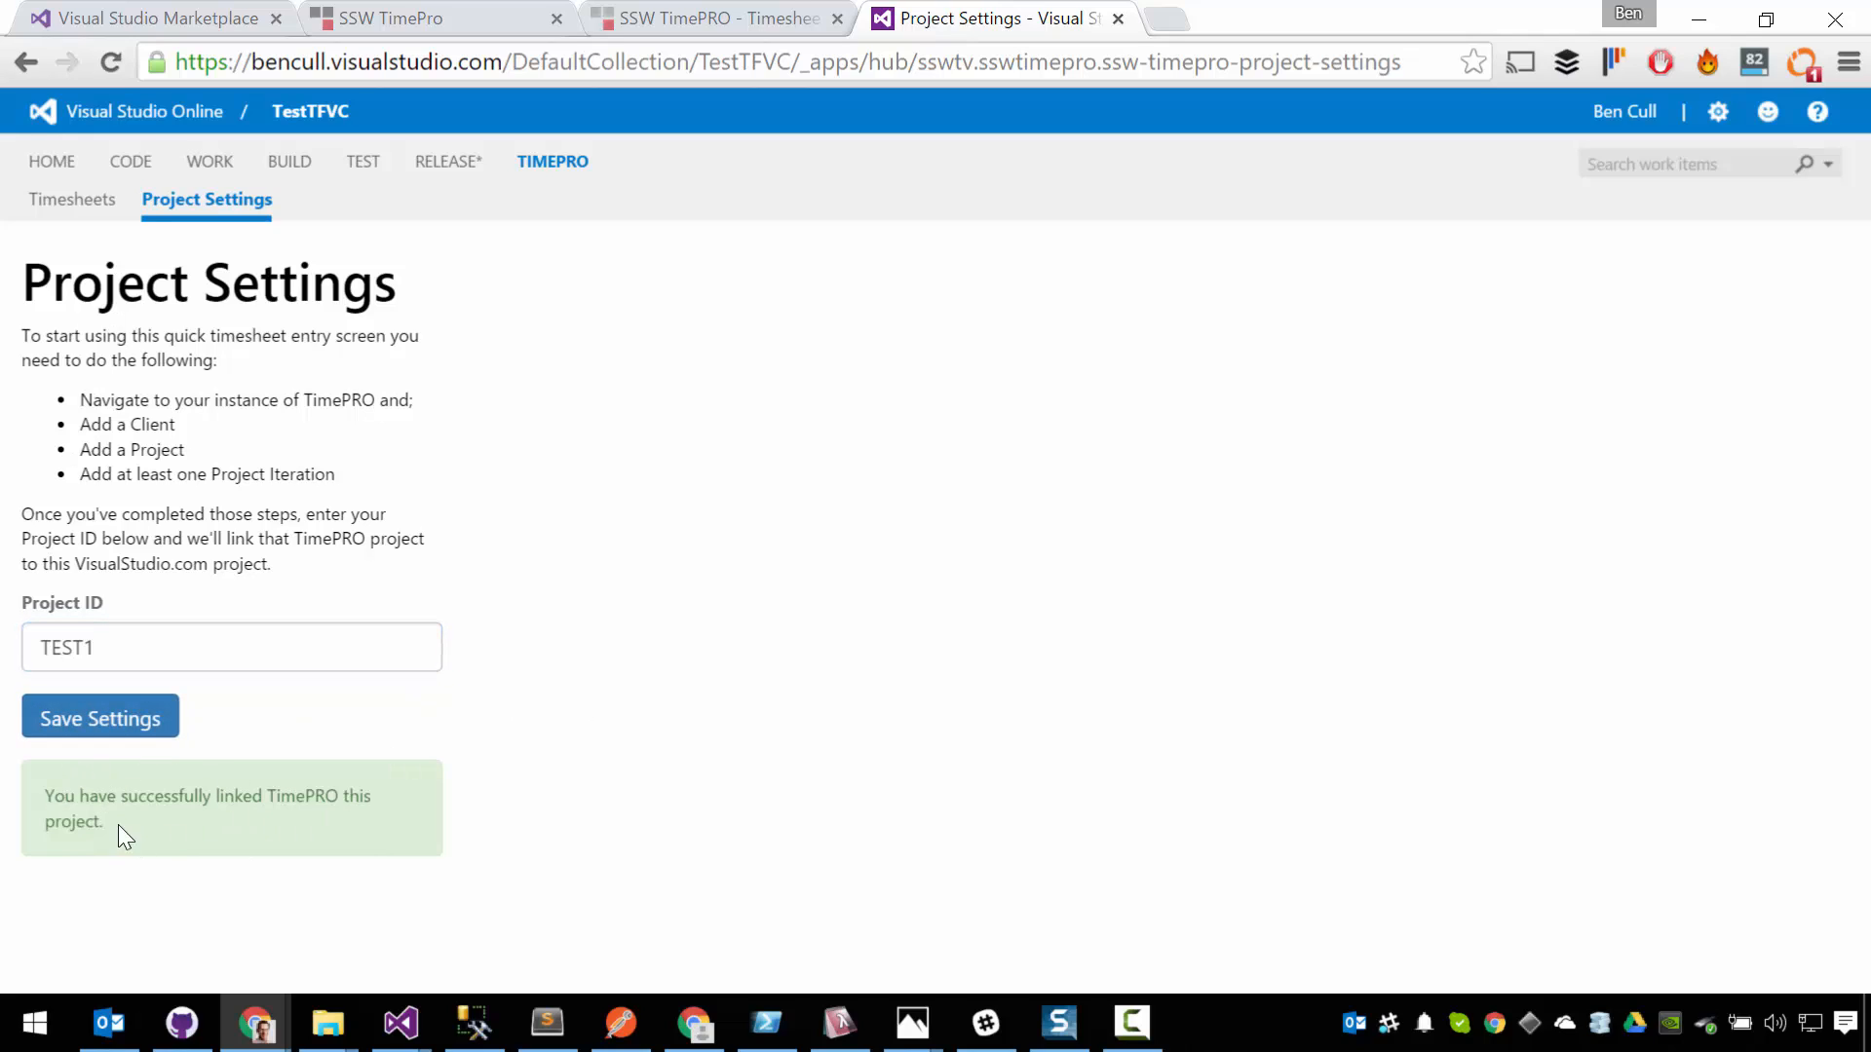
mouse_move(73, 199)
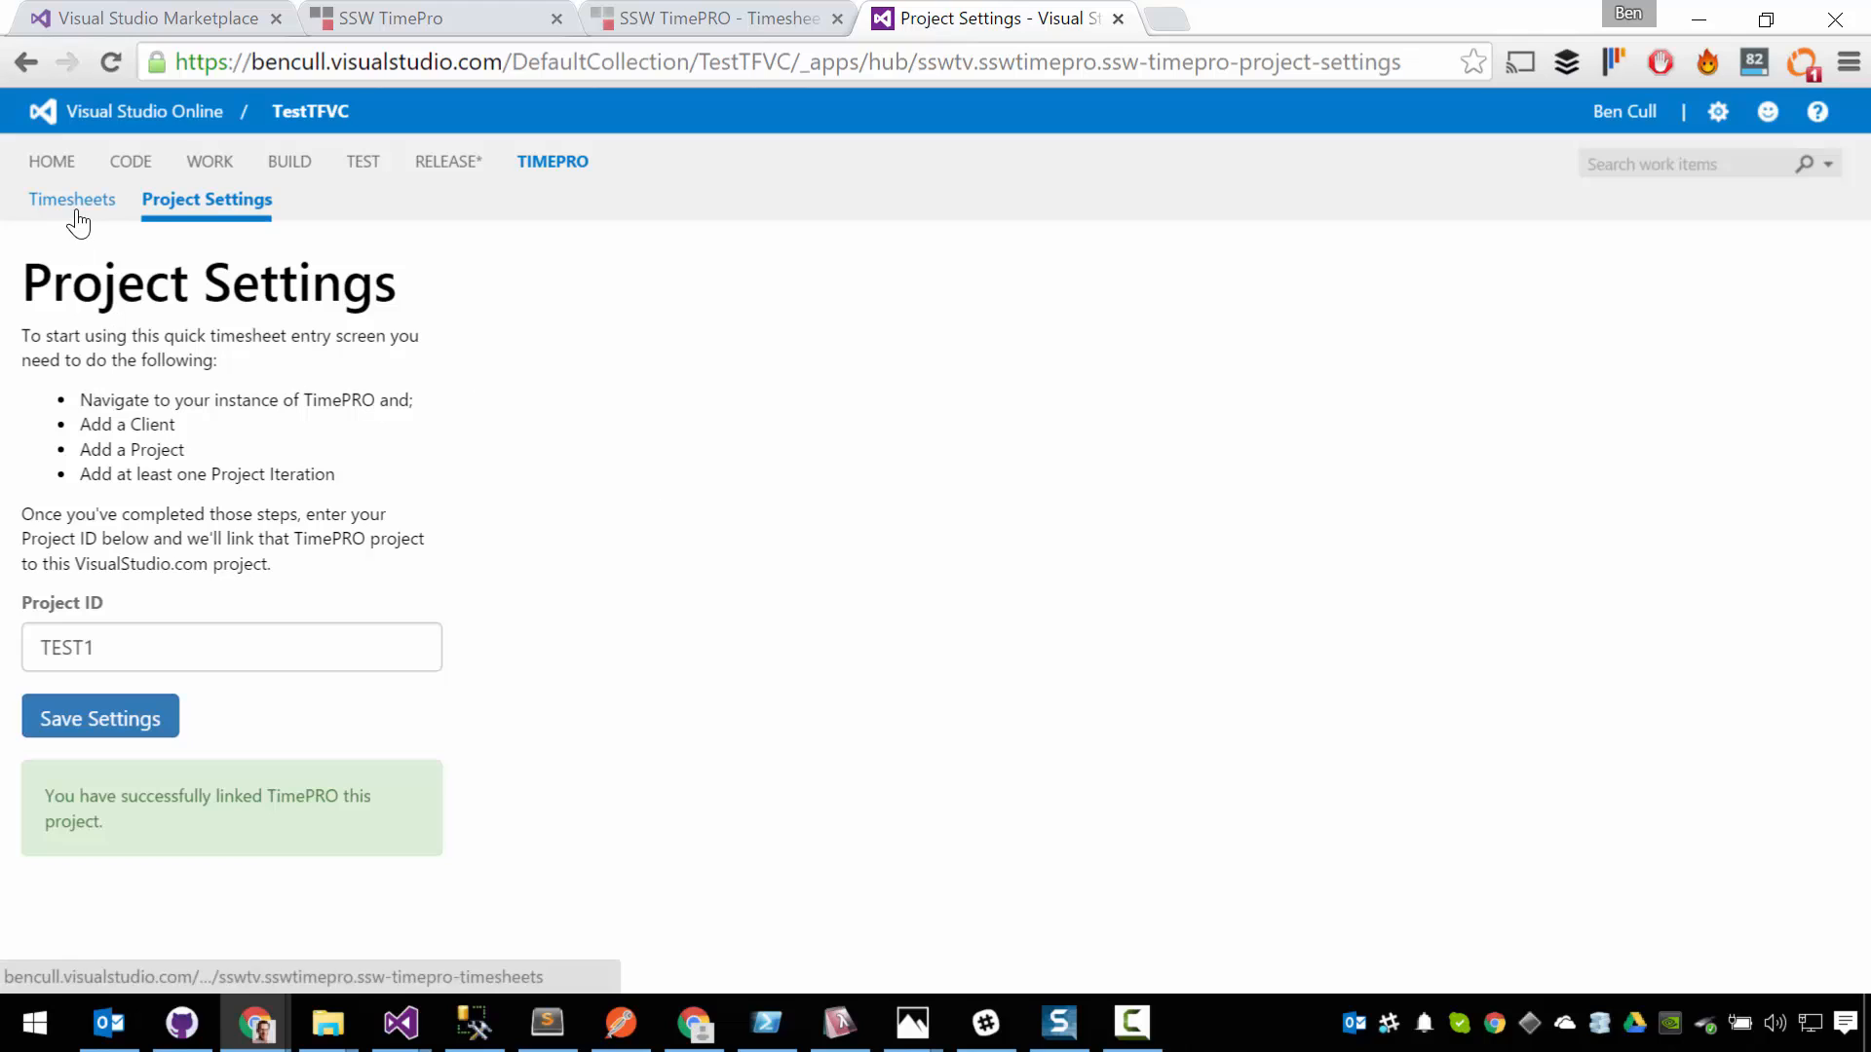
click(72, 199)
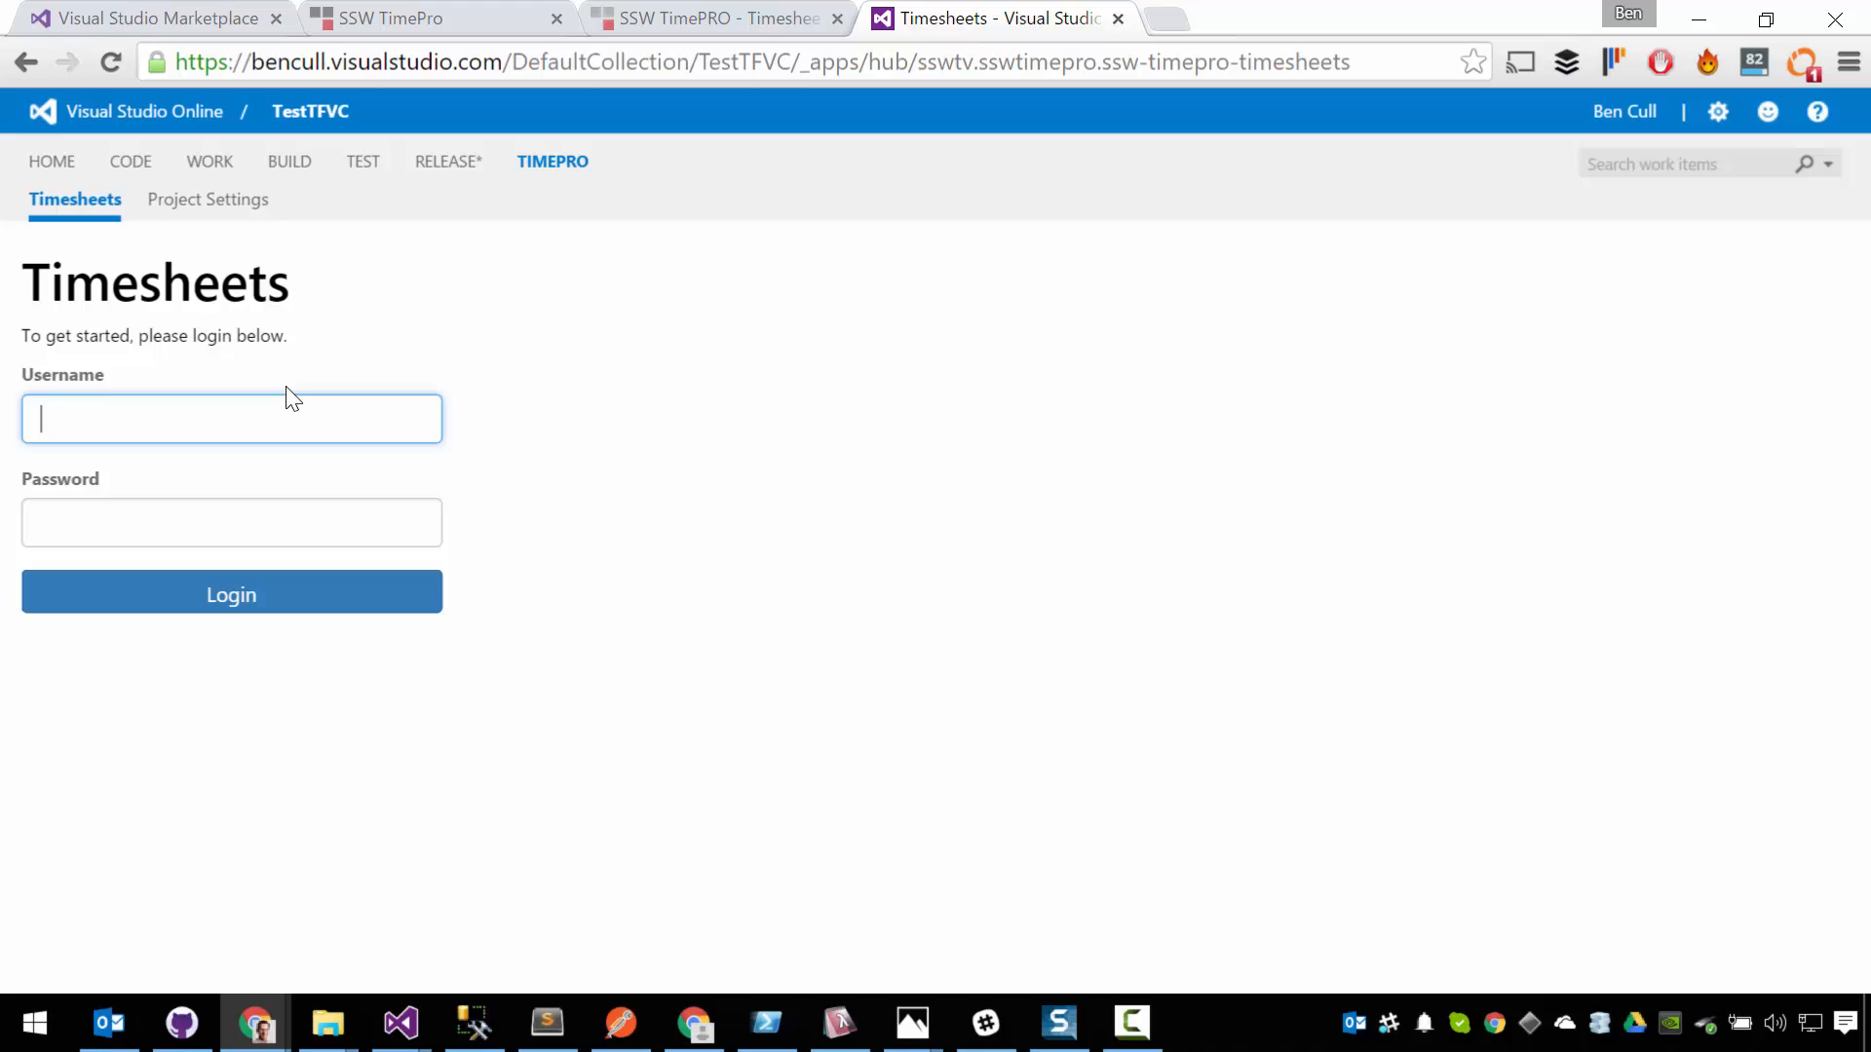
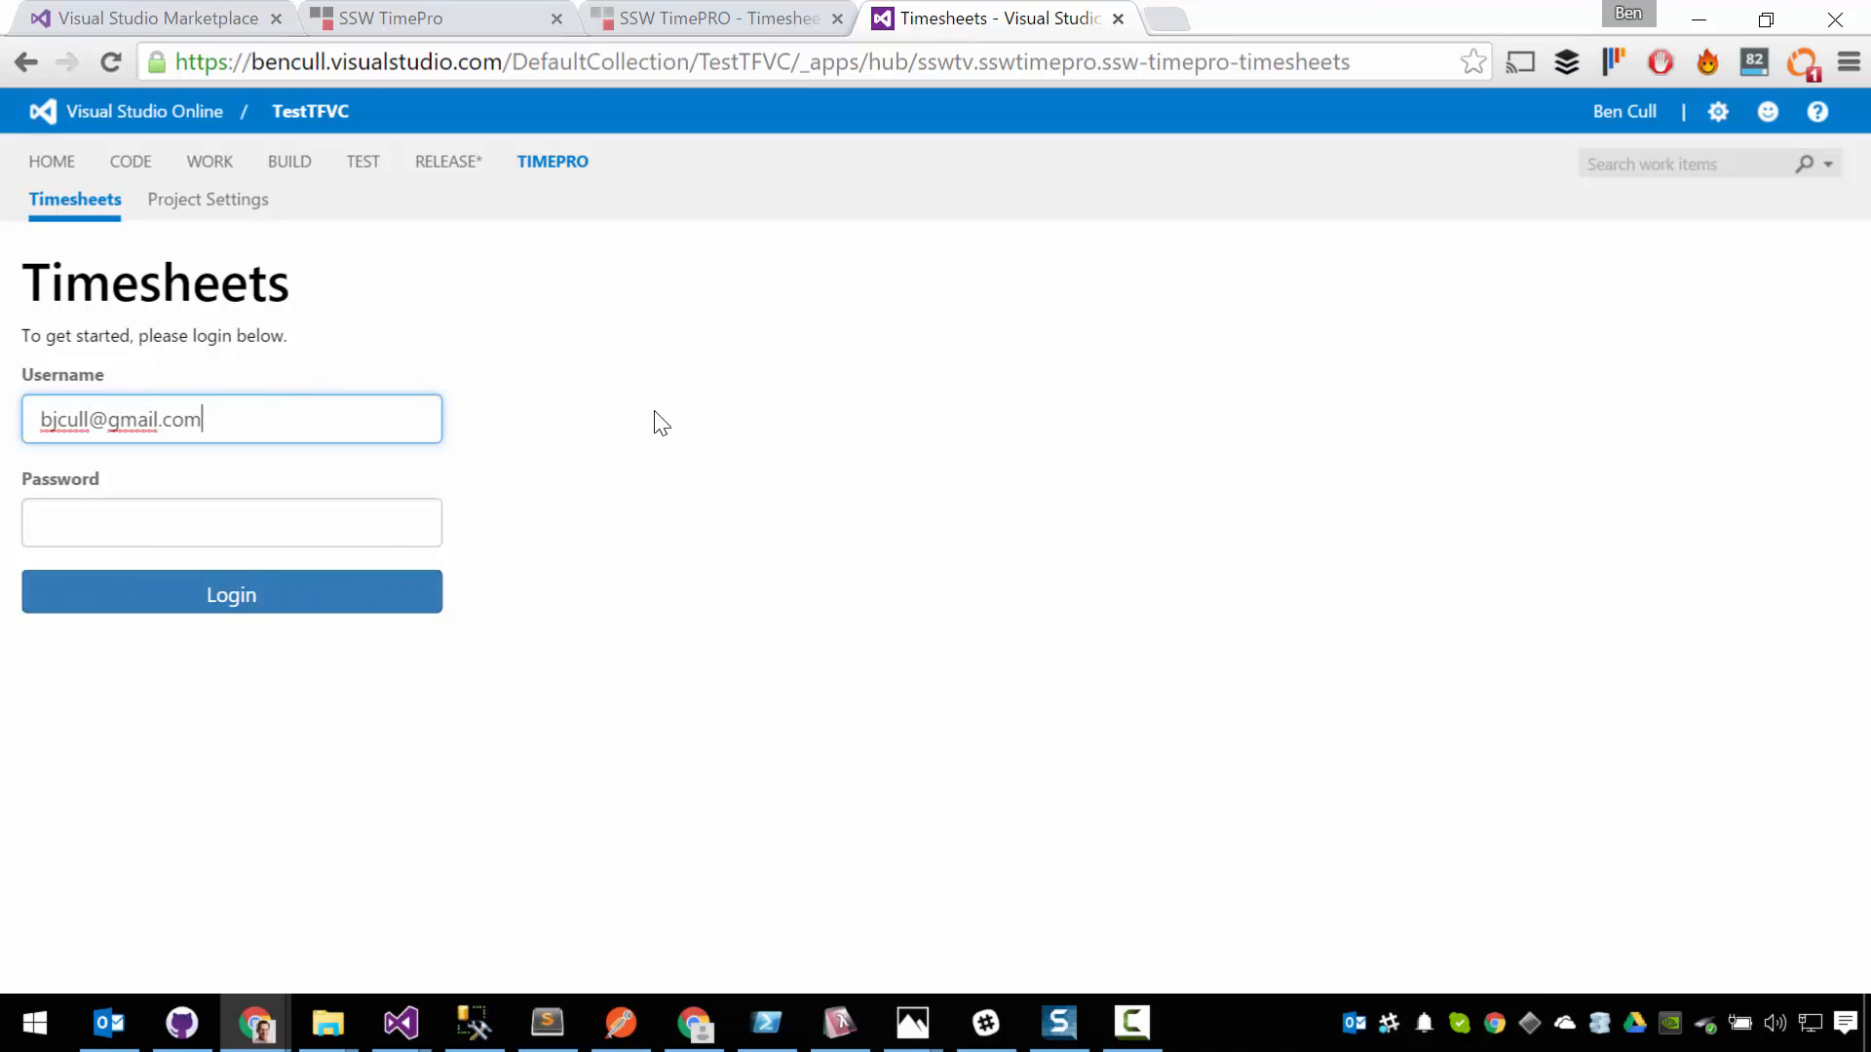
mouse_move(74, 199)
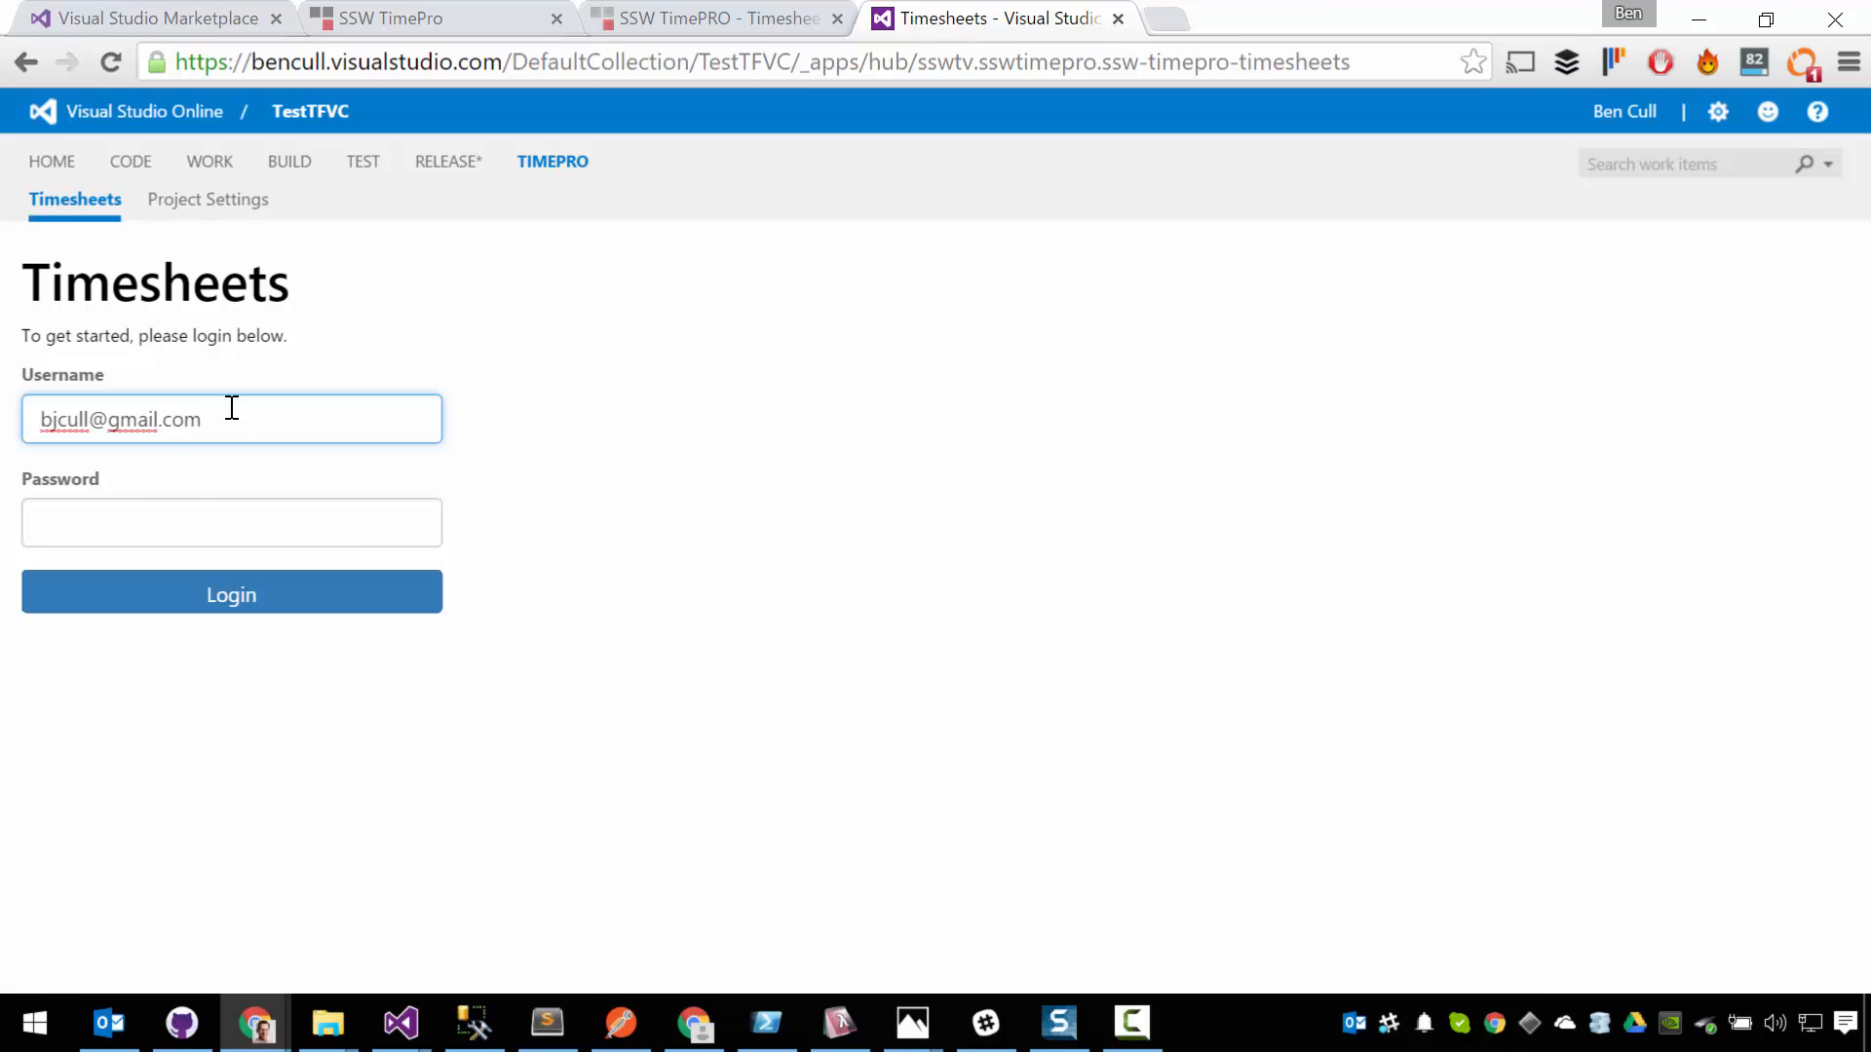
text(password)
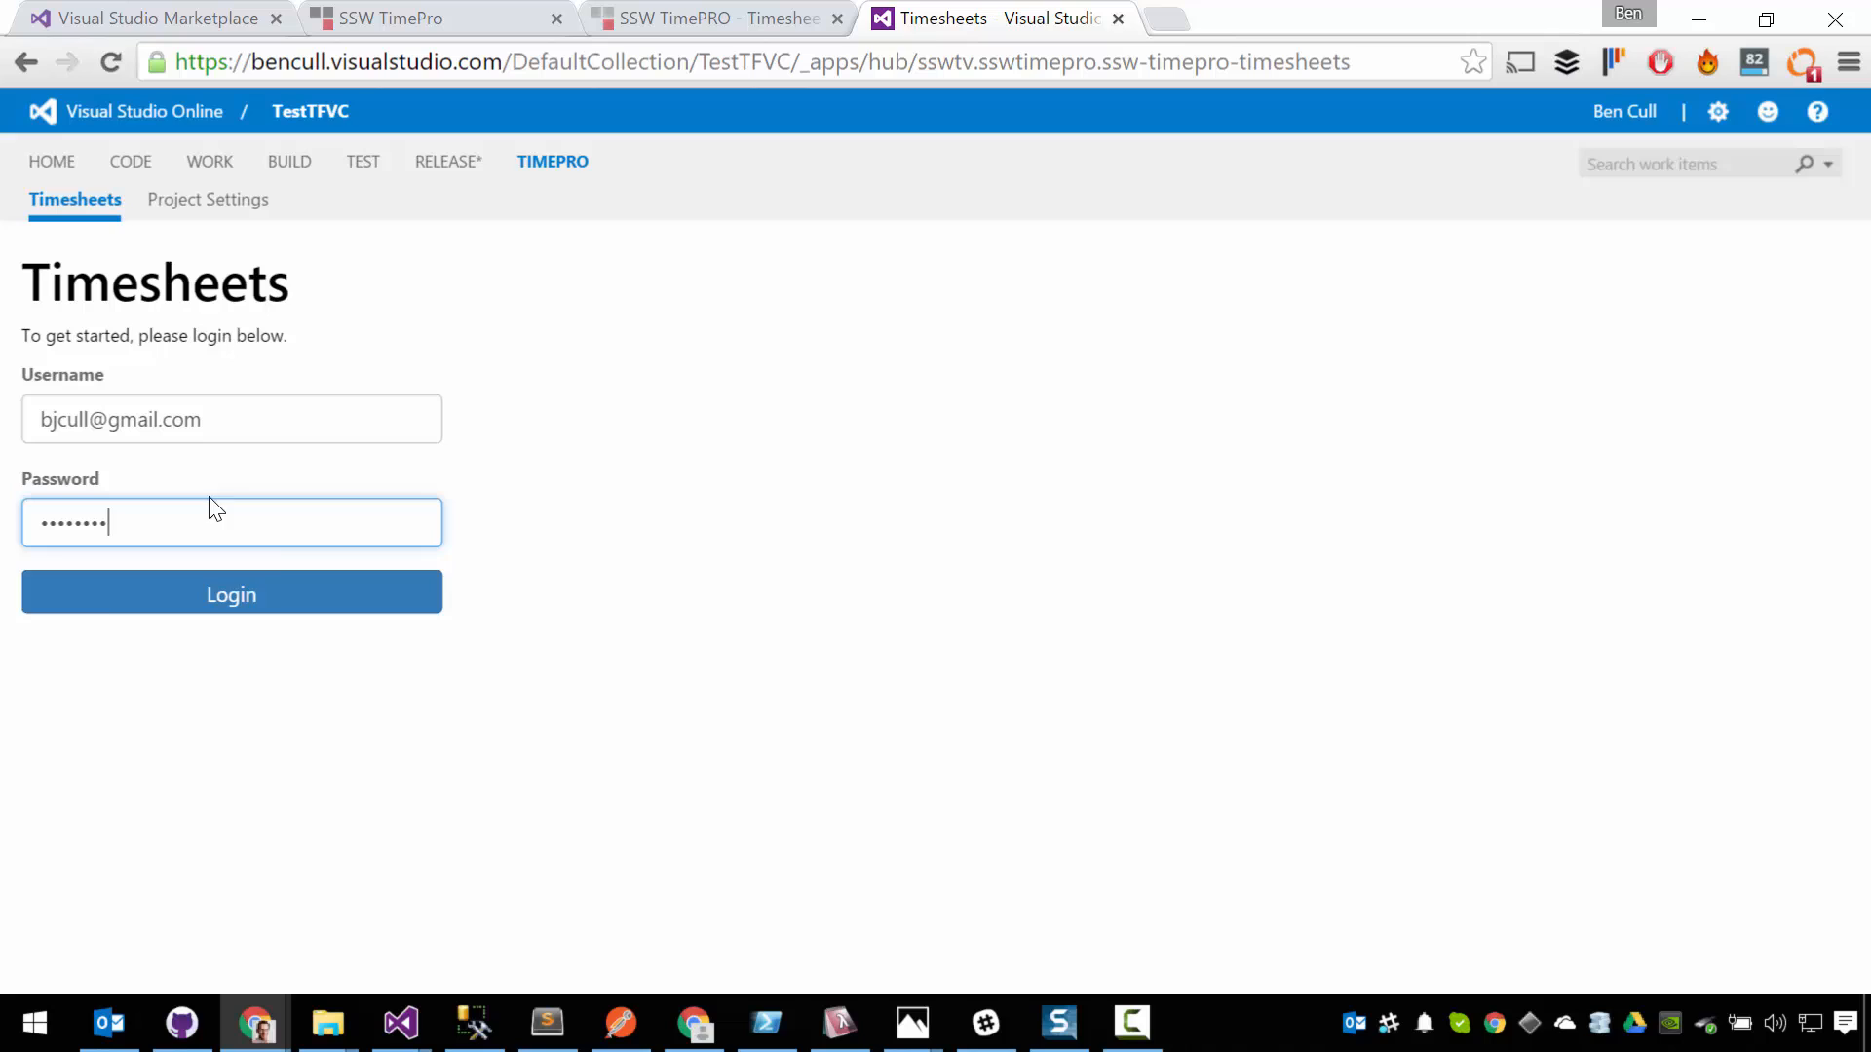
click(230, 595)
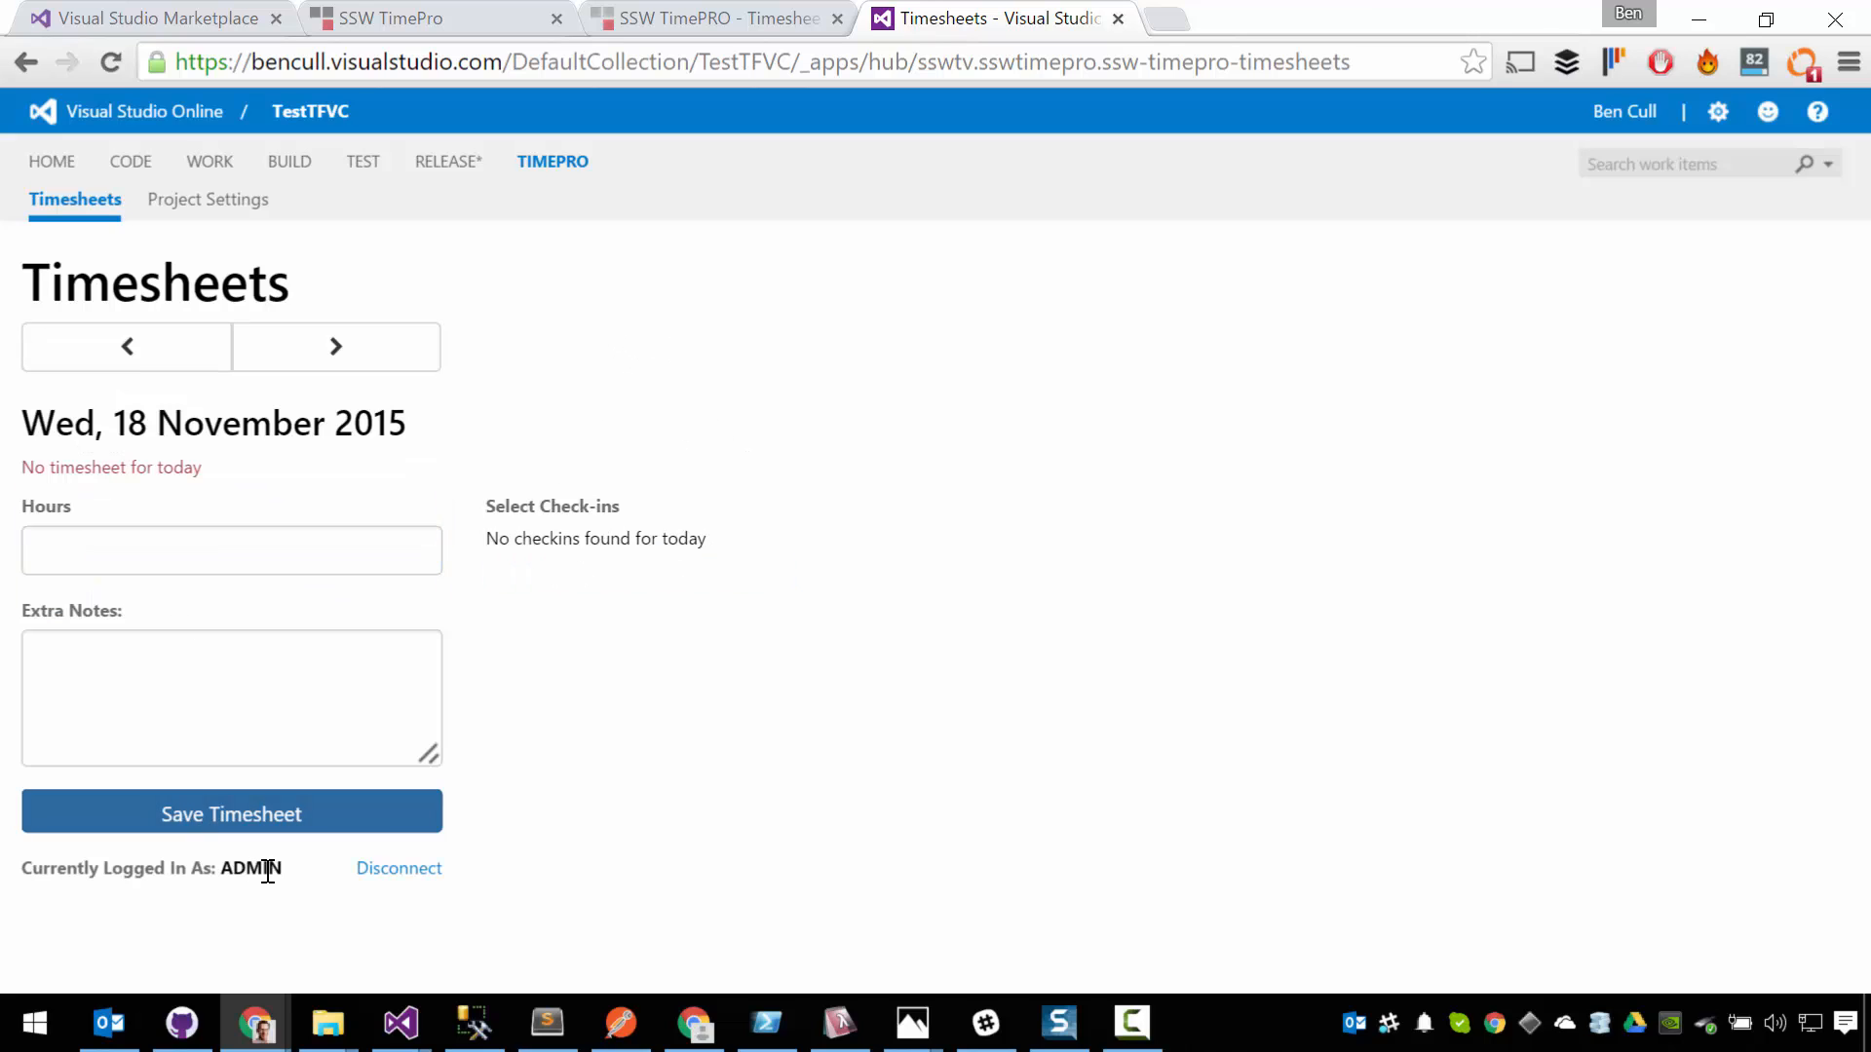
mouse_move(799, 374)
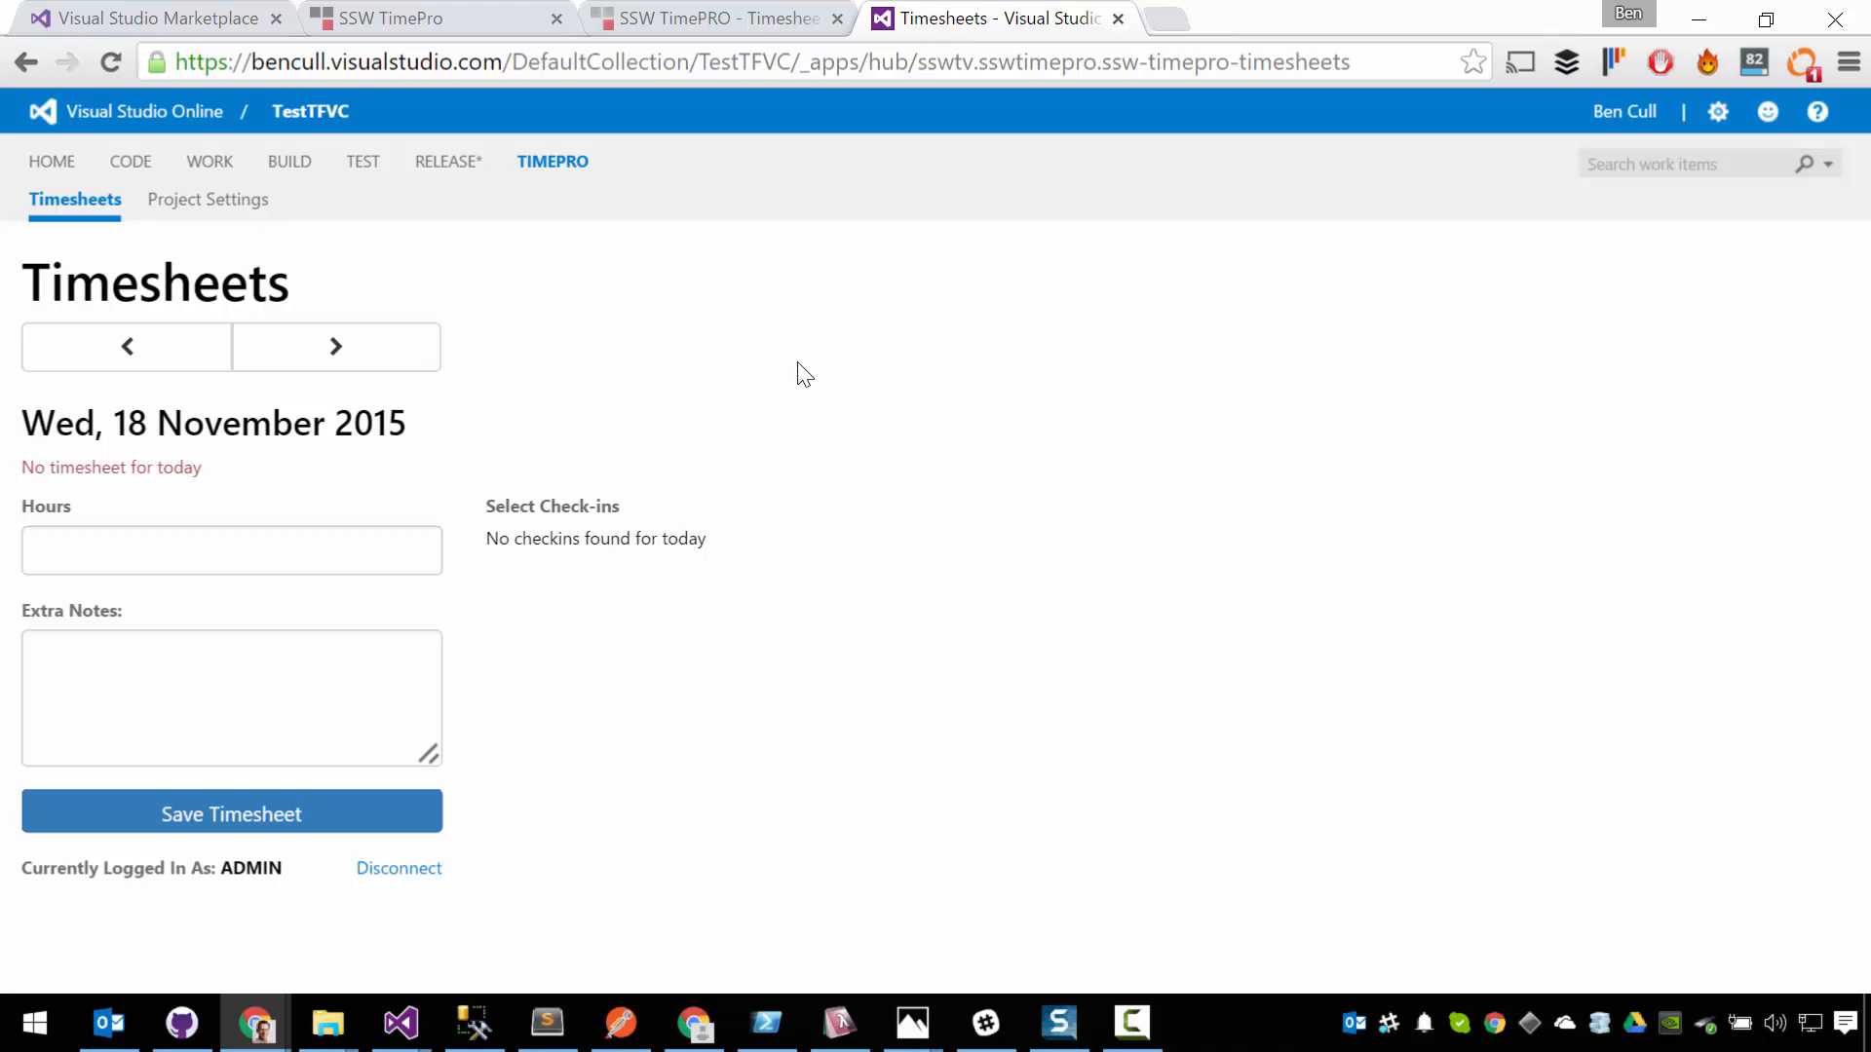
Step: Step back to Monday 16 November, save an 8-hour timesheet with notes 'Cool notes', then return to TimePRO
click(126, 347)
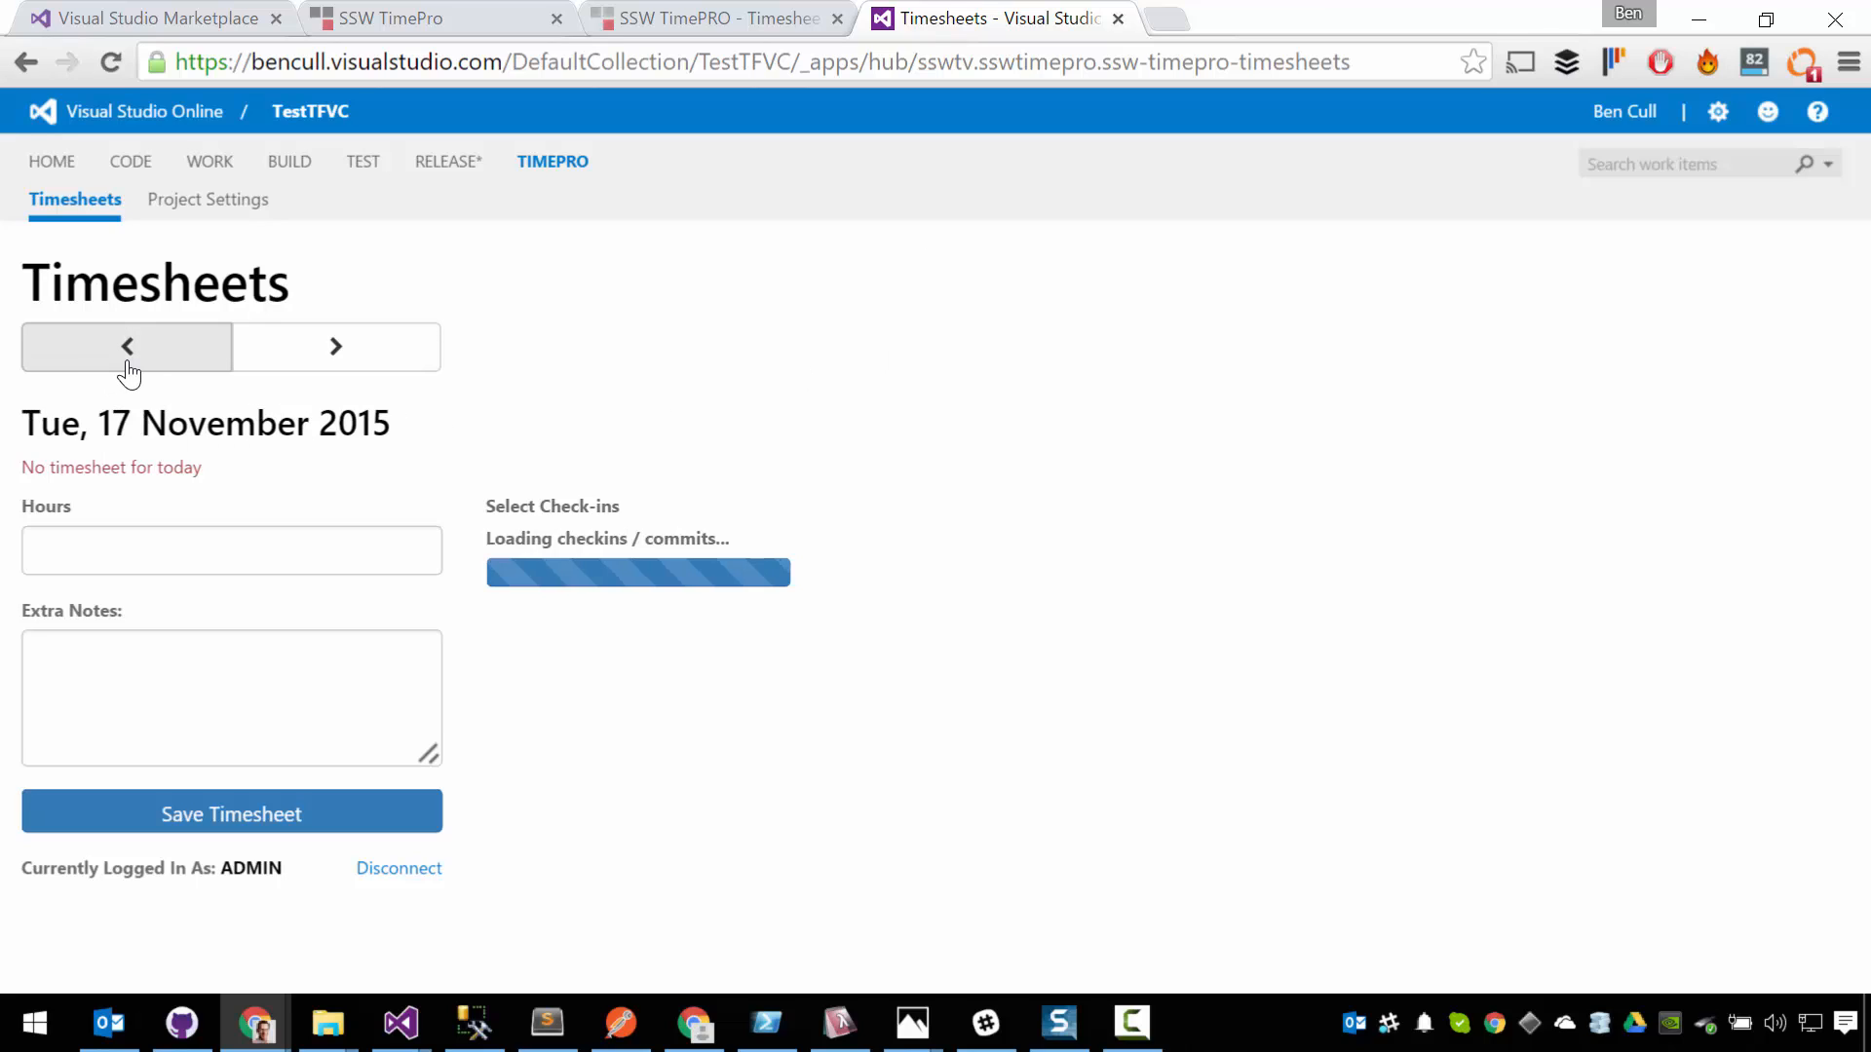
click(125, 347)
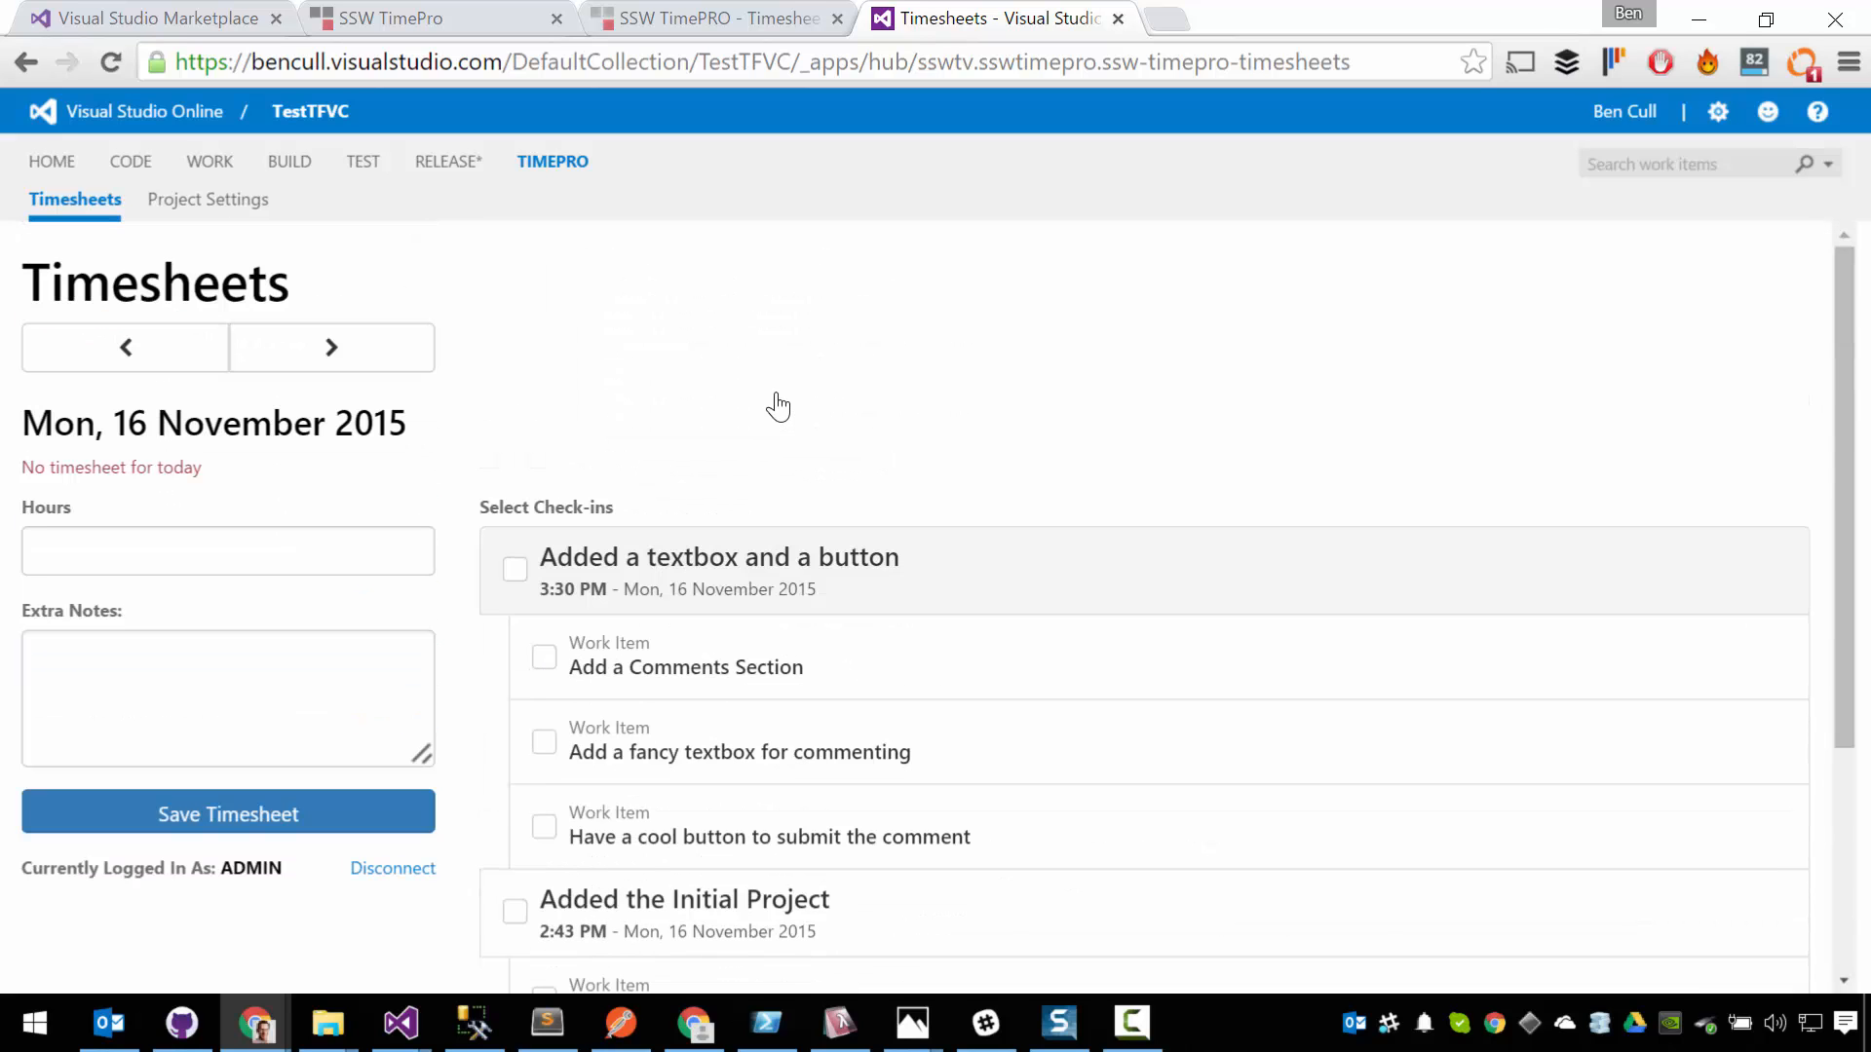
text(8)
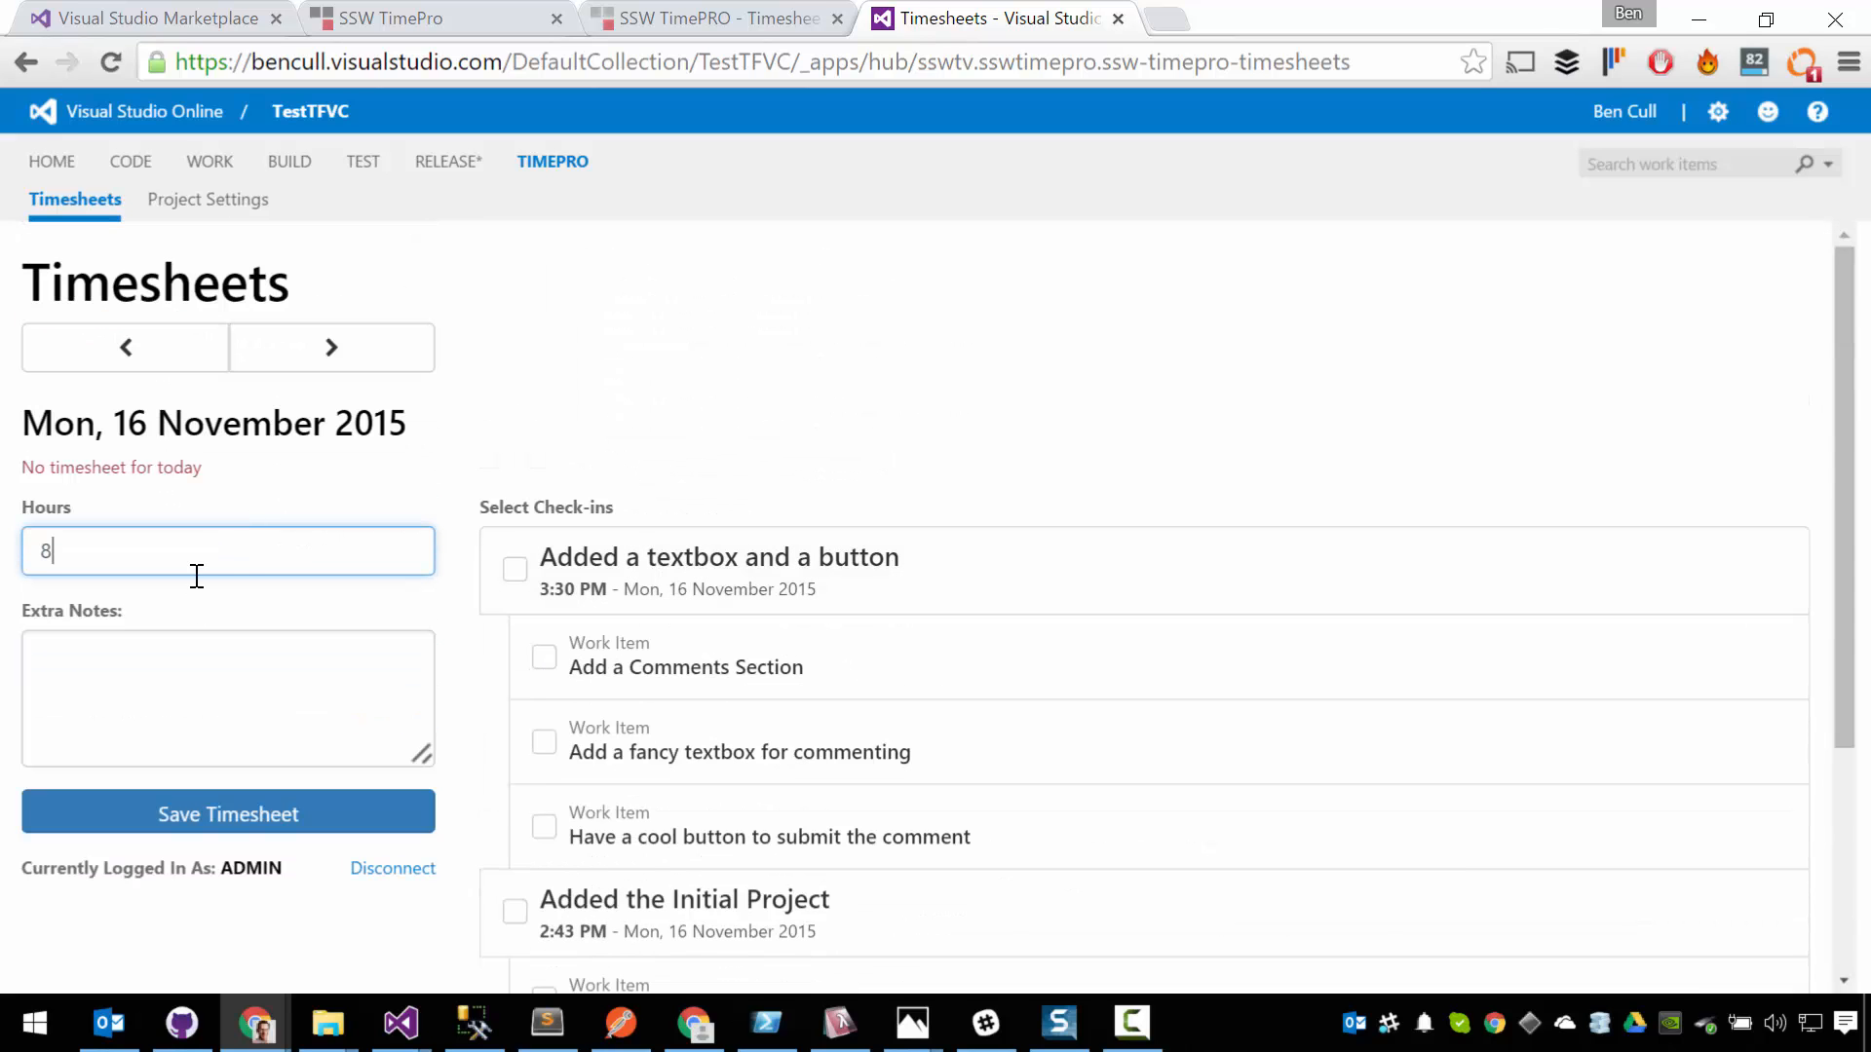
click(226, 698)
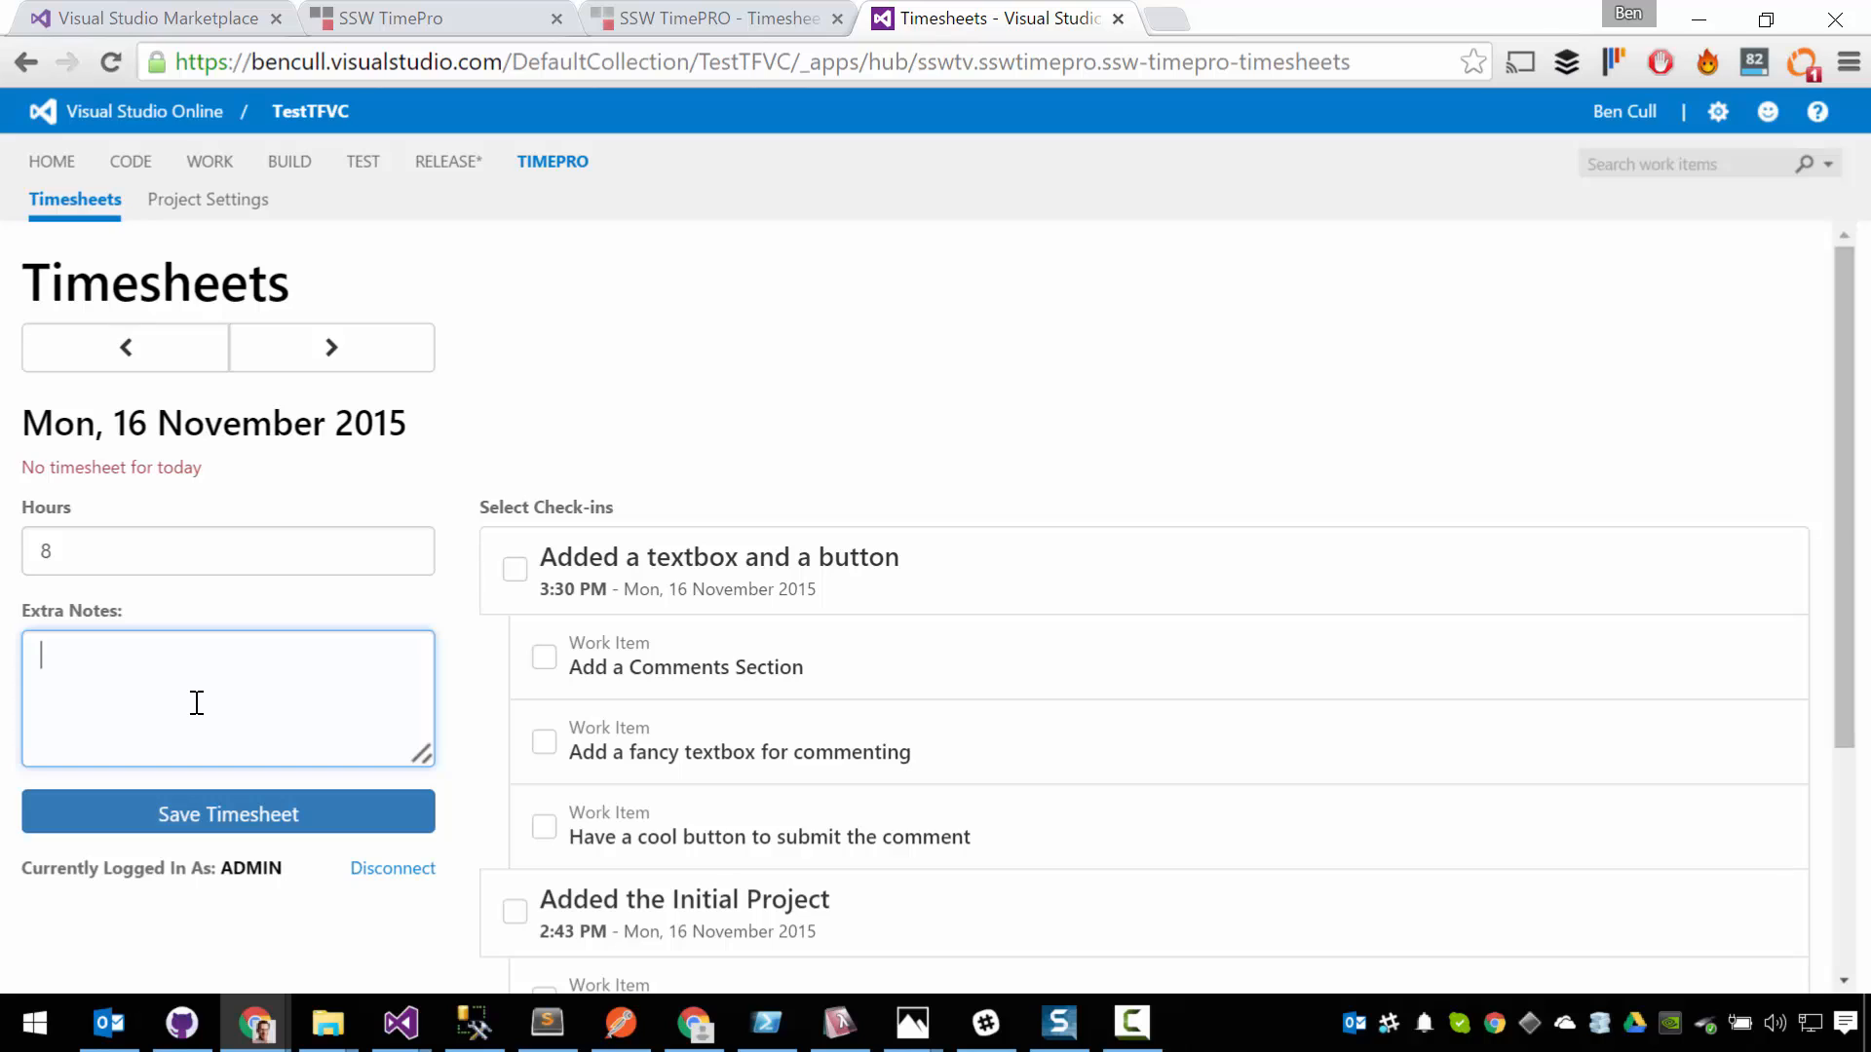
text(Cool notes)
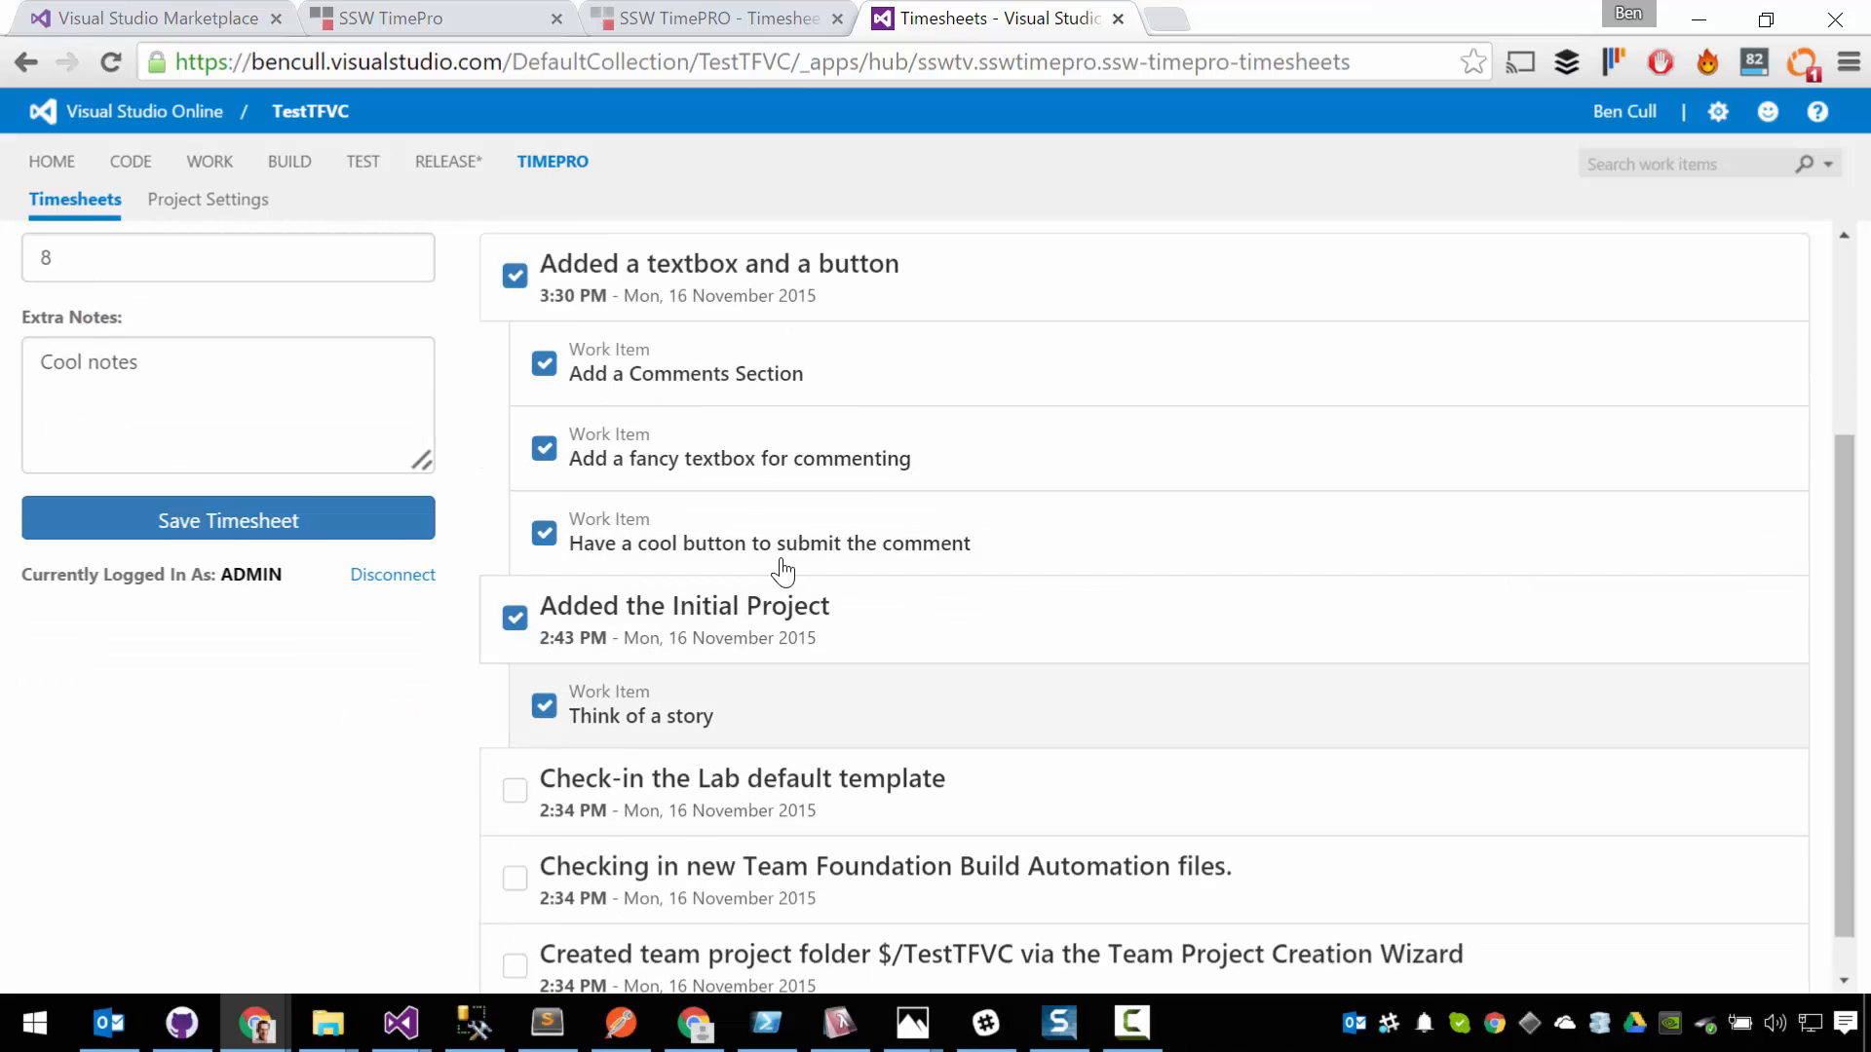
click(226, 519)
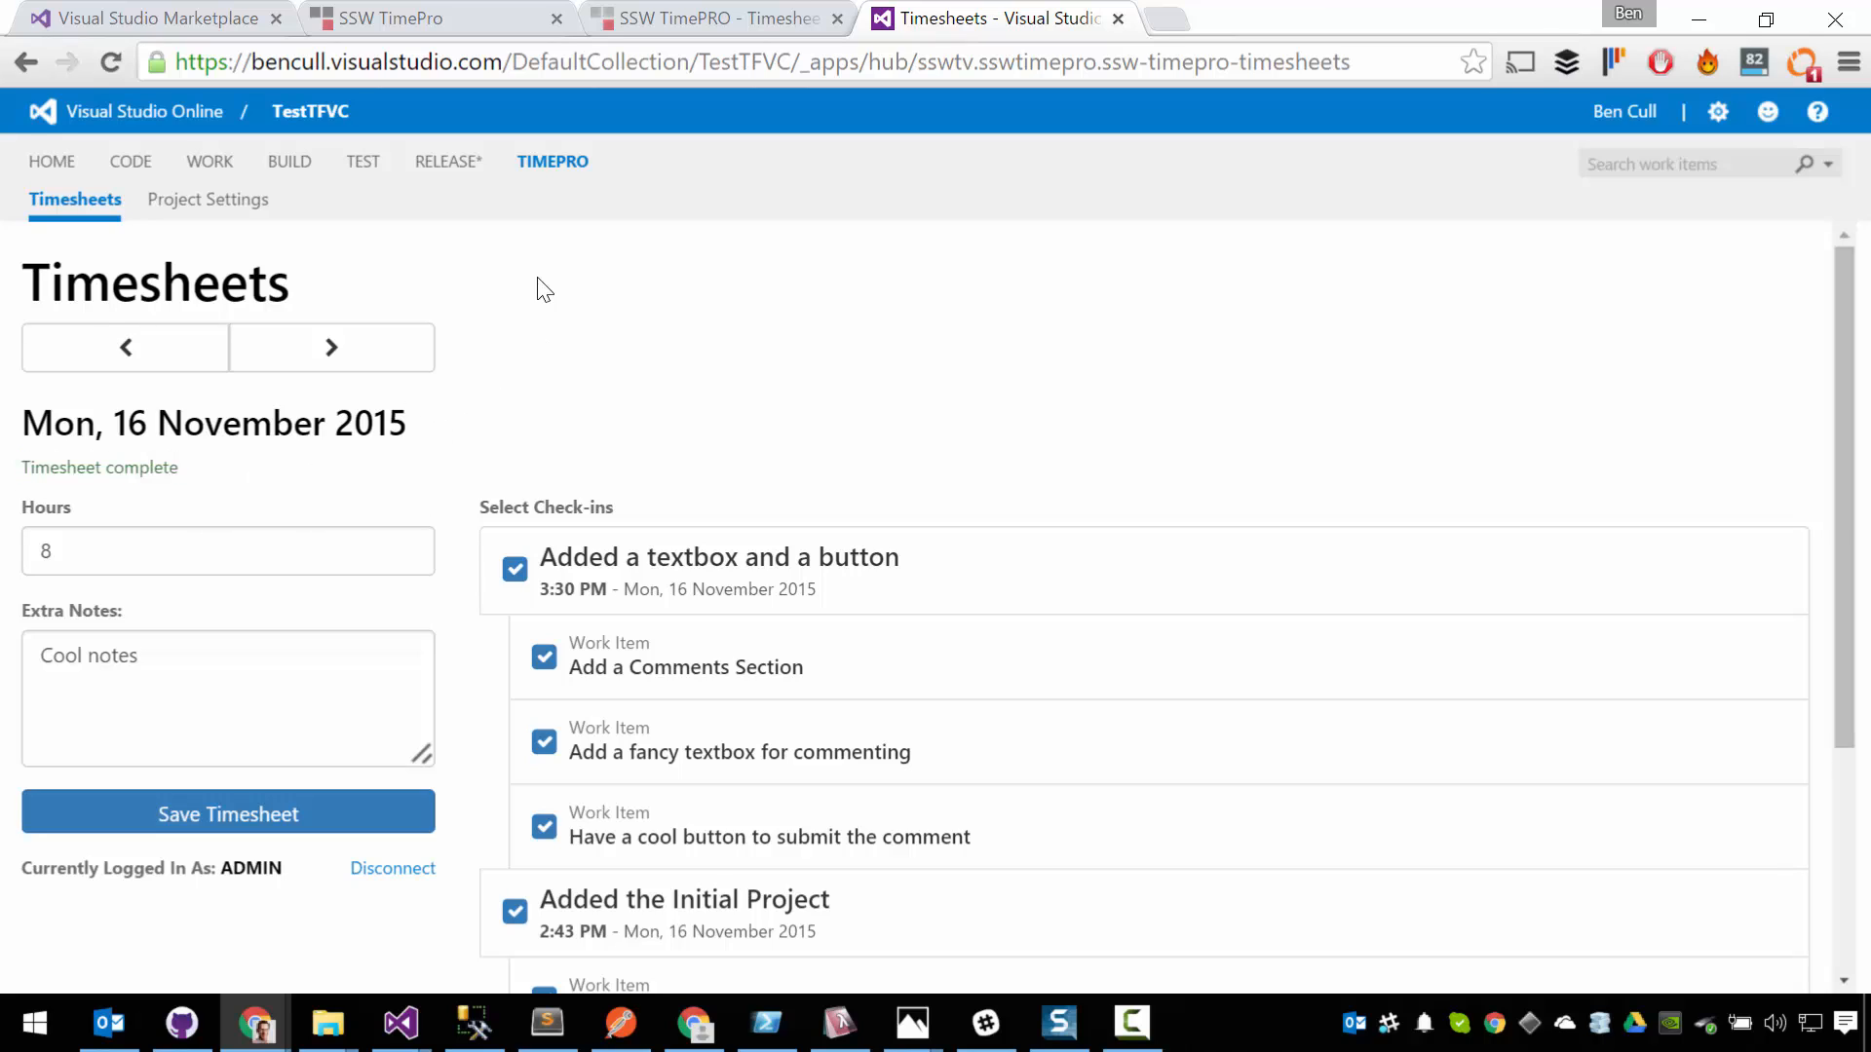
click(715, 17)
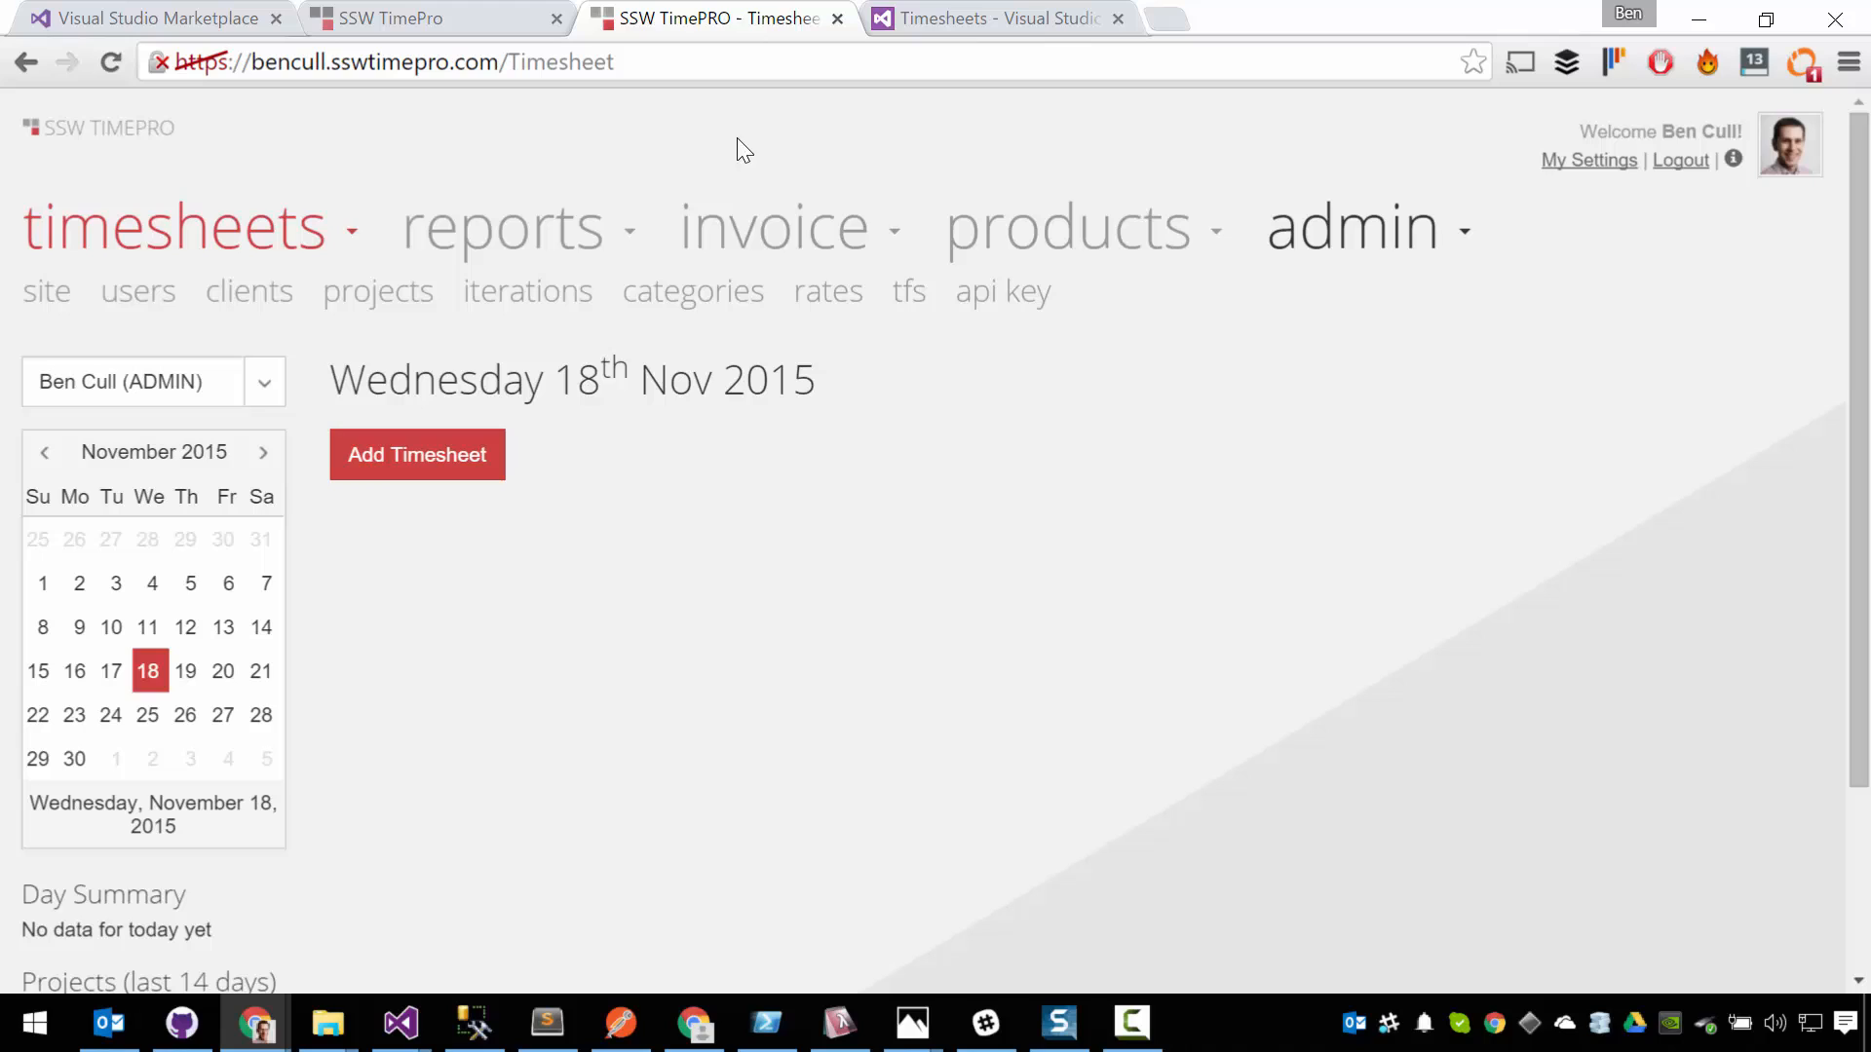